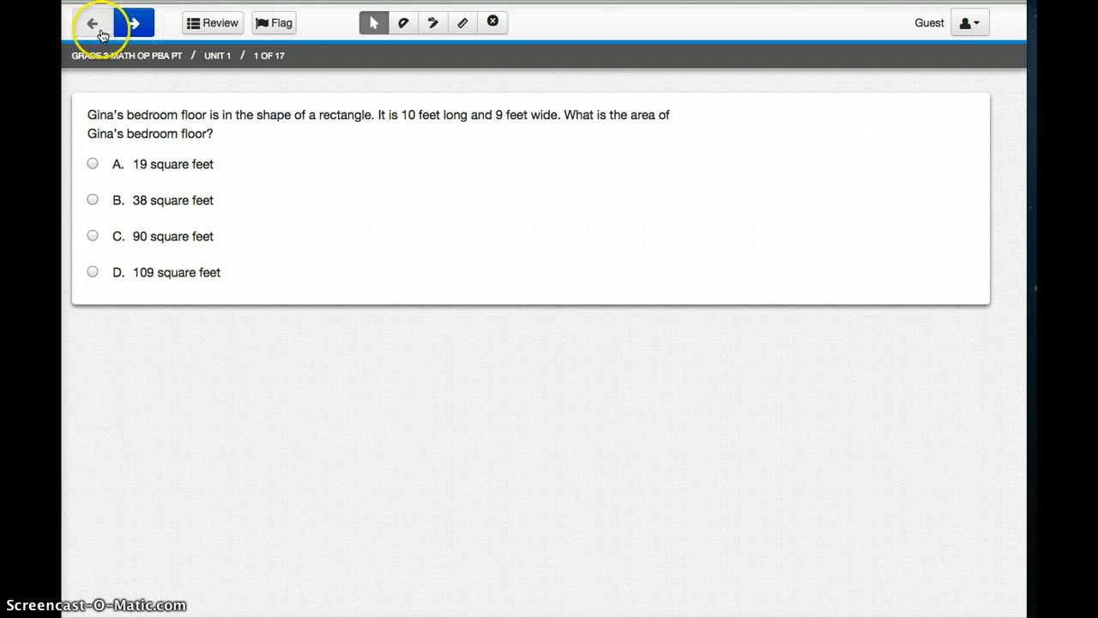
Step to question 2 and back, then look over the full question list in the Review overview
{"action": "left_click", "coordinate": [145, 20]}
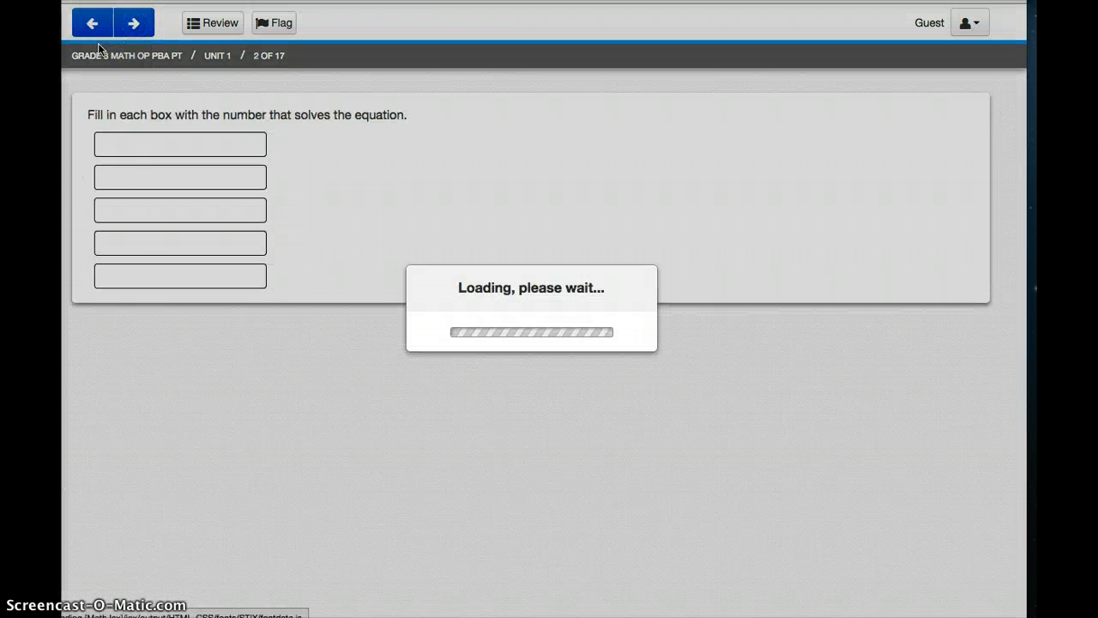
{"action": "left_click", "coordinate": [95, 21]}
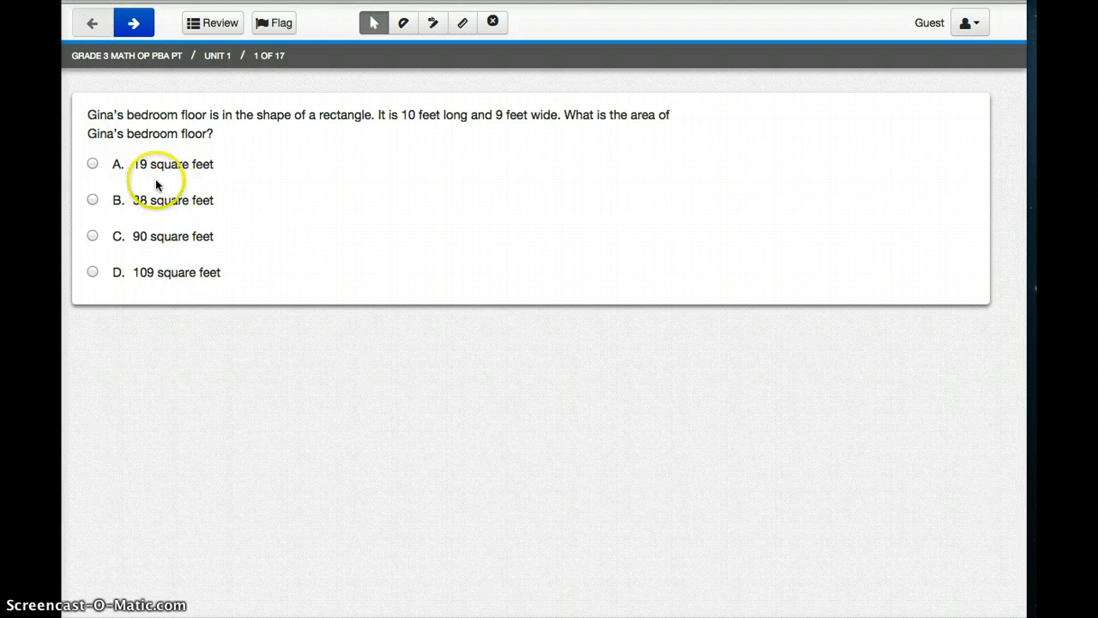
{"action": "left_click", "coordinate": [213, 22]}
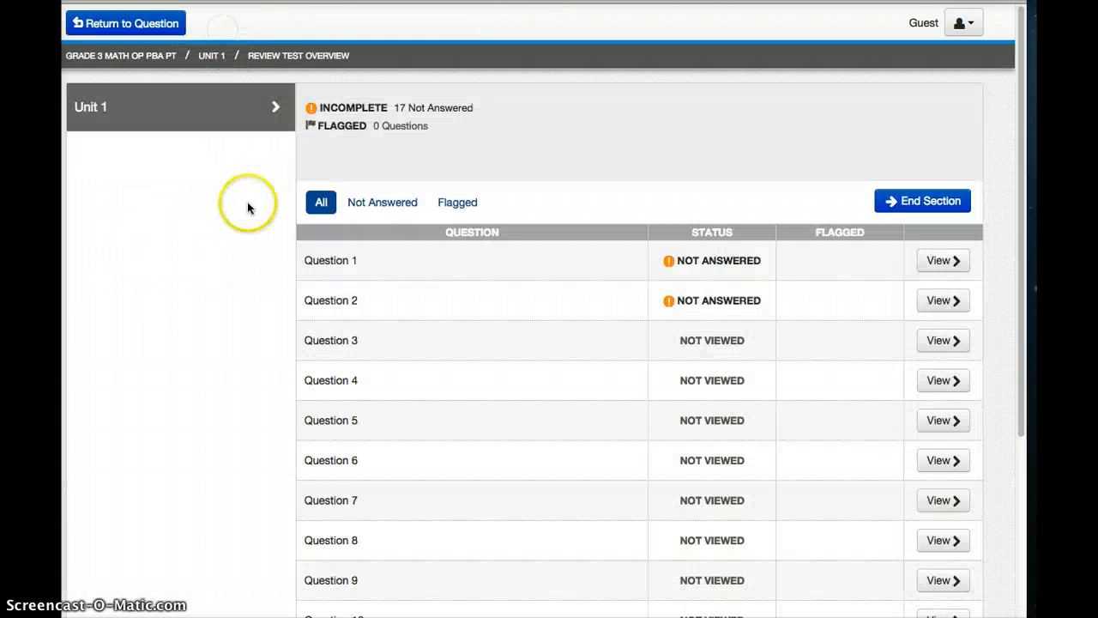
{"action": "scroll", "scroll_direction": "down", "scroll_amount": 3}
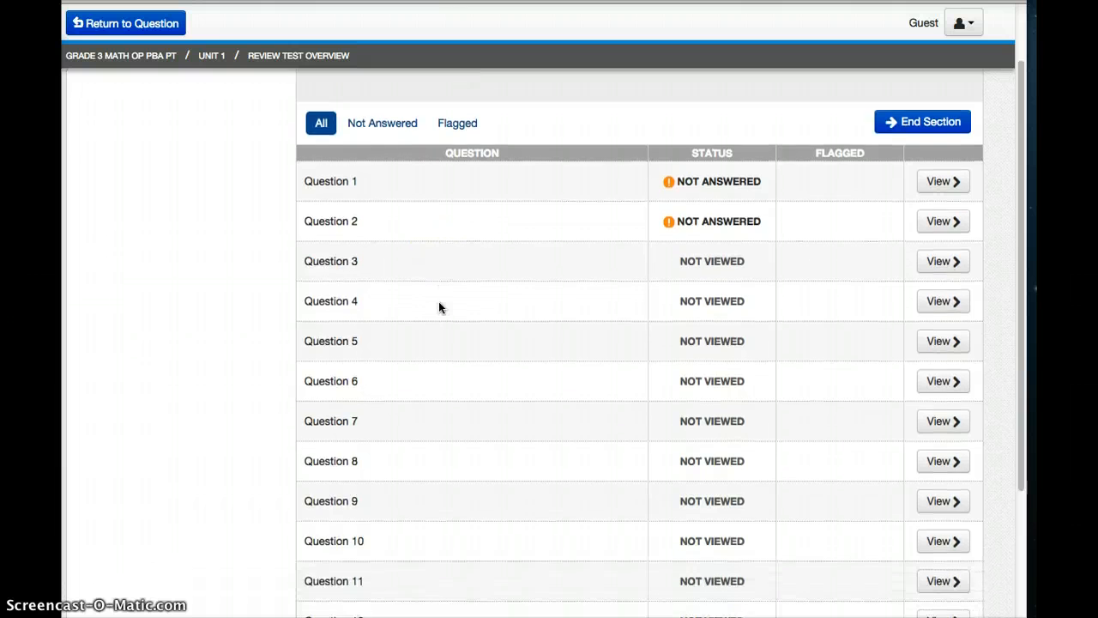
{"action": "scroll", "scroll_direction": "down", "scroll_amount": 3}
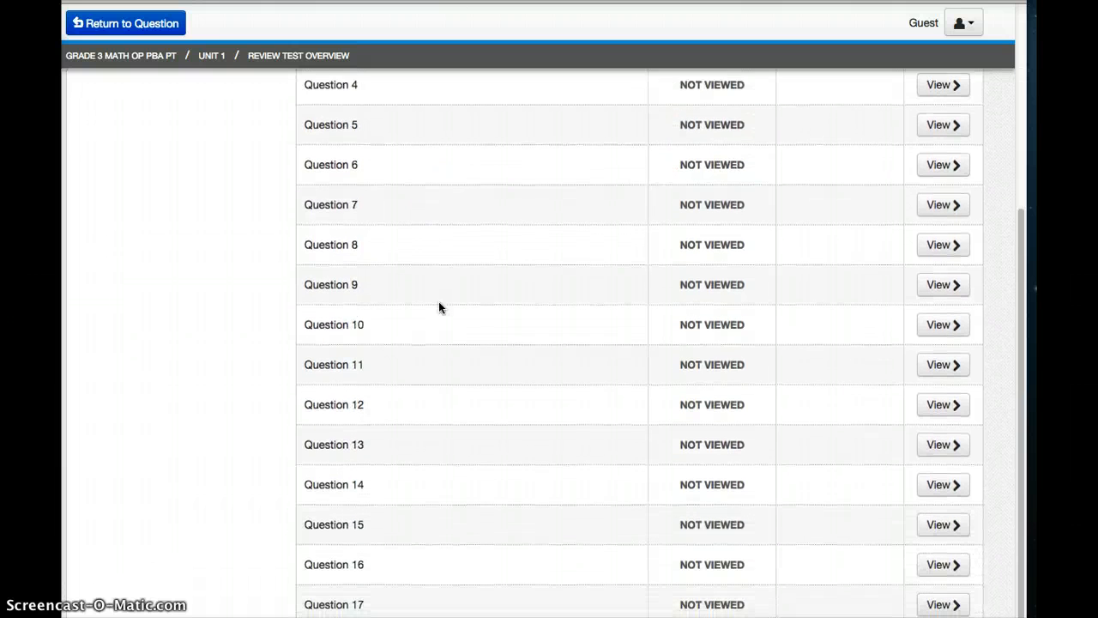
{"action": "scroll", "scroll_direction": "up", "scroll_amount": 3}
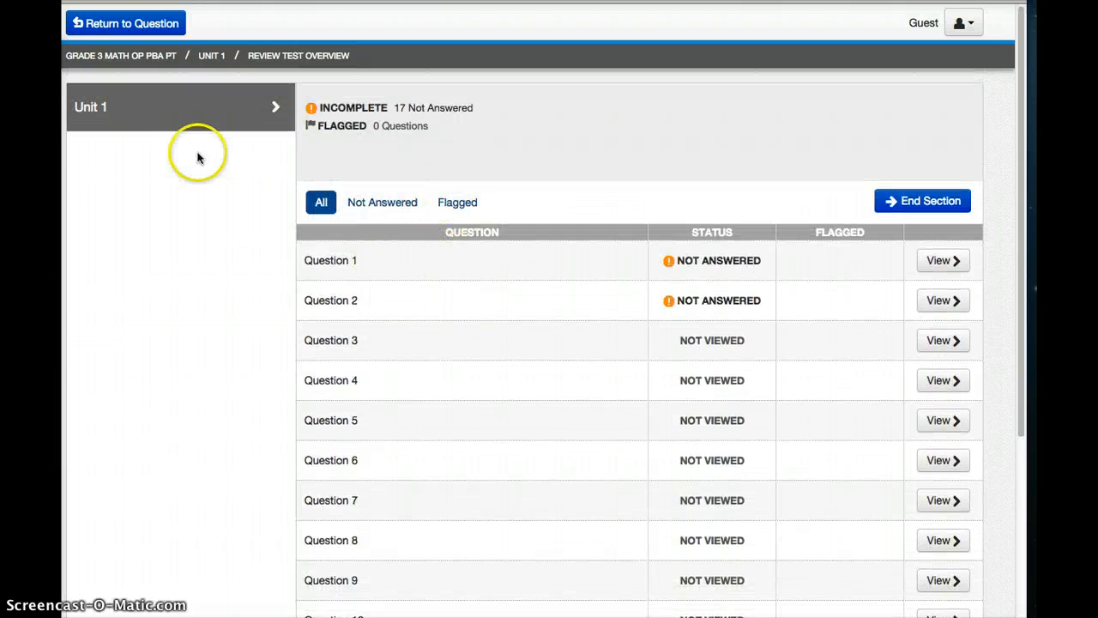
Return to question 1, flag it for review, and confirm the overview lists it as flagged
{"action": "left_click", "coordinate": [944, 261]}
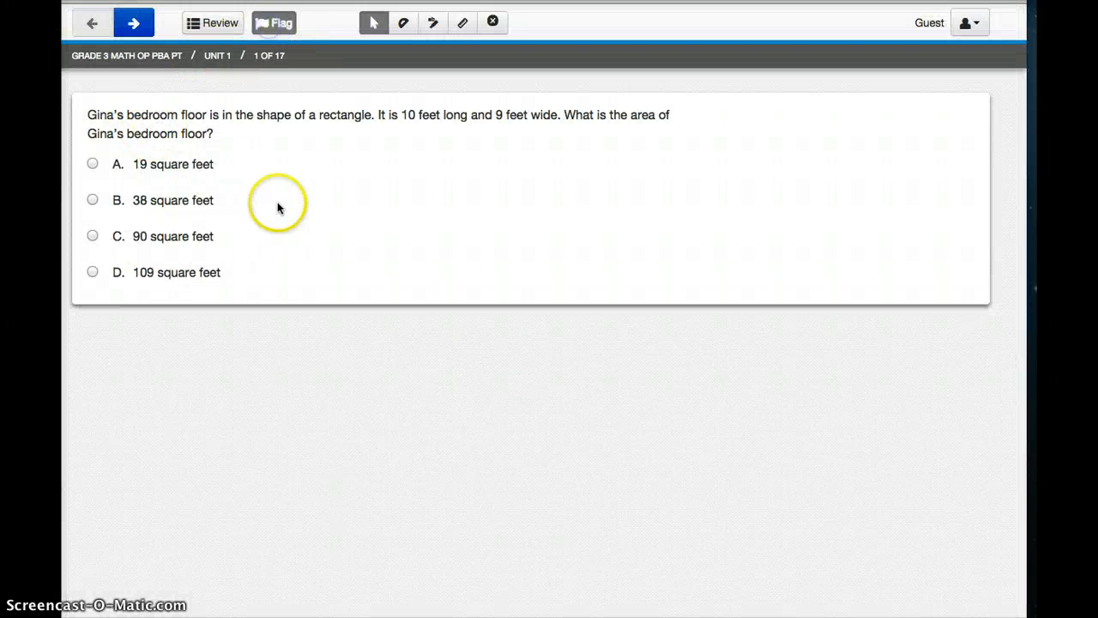
{"action": "left_click", "coordinate": [213, 22]}
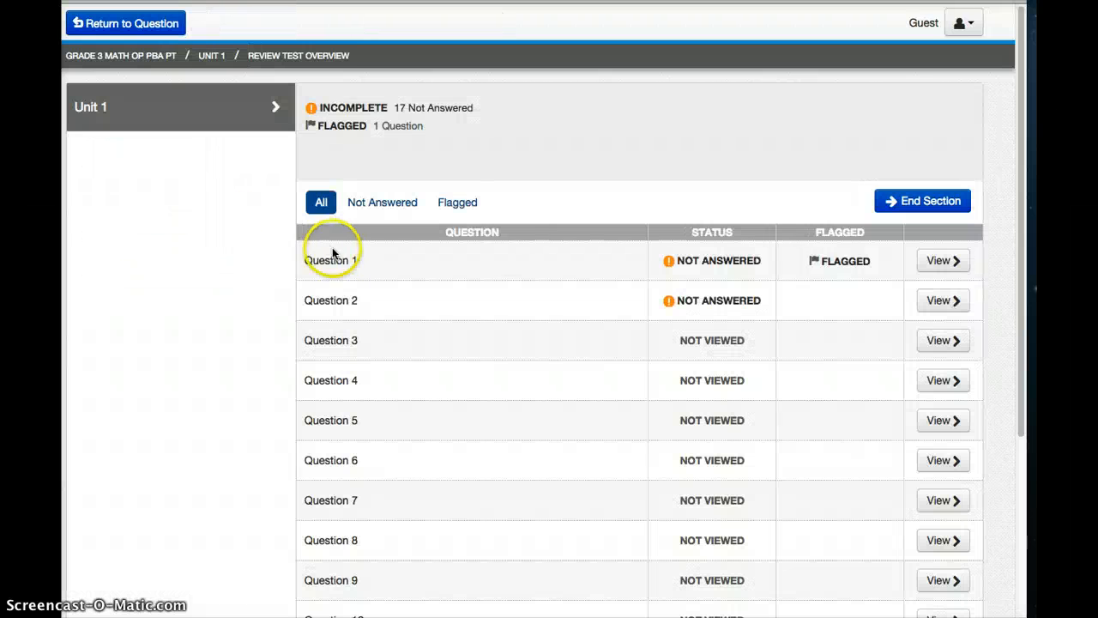
{"action": "mouse_move", "coordinate": [848, 260]}
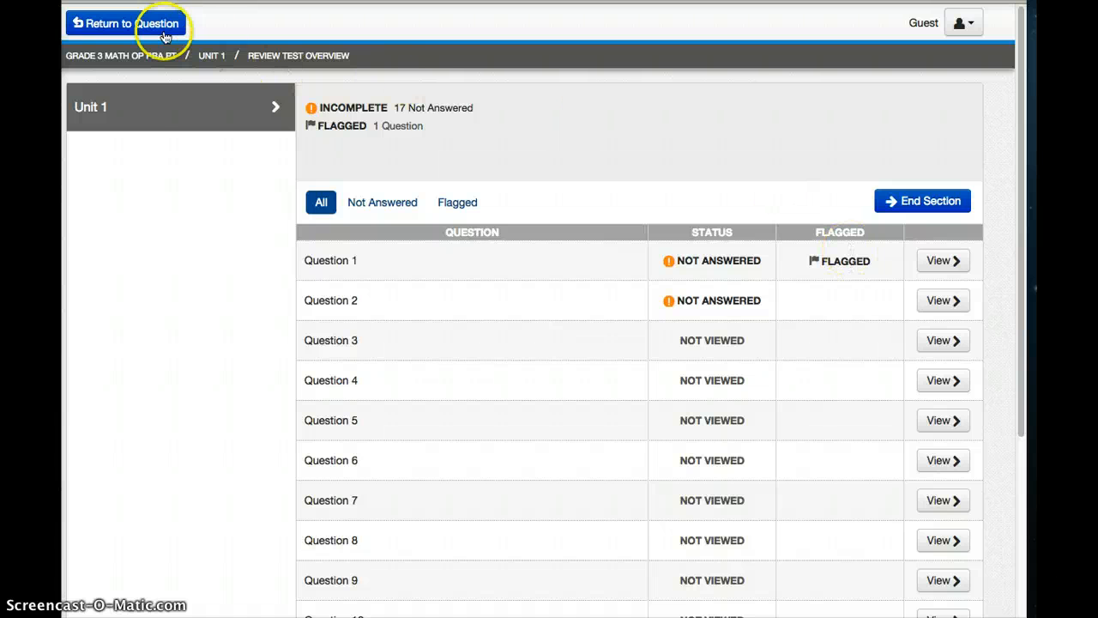
Return to question 1, remove its flag, choose answer B (38 square feet), and bring up the Notepad
{"action": "left_click", "coordinate": [127, 20]}
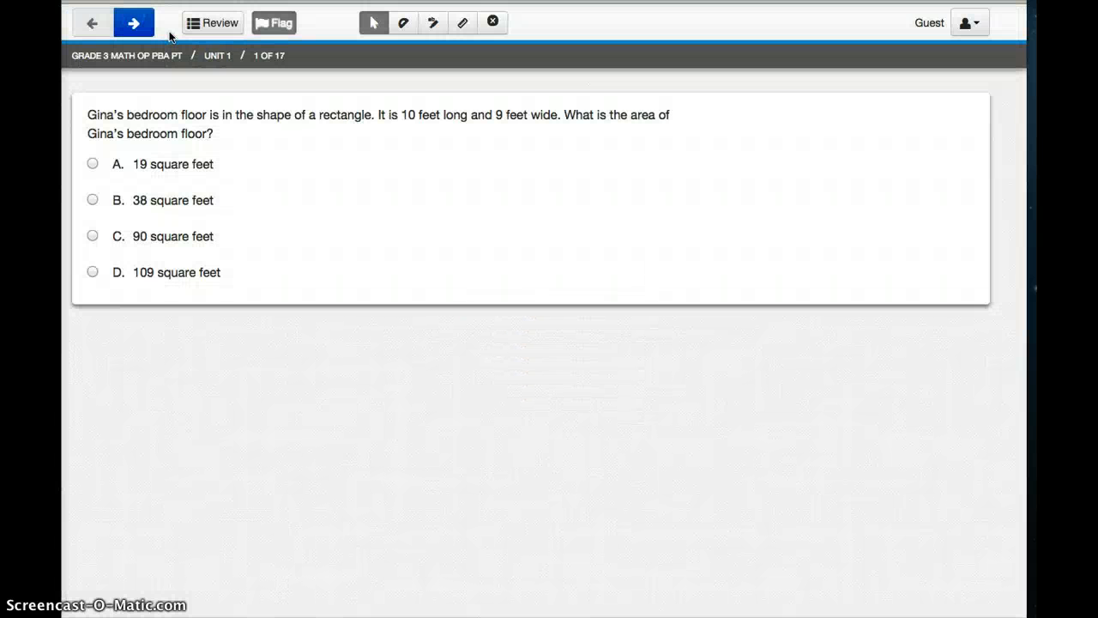
{"action": "mouse_move", "coordinate": [275, 22]}
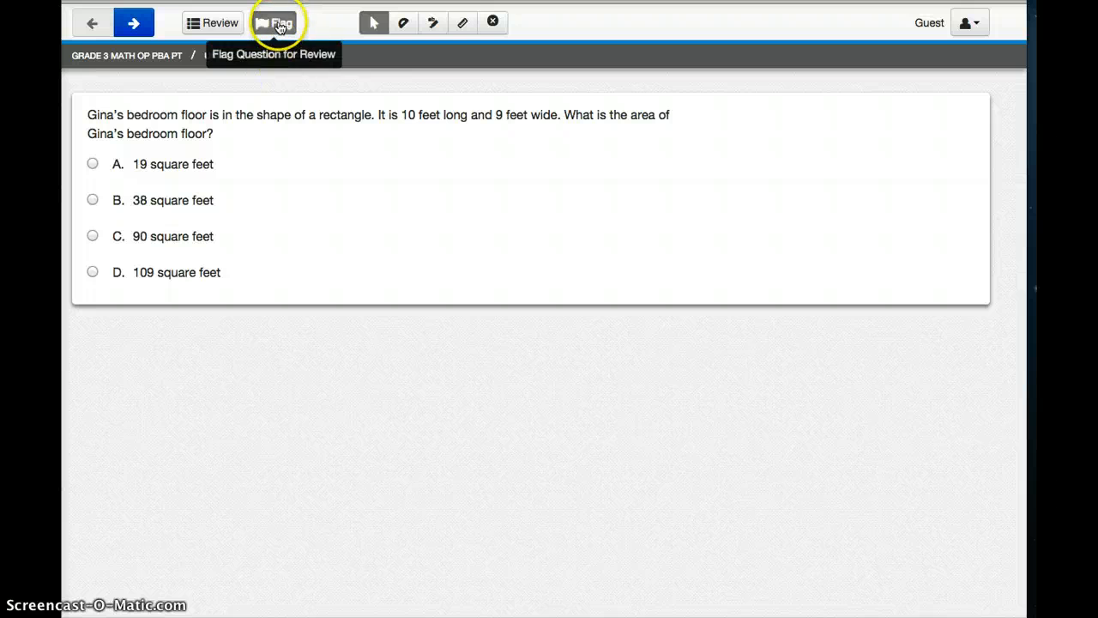
{"action": "left_click", "coordinate": [276, 20]}
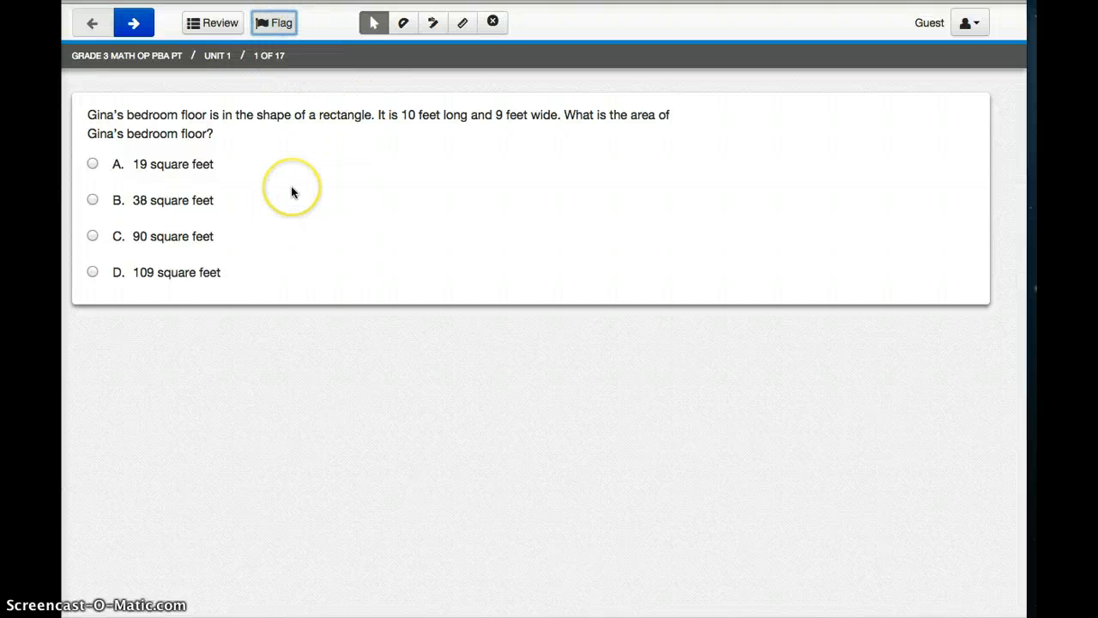
{"action": "mouse_move", "coordinate": [299, 187]}
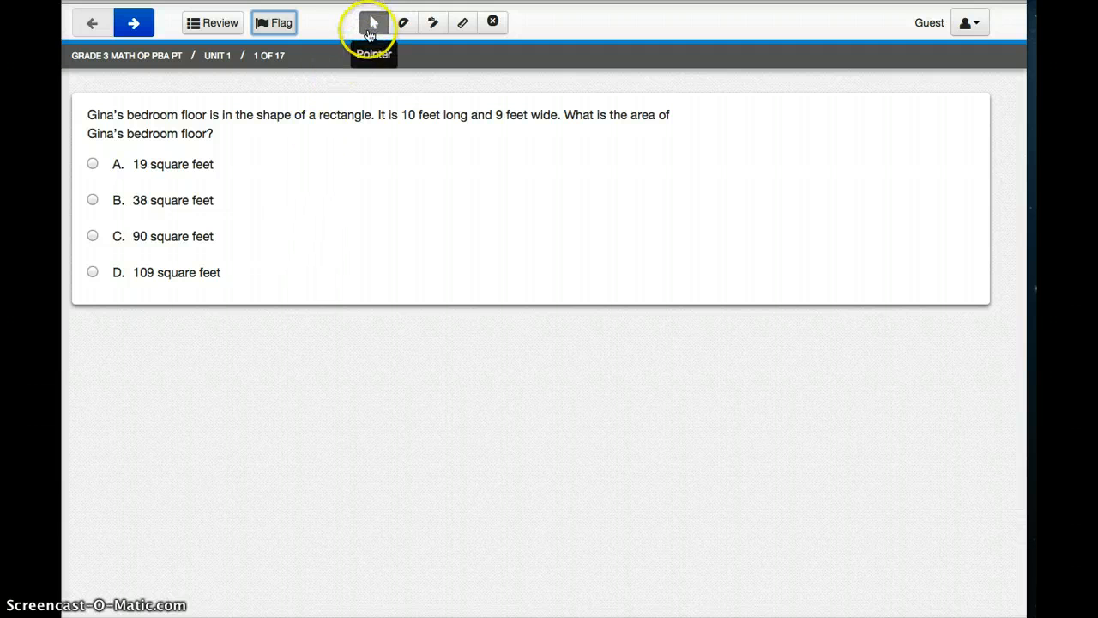
{"action": "left_click", "coordinate": [93, 165]}
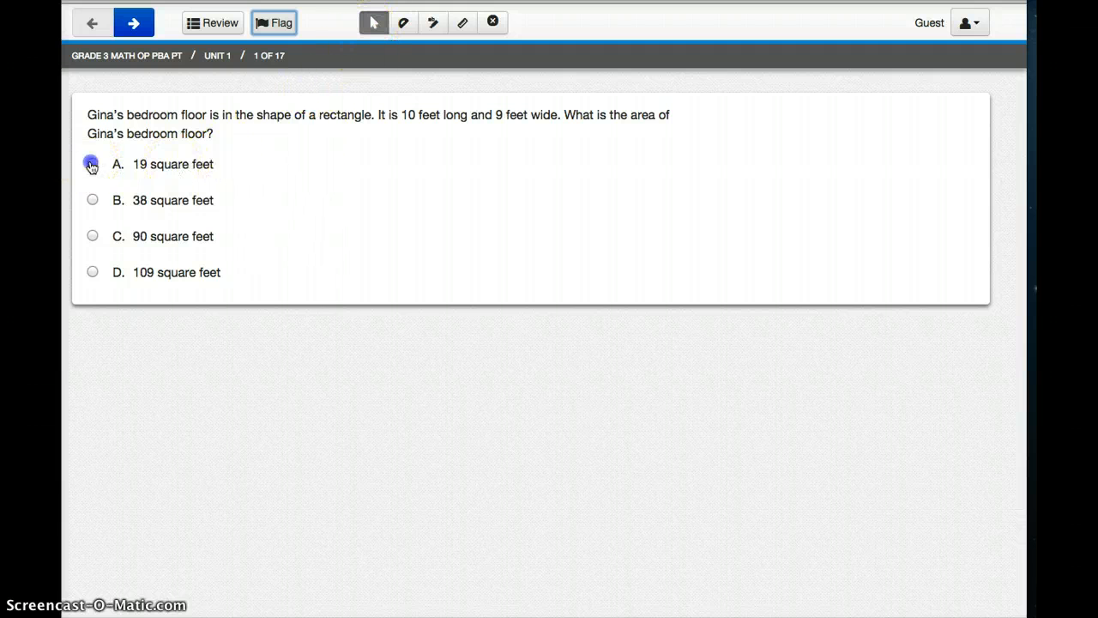
{"action": "left_click", "coordinate": [93, 199]}
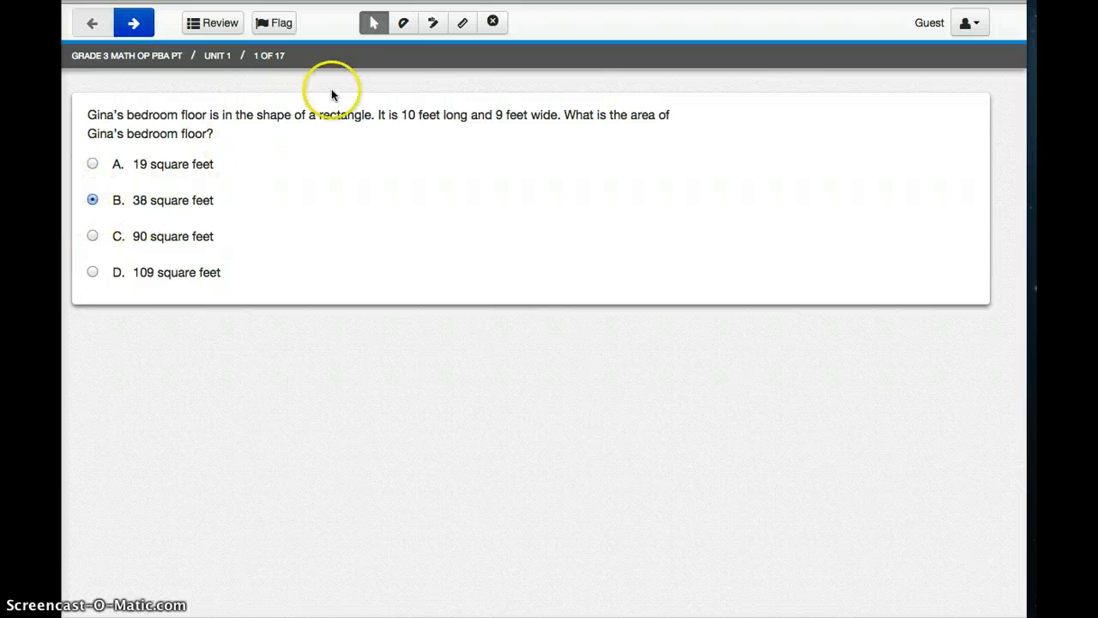
{"action": "left_click", "coordinate": [403, 22]}
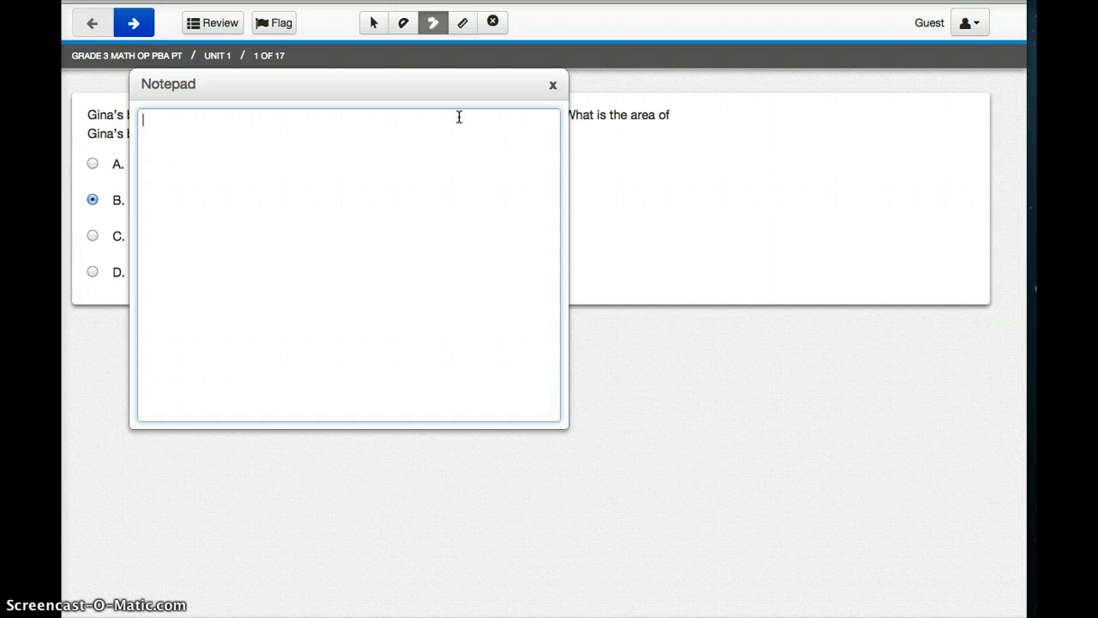
{"action": "mouse_move", "coordinate": [549, 86]}
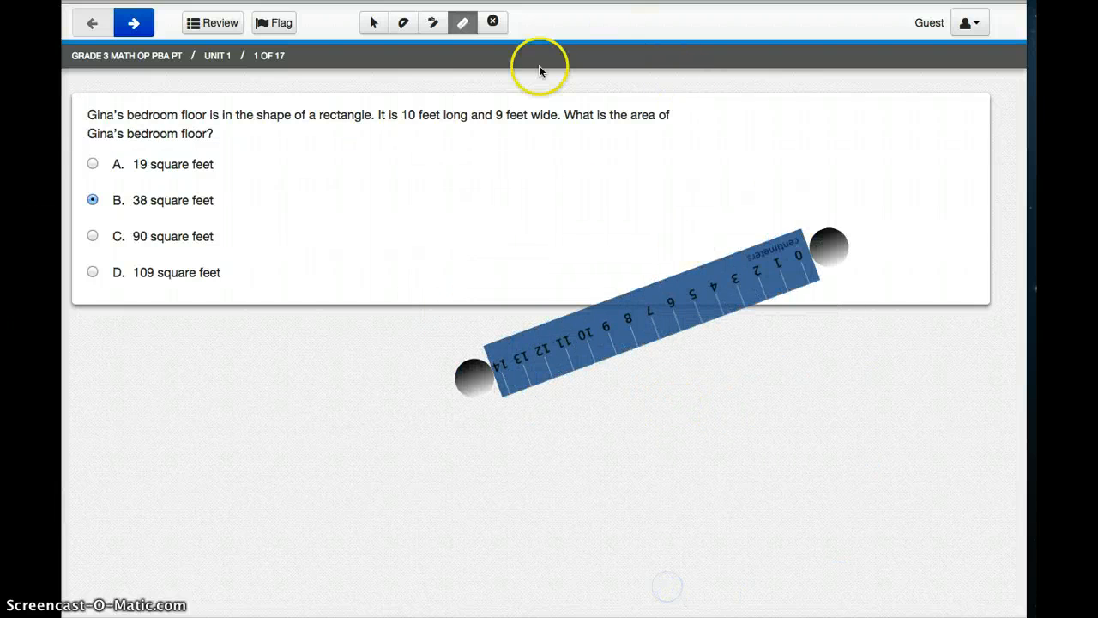
Cross out 38 square feet and the other wrong choices, select 90 square feet, and confirm in the overview it is answered
{"action": "left_click", "coordinate": [494, 23]}
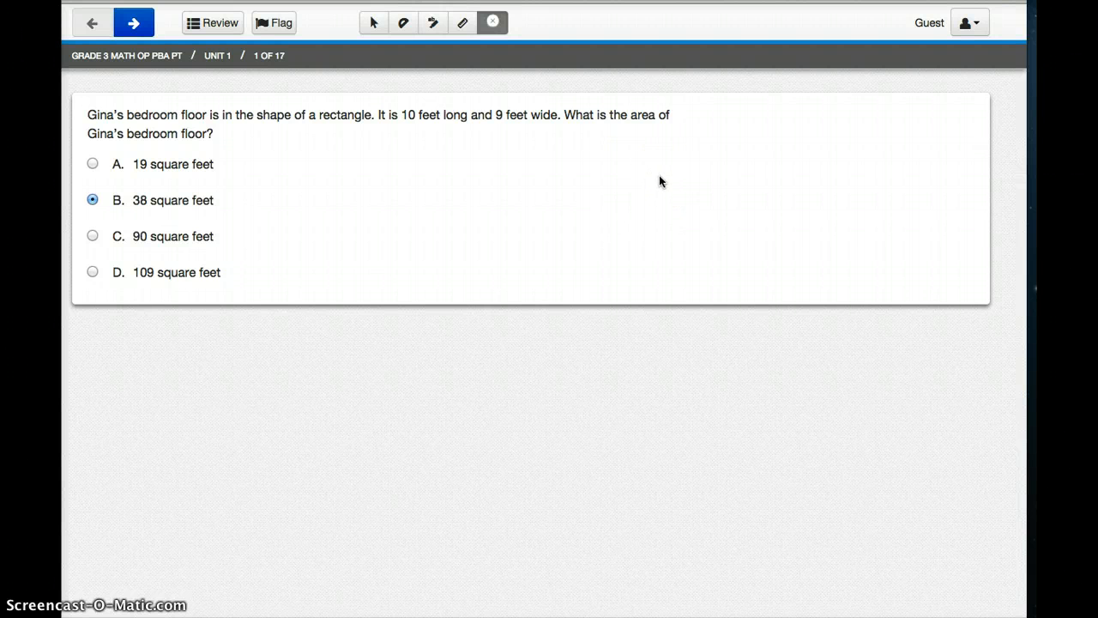
{"action": "mouse_move", "coordinate": [494, 161]}
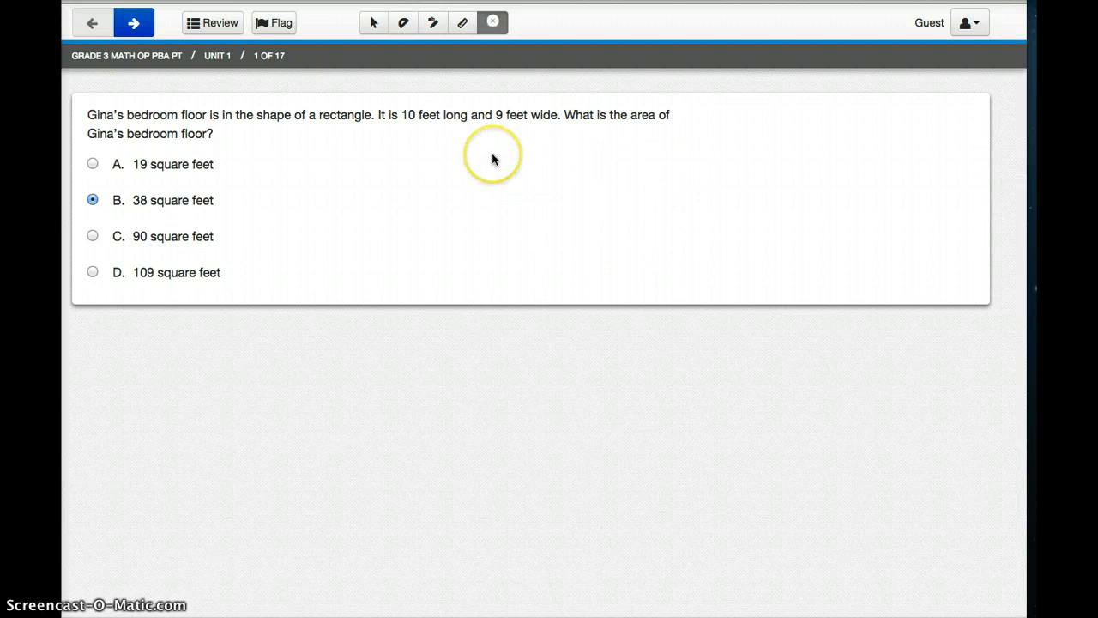
{"action": "mouse_move", "coordinate": [499, 162]}
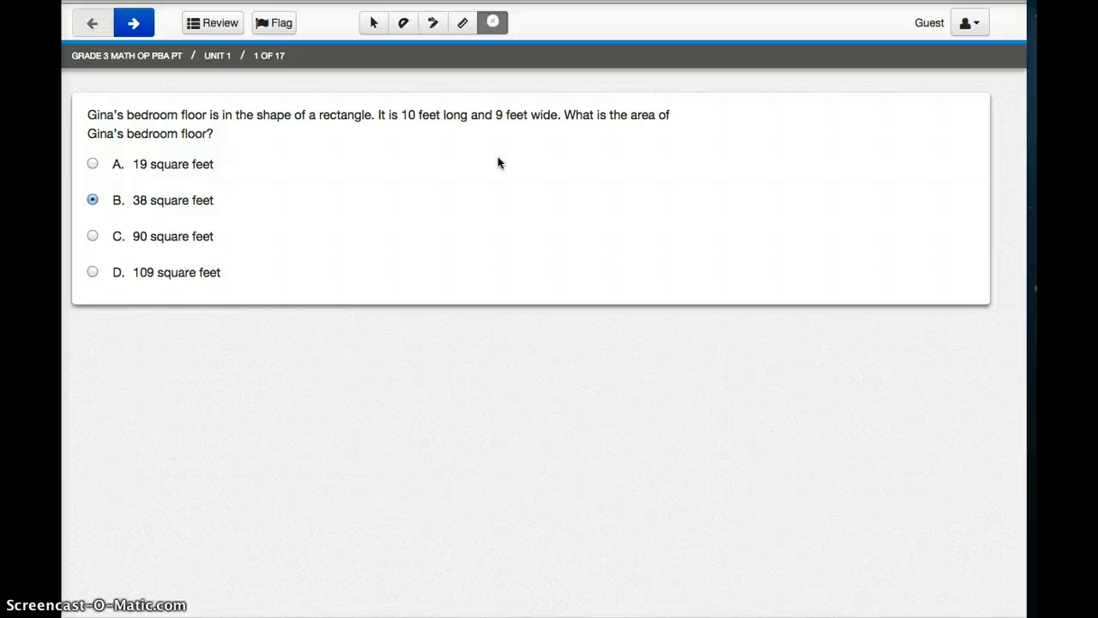
{"action": "mouse_move", "coordinate": [274, 170]}
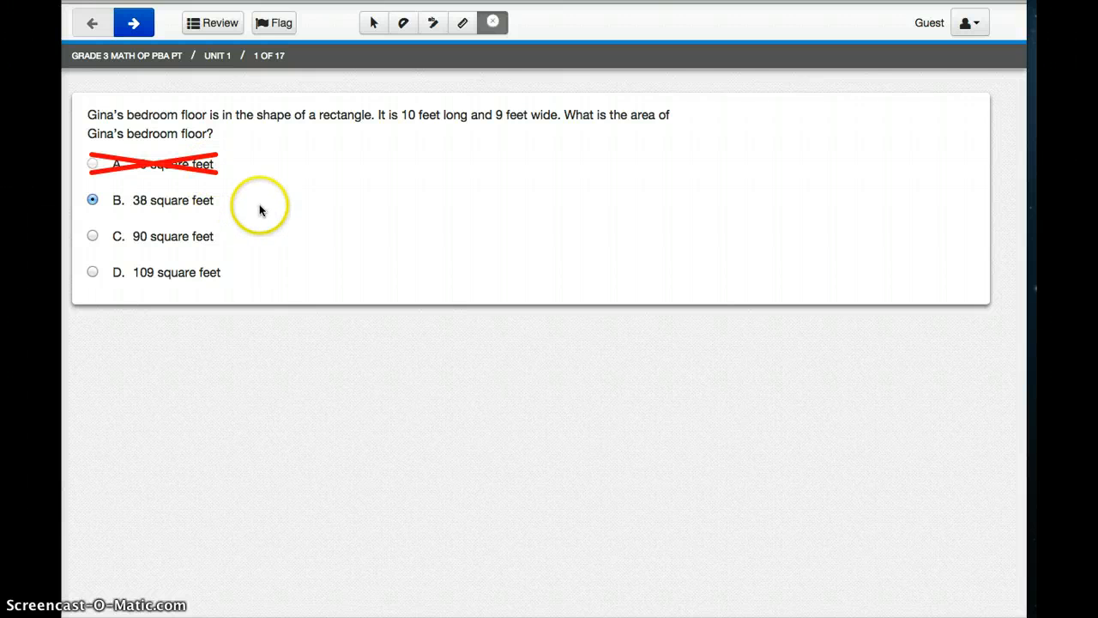
{"action": "left_click", "coordinate": [163, 199]}
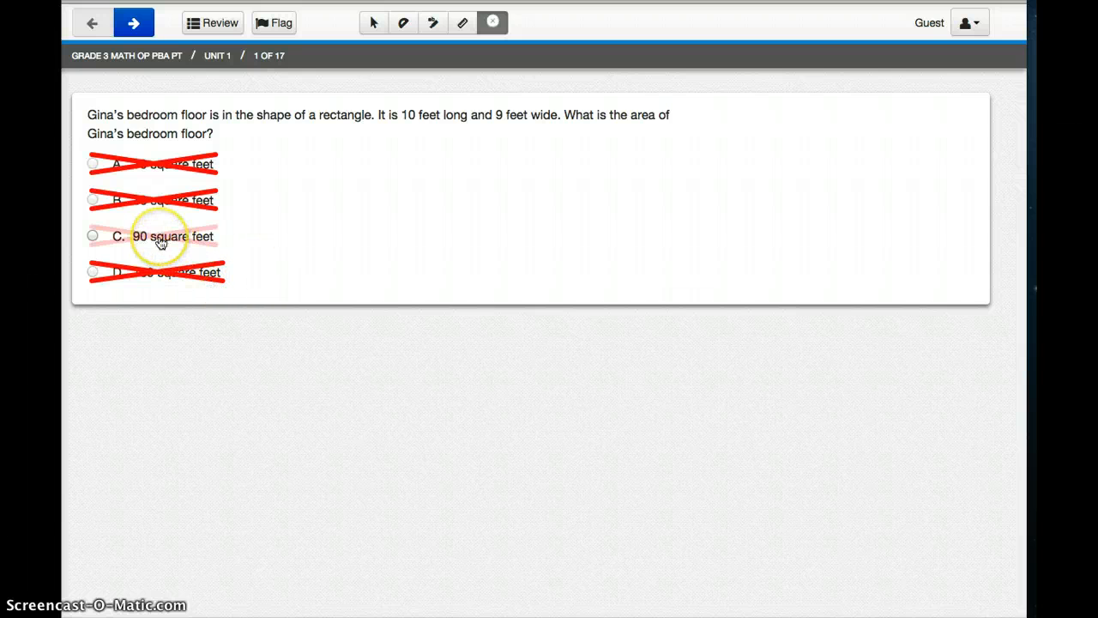
{"action": "left_click", "coordinate": [158, 237]}
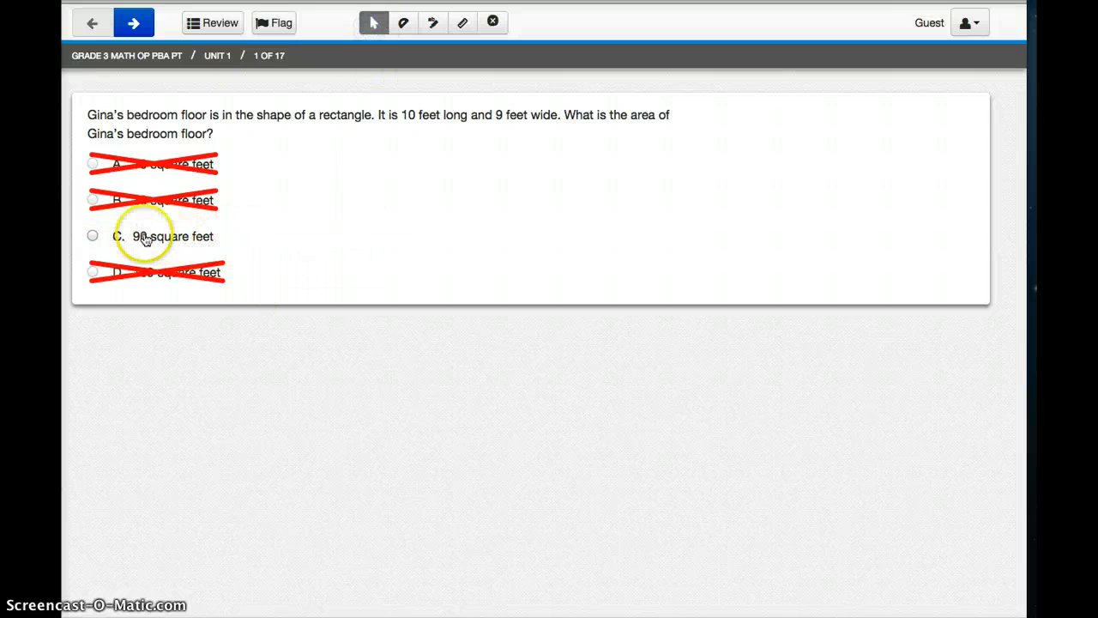
{"action": "left_click", "coordinate": [89, 237]}
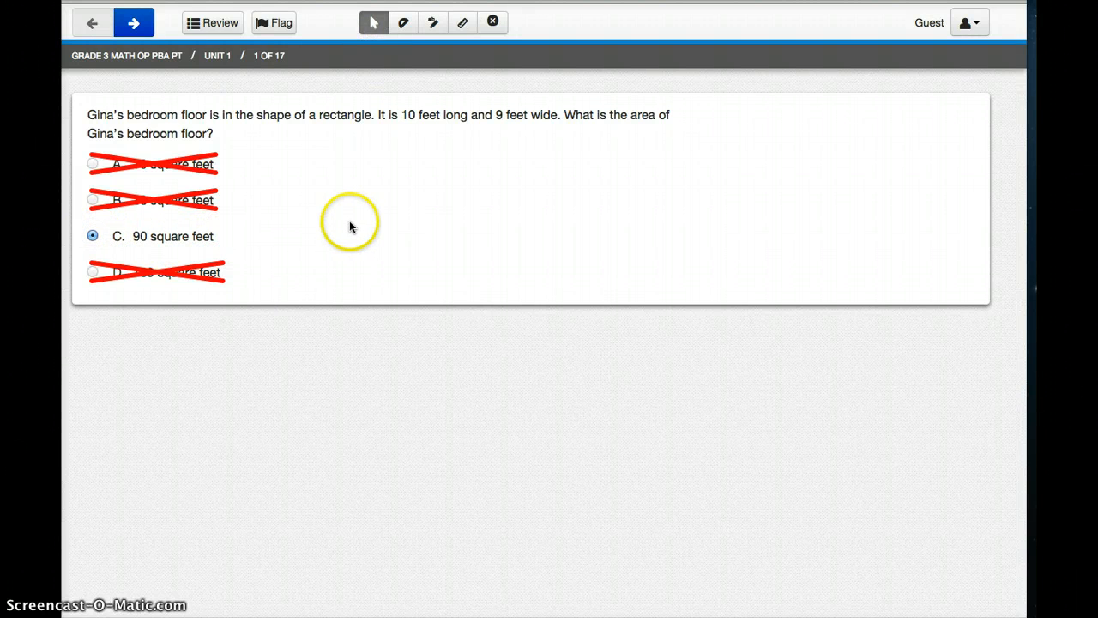
{"action": "mouse_move", "coordinate": [491, 22]}
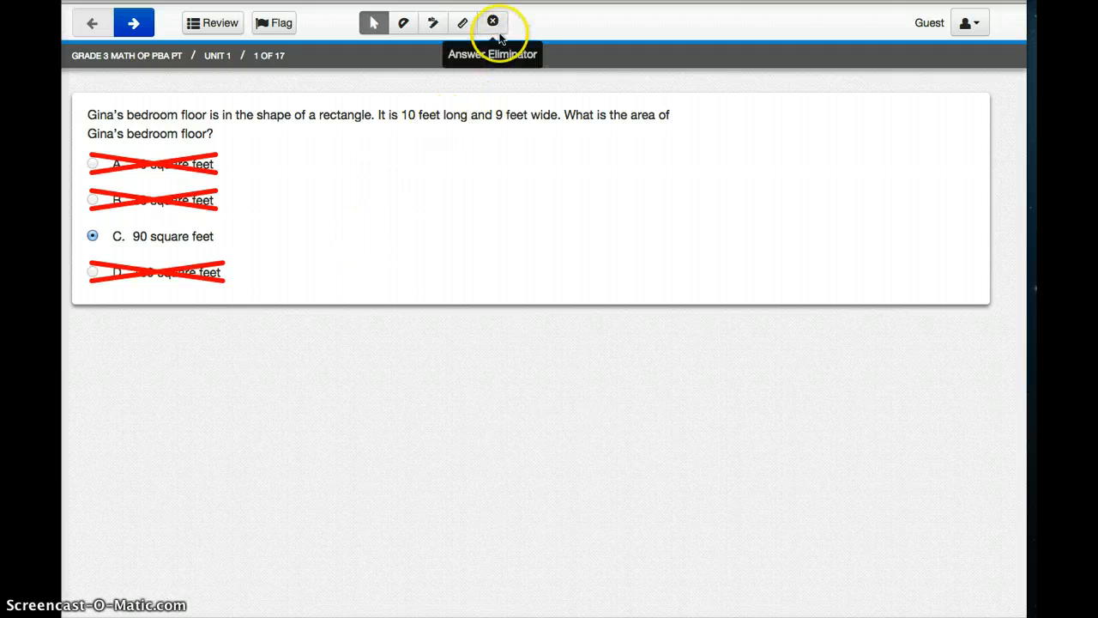
{"action": "mouse_move", "coordinate": [227, 173]}
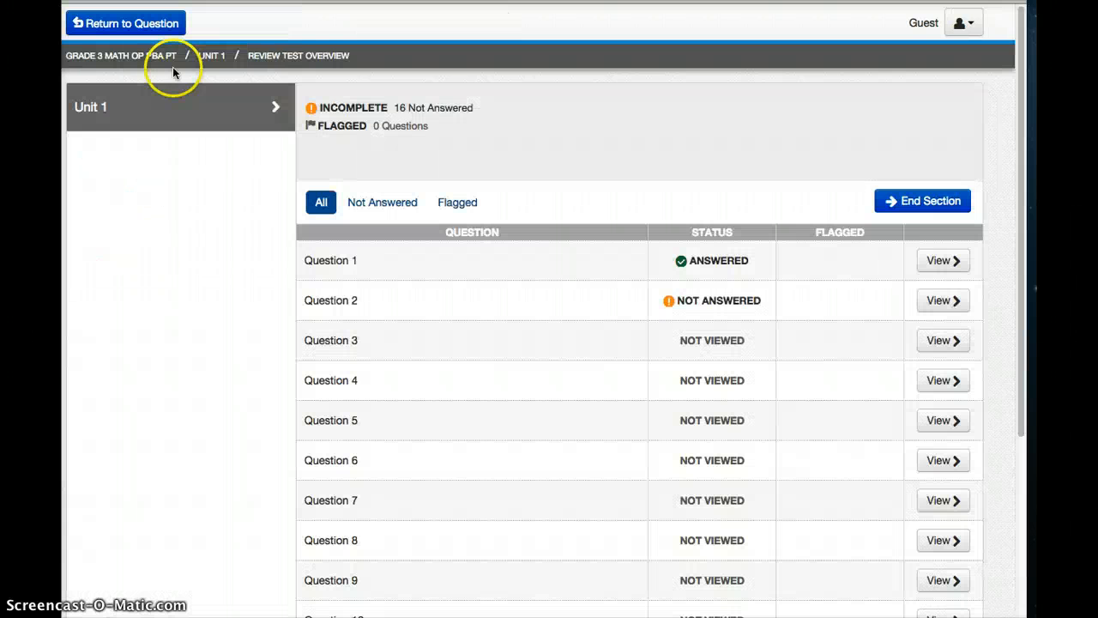
{"action": "mouse_move", "coordinate": [710, 273]}
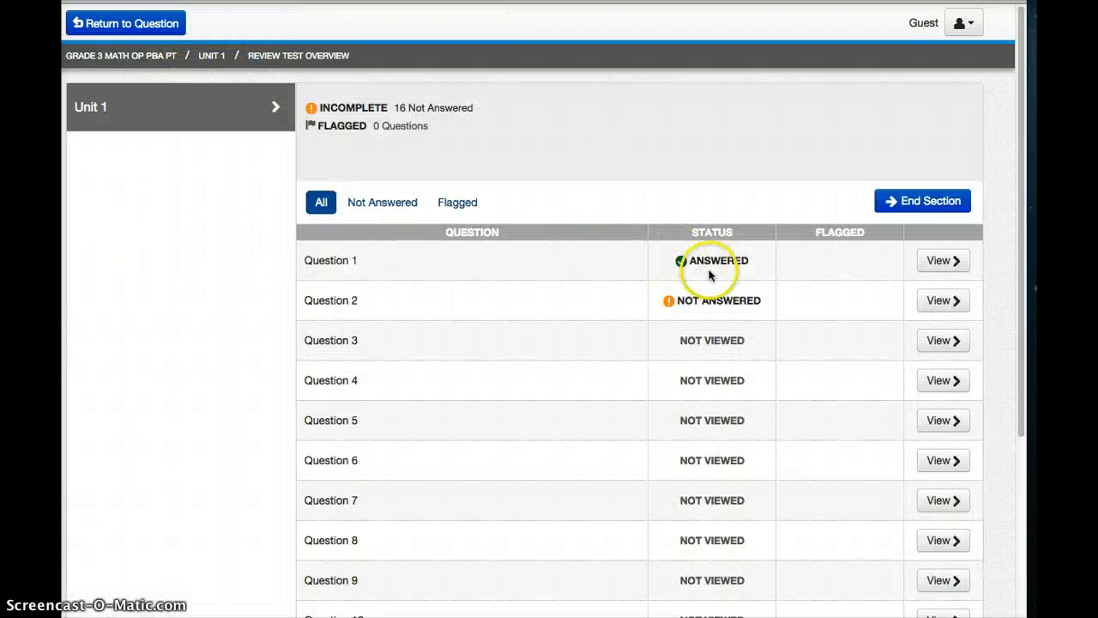
{"action": "left_click", "coordinate": [937, 261]}
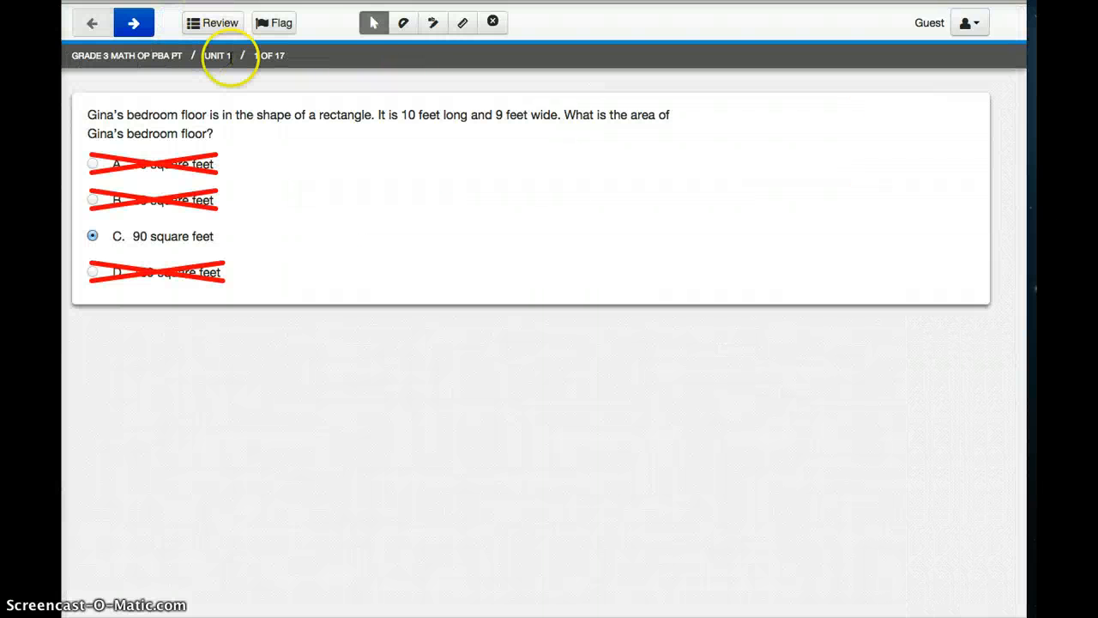
{"action": "mouse_move", "coordinate": [282, 129]}
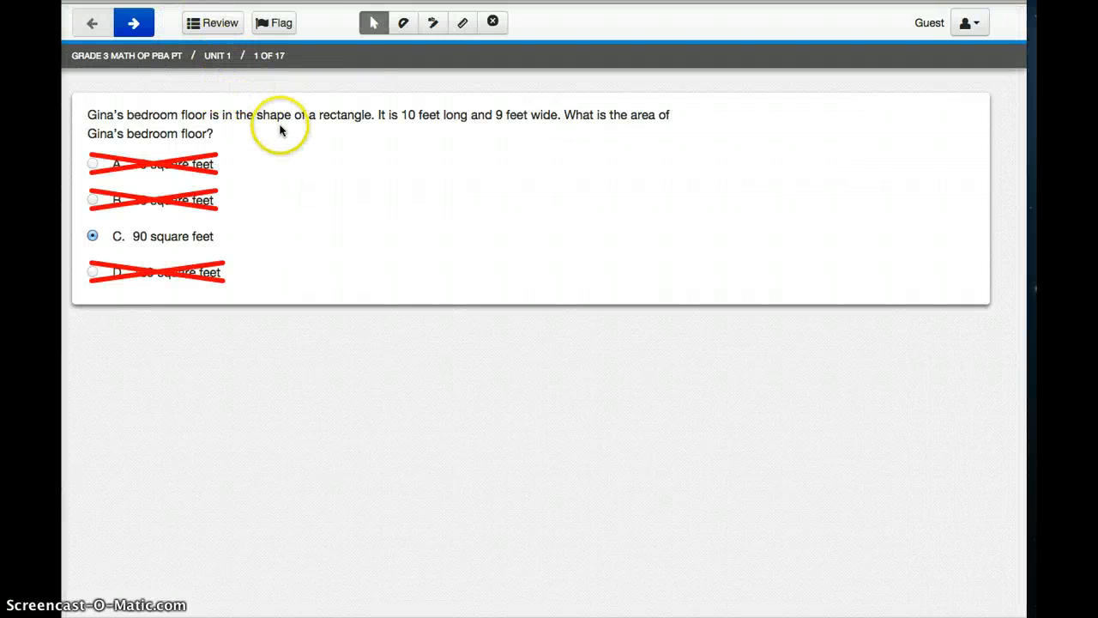
Enter 1 for 7 ÷ 7 on question 2, then move to question 3 and start its Part A answer
{"action": "left_click", "coordinate": [133, 25]}
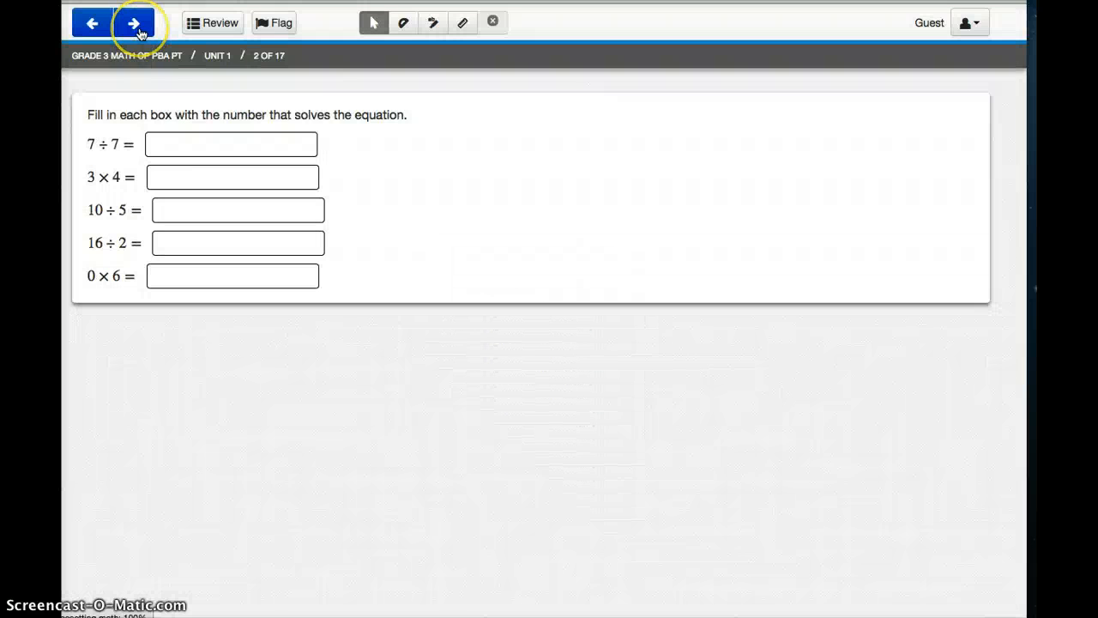
{"action": "left_click", "coordinate": [230, 145]}
{"action": "type", "text": "1"}
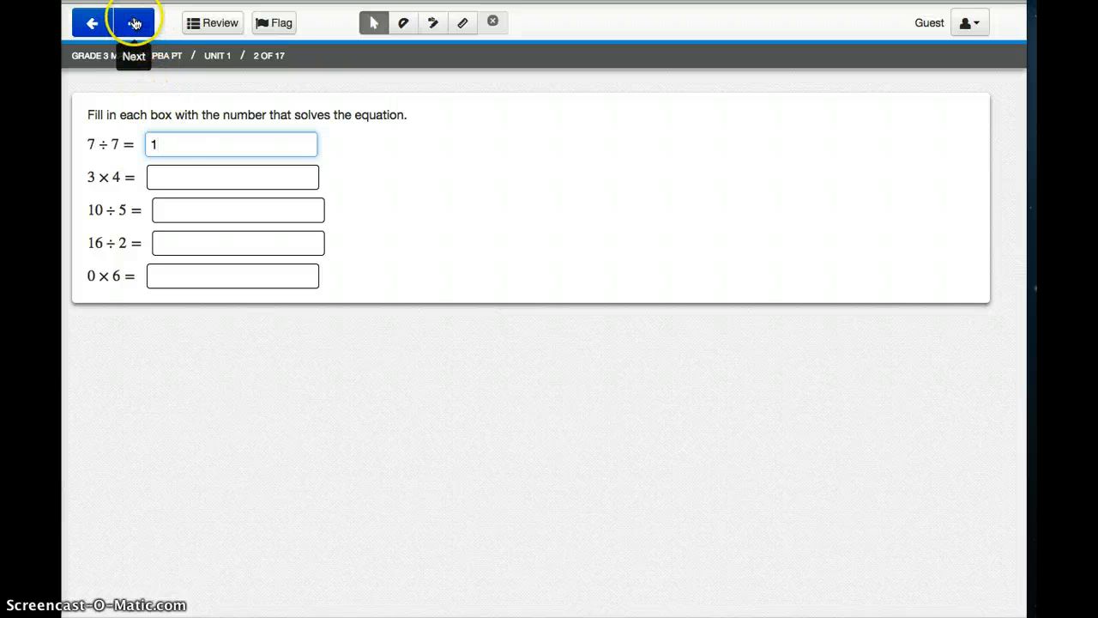
{"action": "left_click", "coordinate": [134, 20]}
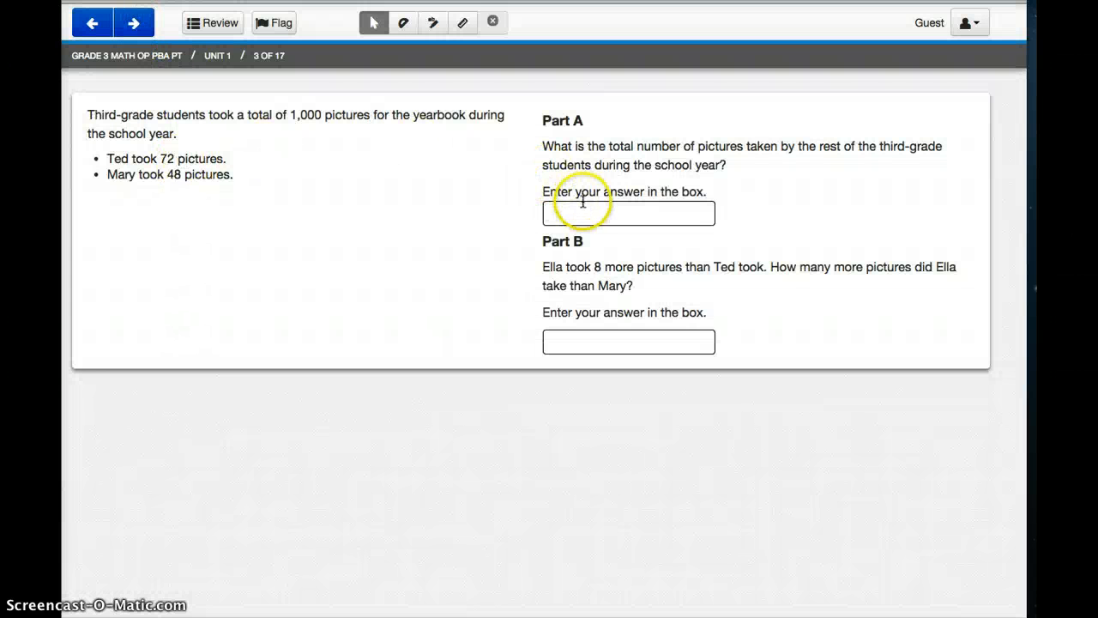
{"action": "left_click", "coordinate": [628, 213]}
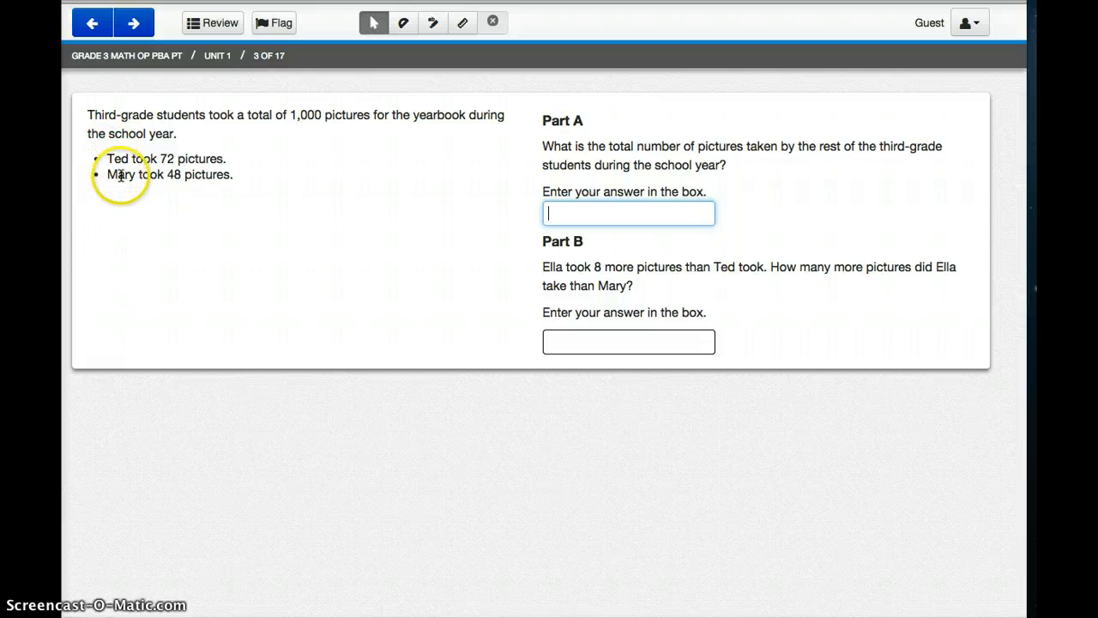
{"action": "mouse_move", "coordinate": [534, 154]}
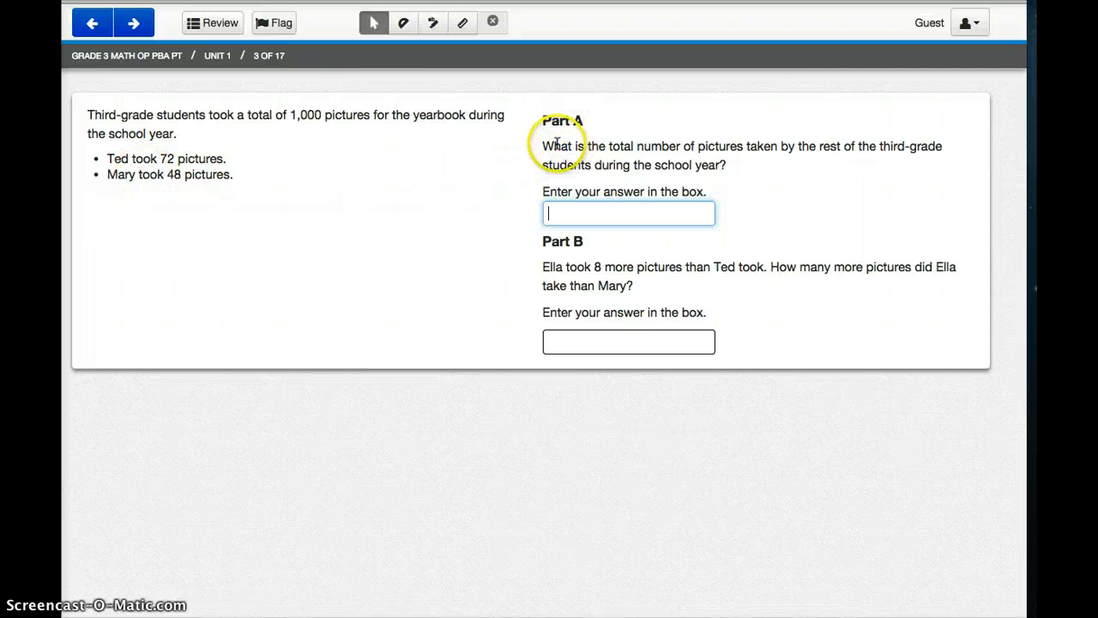
{"action": "mouse_move", "coordinate": [575, 186]}
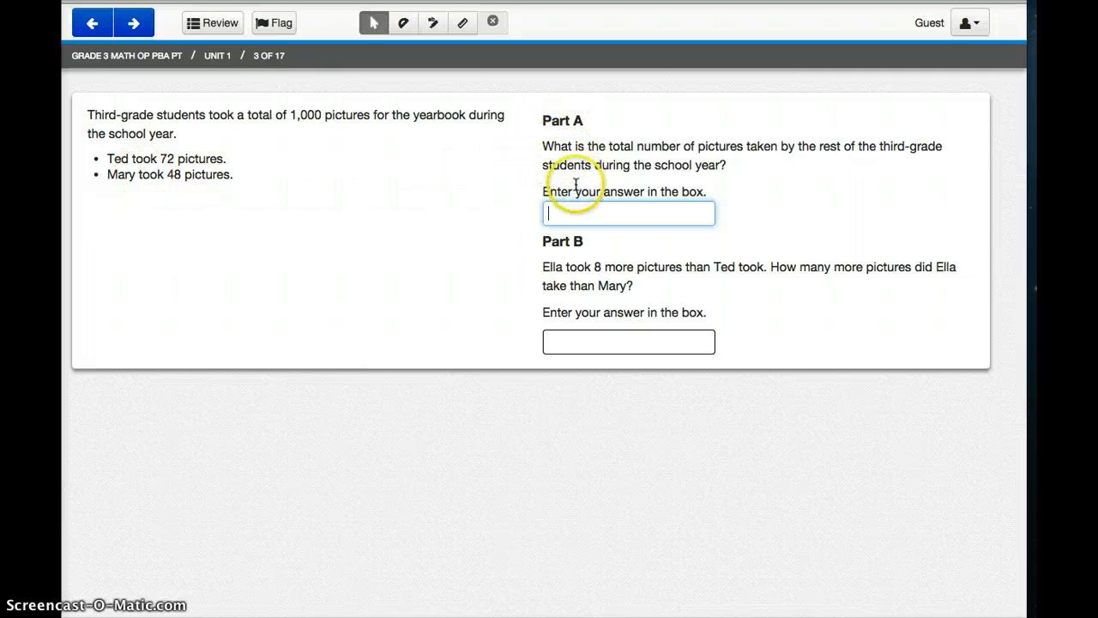
{"action": "mouse_move", "coordinate": [167, 27]}
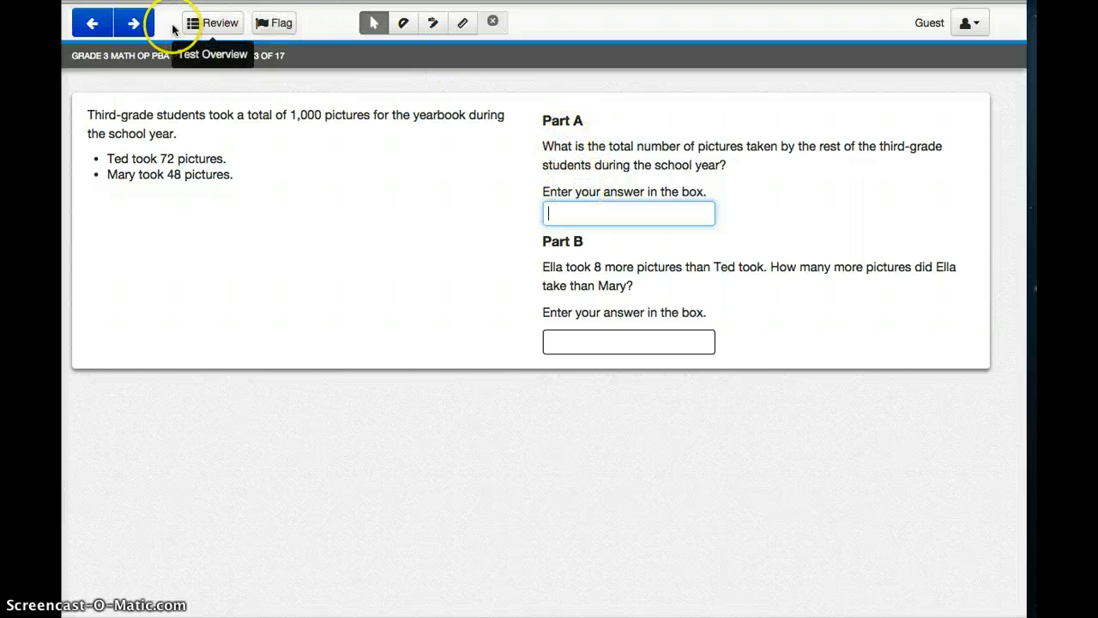
Check models A, C and E on question 4, then plot a point between 1 and 2 on question 5's number line
{"action": "left_click", "coordinate": [130, 23]}
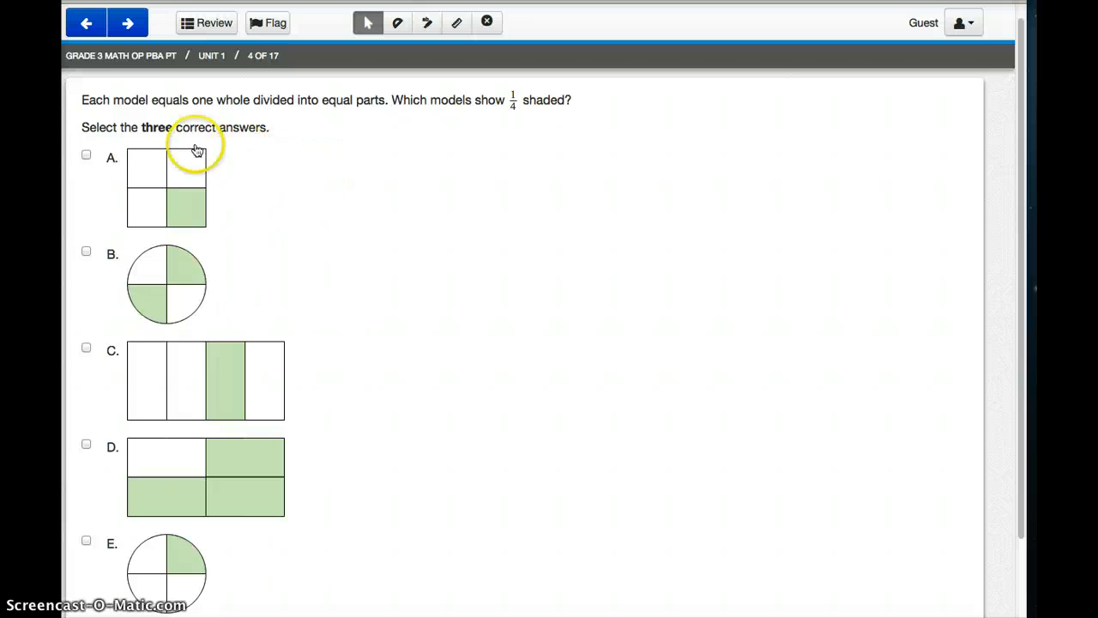
{"action": "mouse_move", "coordinate": [158, 130]}
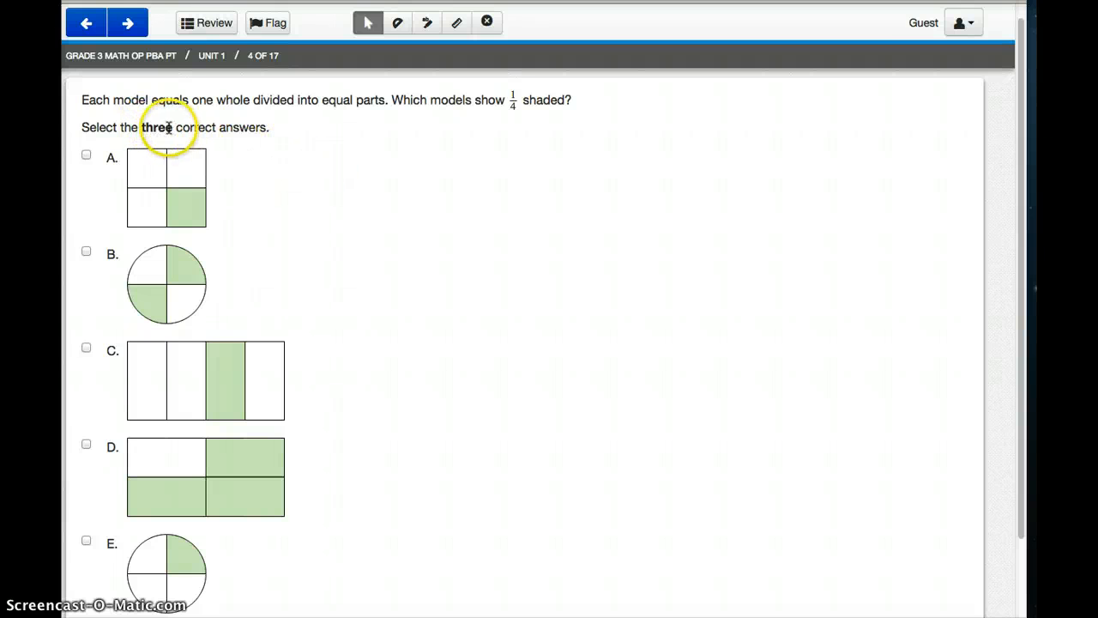
{"action": "mouse_move", "coordinate": [171, 127]}
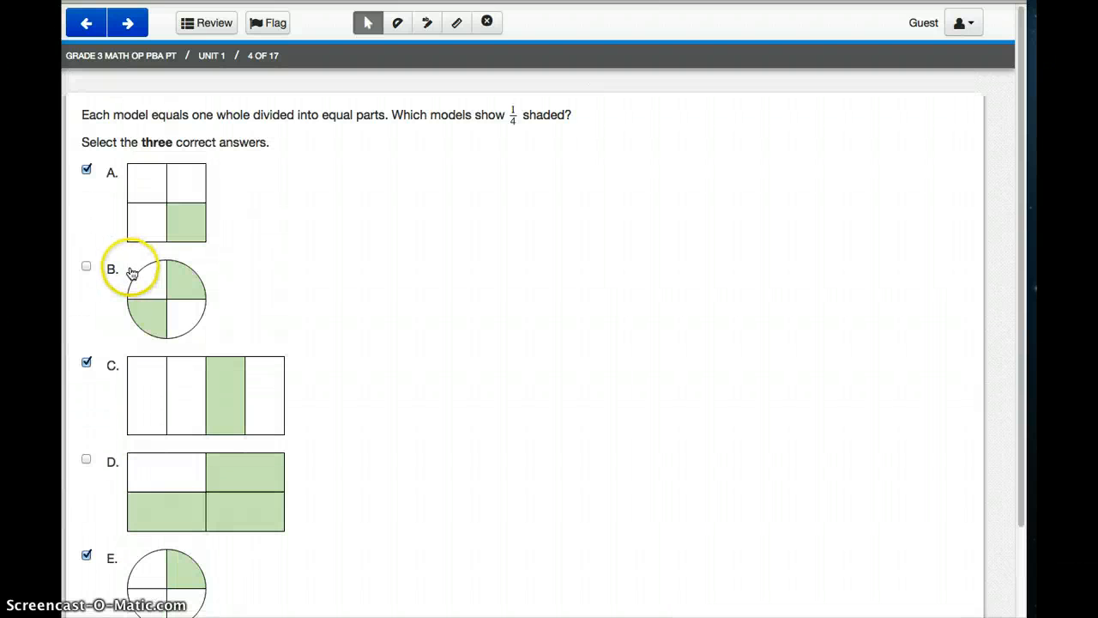
{"action": "mouse_move", "coordinate": [142, 144]}
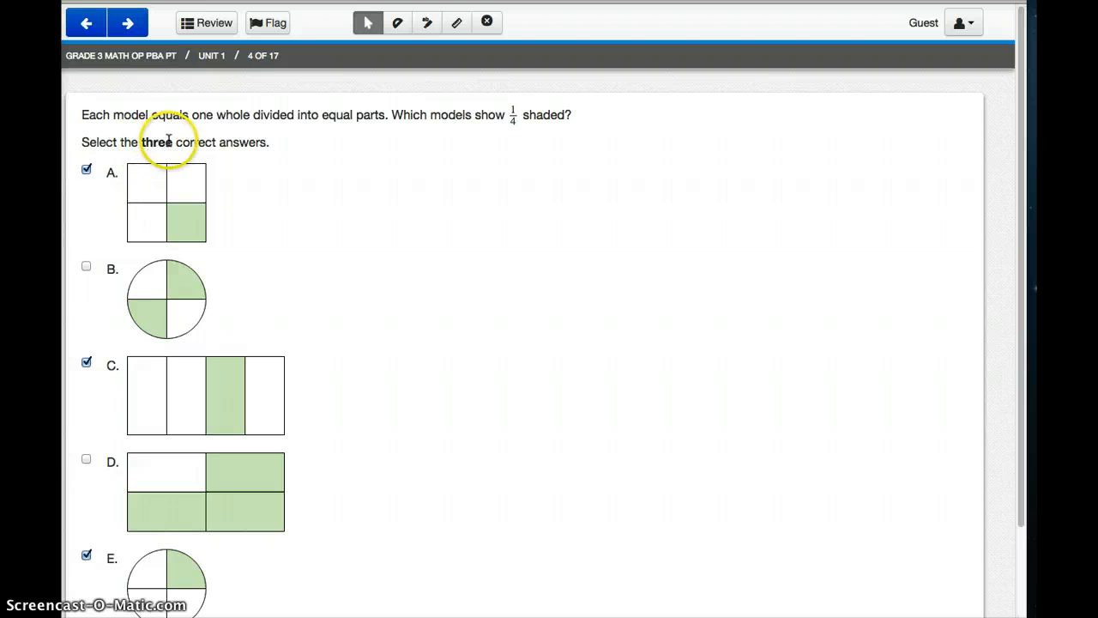
{"action": "mouse_move", "coordinate": [127, 26]}
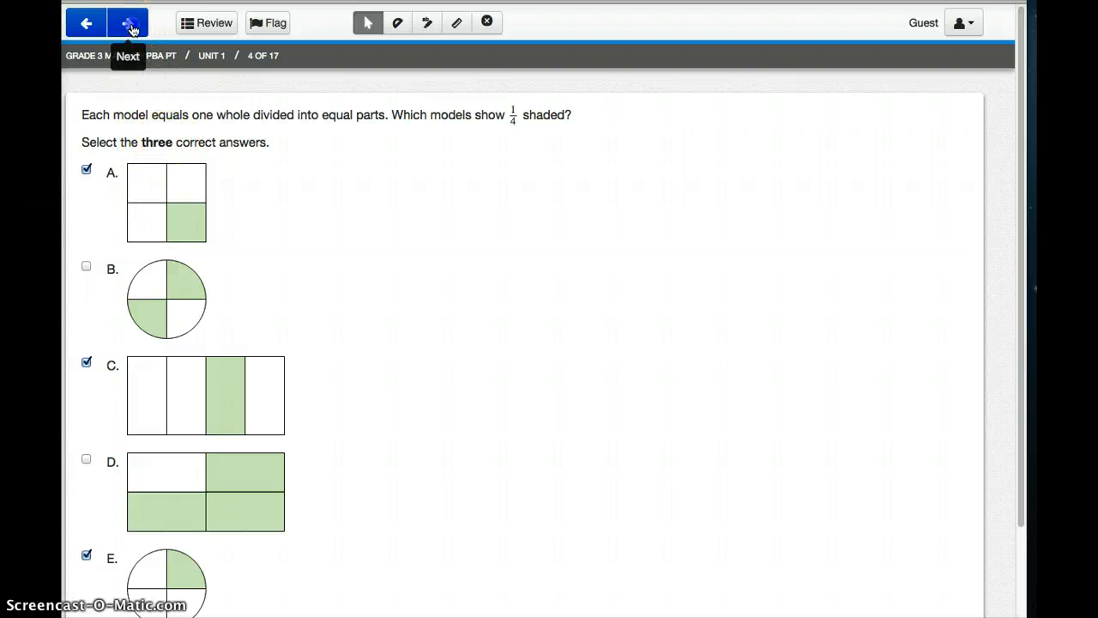
{"action": "left_click", "coordinate": [127, 24]}
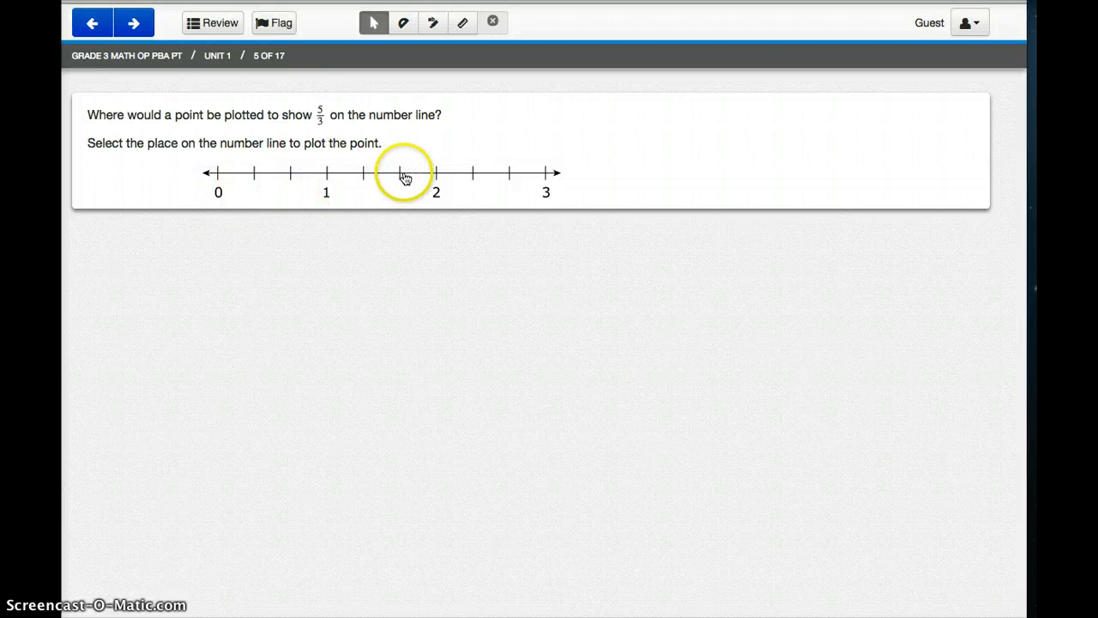
{"action": "left_click", "coordinate": [398, 173]}
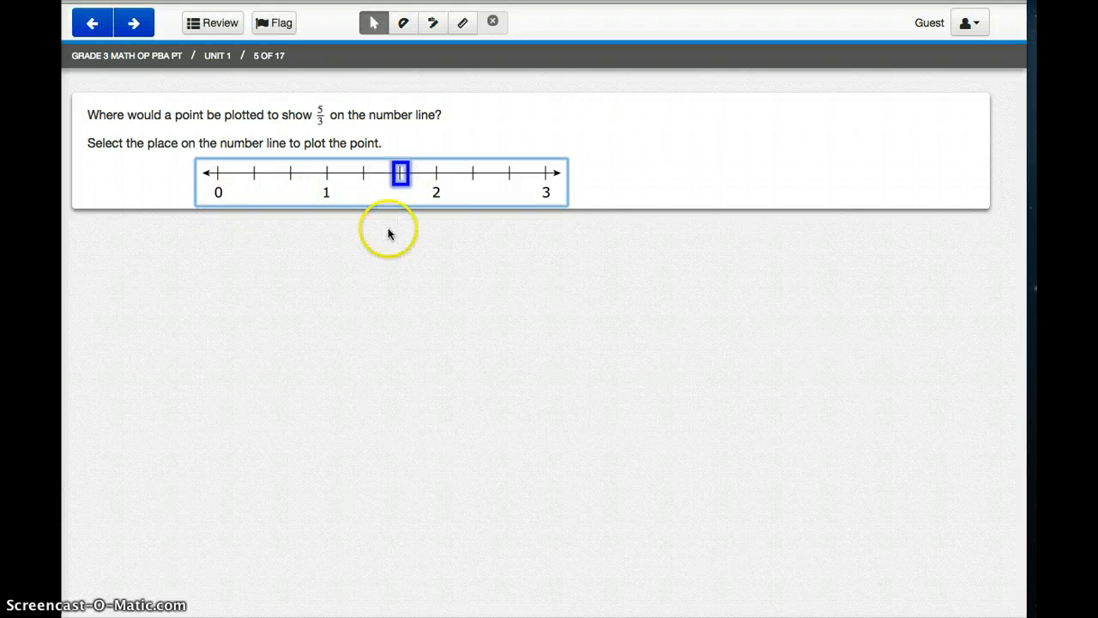
Move on to question 6 about Cindy's reasoning for 27 ÷ 9
{"action": "left_click", "coordinate": [131, 21]}
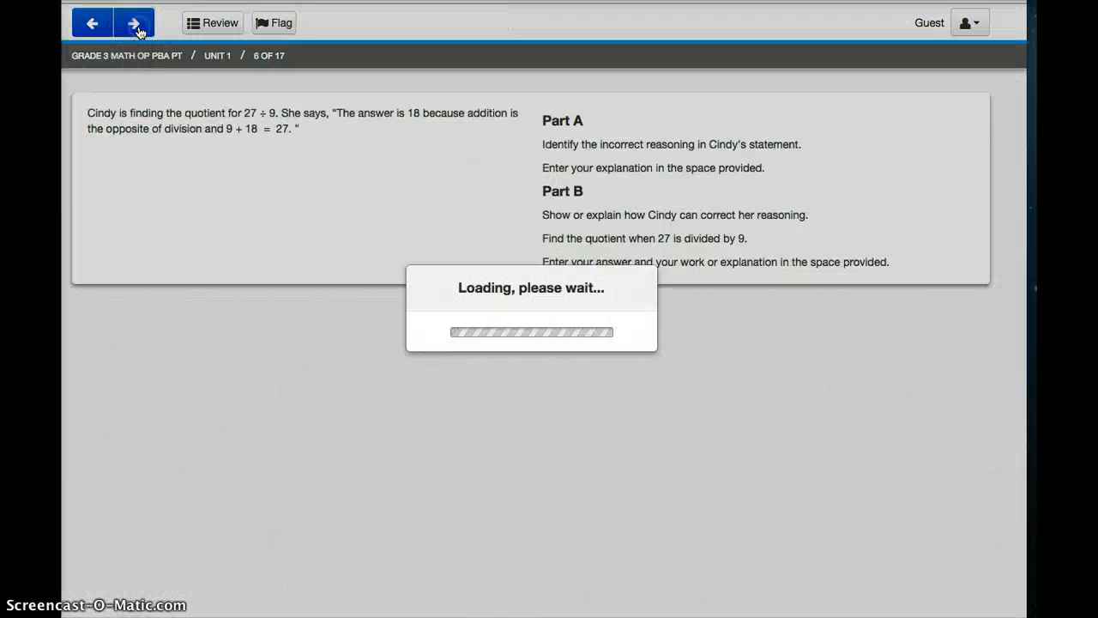
{"action": "left_click", "coordinate": [134, 21]}
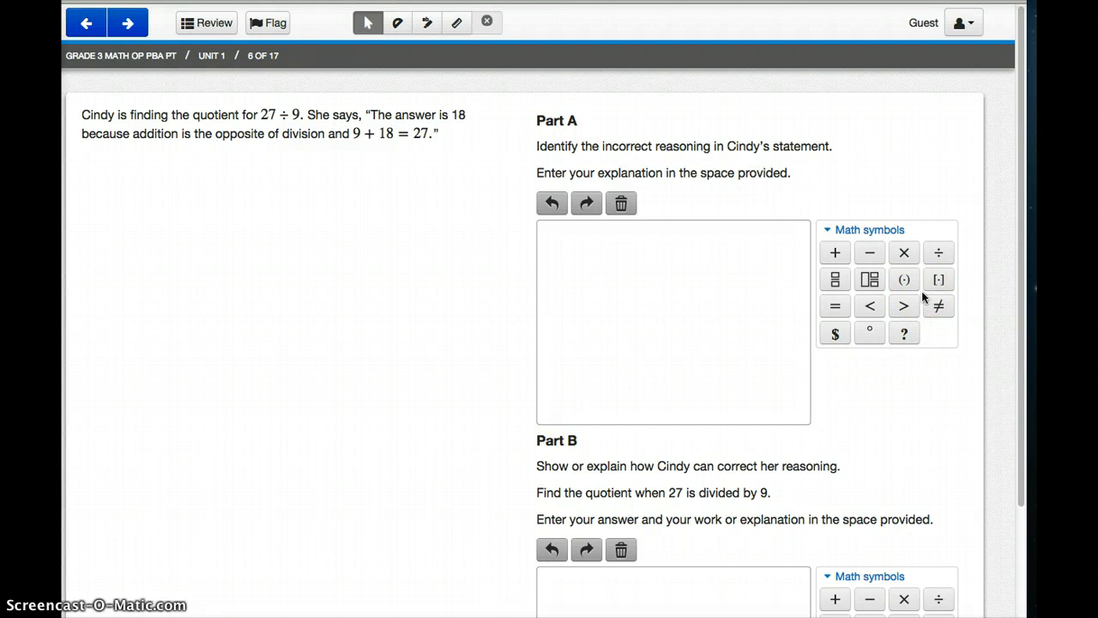
{"action": "mouse_move", "coordinate": [906, 283]}
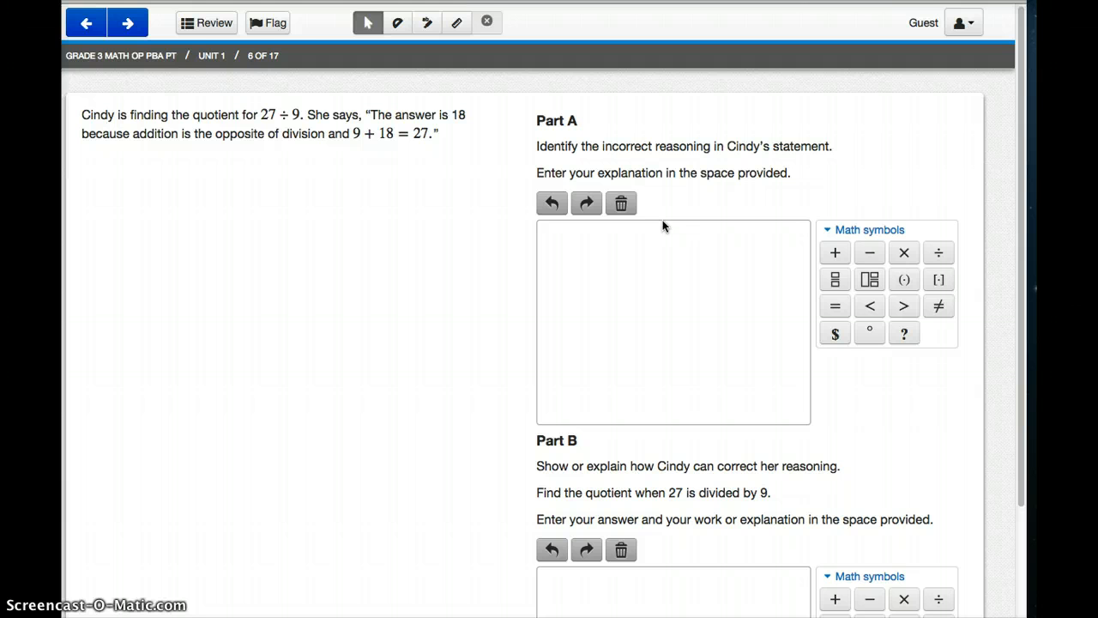
Write in Part A: "Cindy is wrong because addition is not opposite of divison."
{"action": "left_click", "coordinate": [735, 256]}
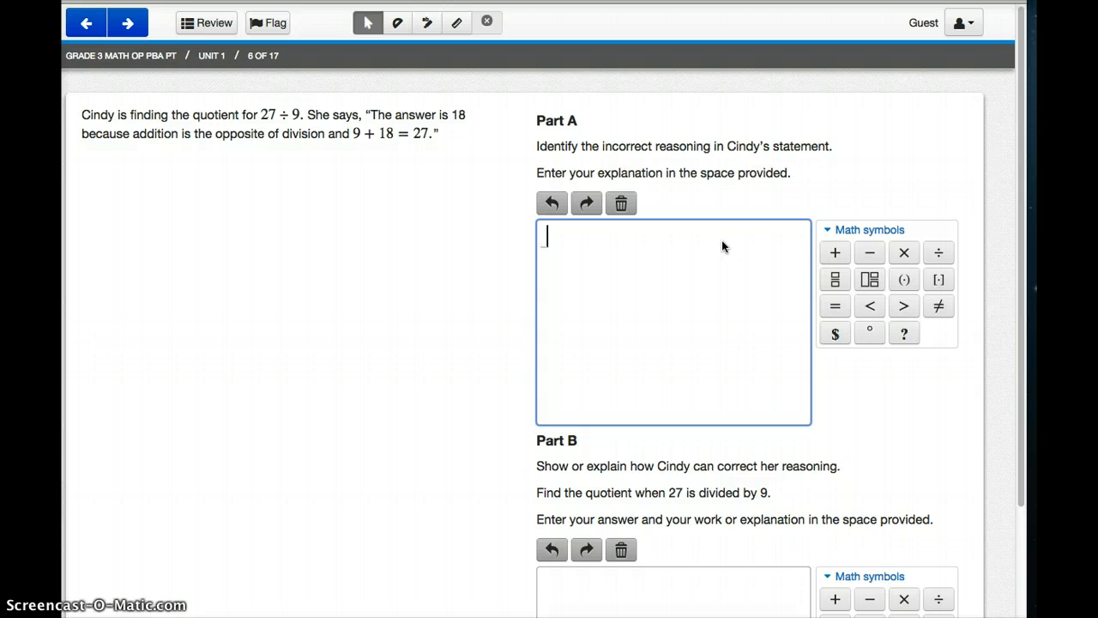
{"action": "type", "text": "Cindy is wro"}
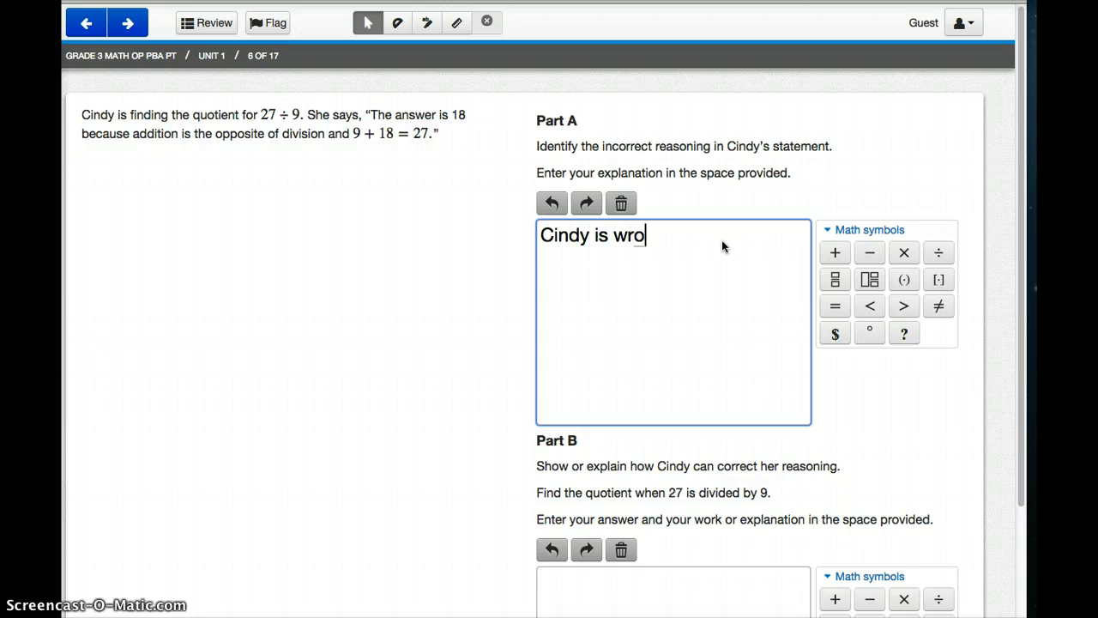
{"action": "type", "text": "ng because"}
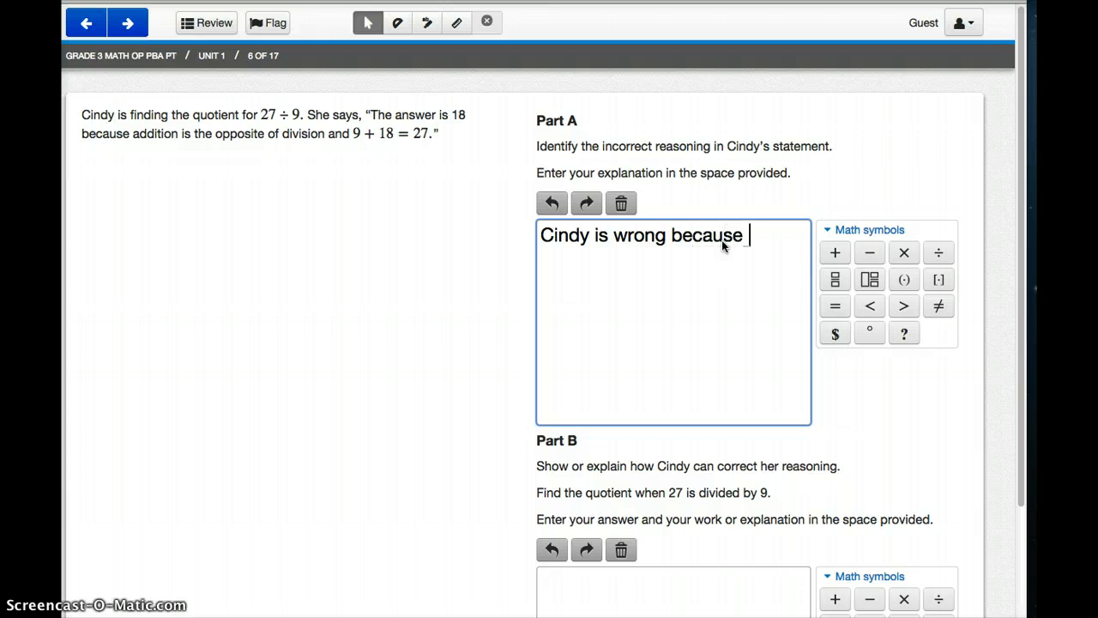
{"action": "type", "text": "additon"}
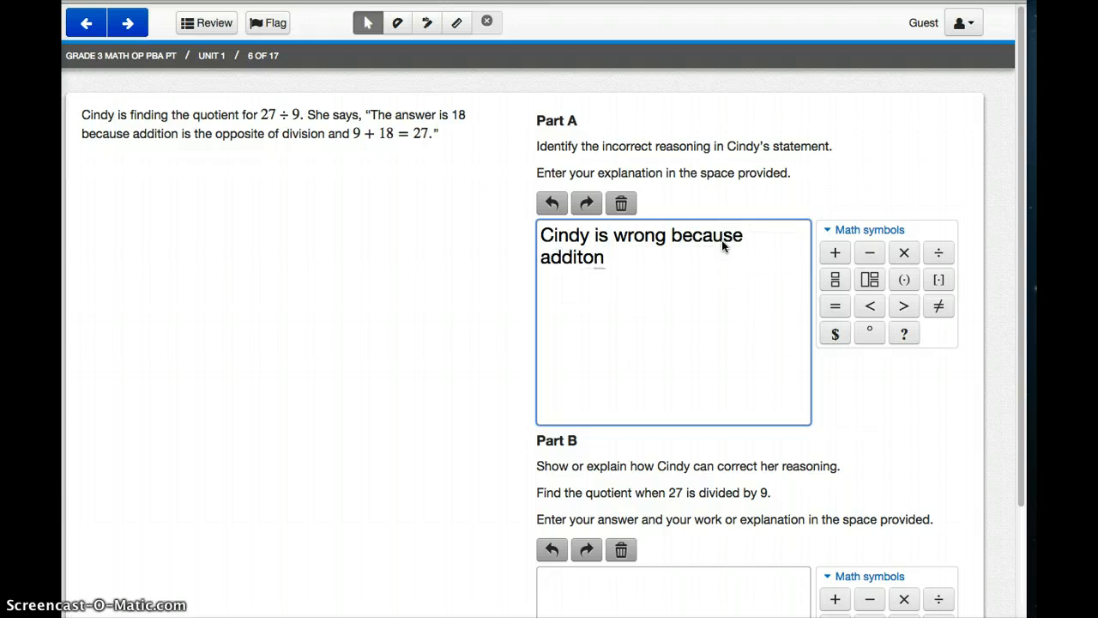
{"action": "type", "text": "addition is not o"}
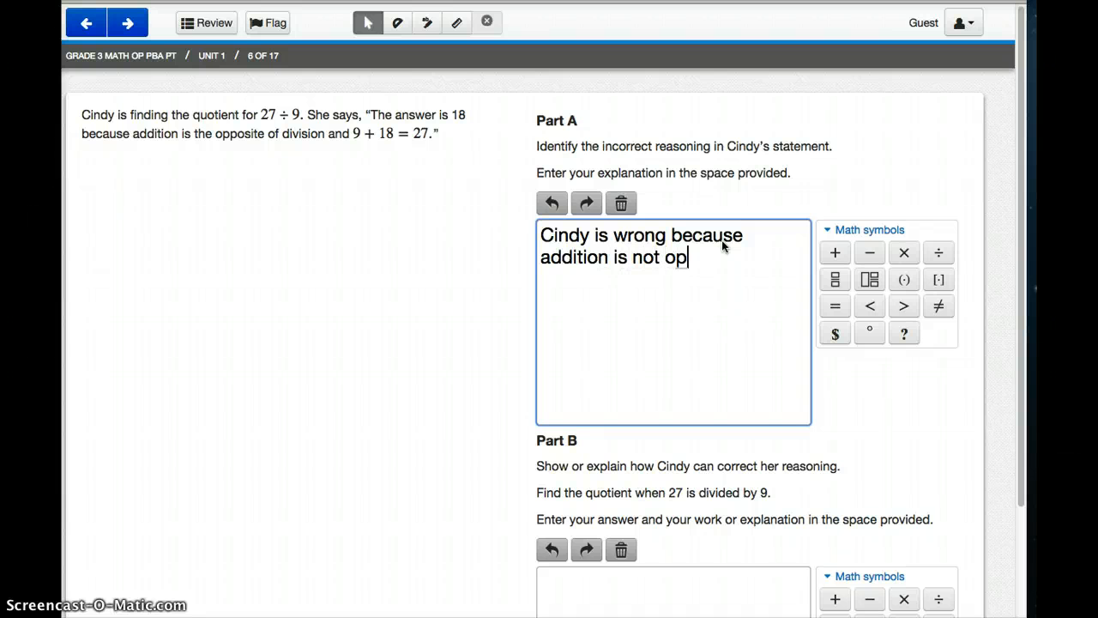
{"action": "type", "text": "posite of"}
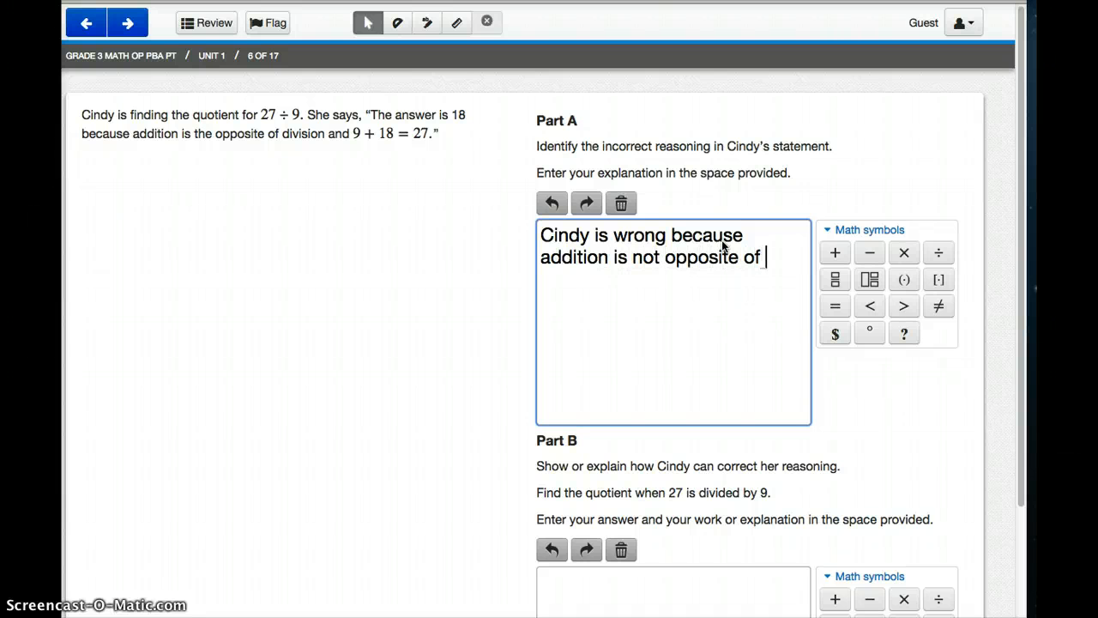
{"action": "type", "text": "divison."}
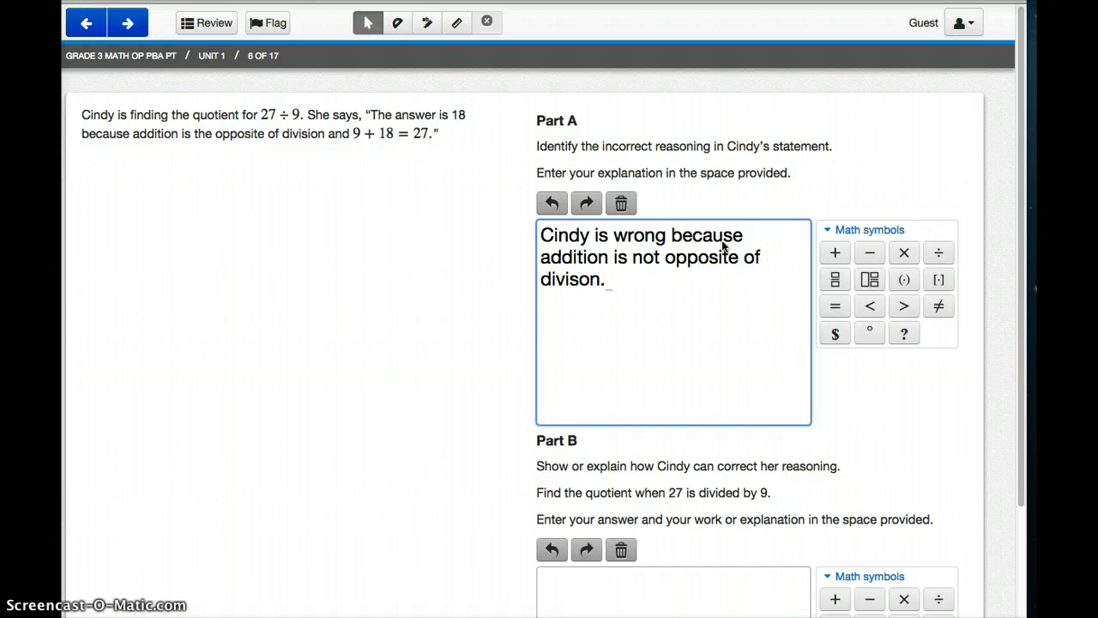
{"action": "mouse_move", "coordinate": [878, 221]}
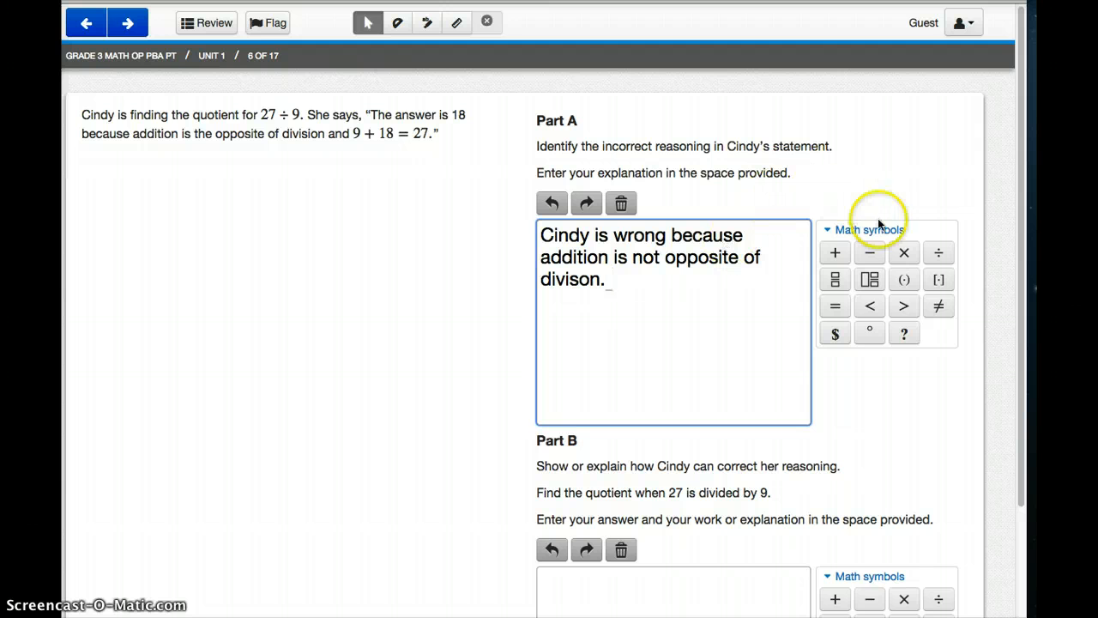
{"action": "mouse_move", "coordinate": [834, 279]}
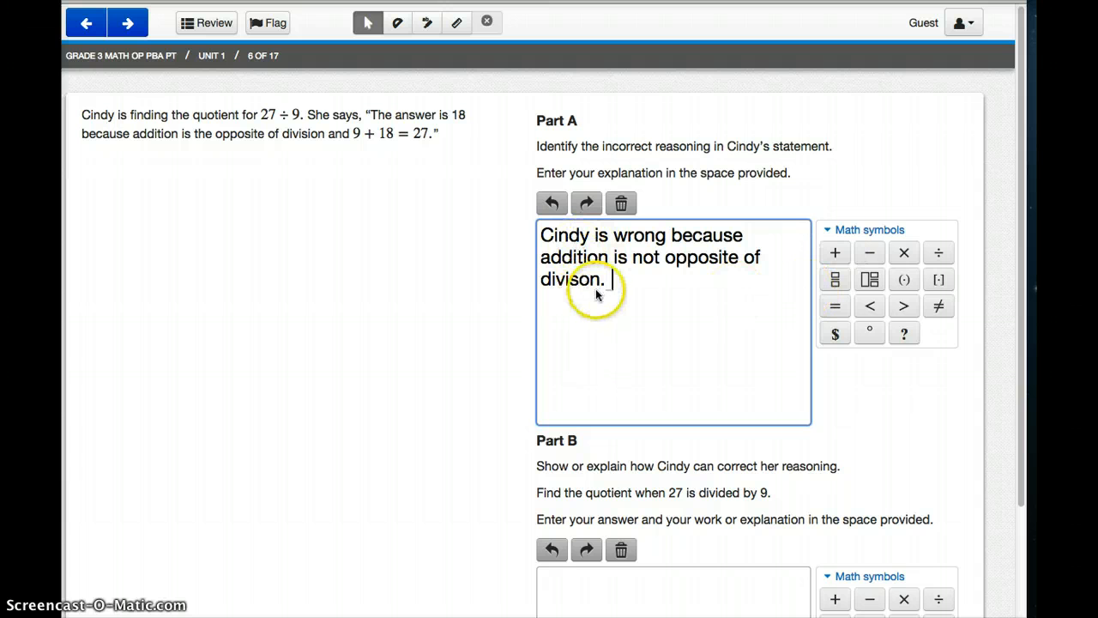
{"action": "mouse_move", "coordinate": [552, 206]}
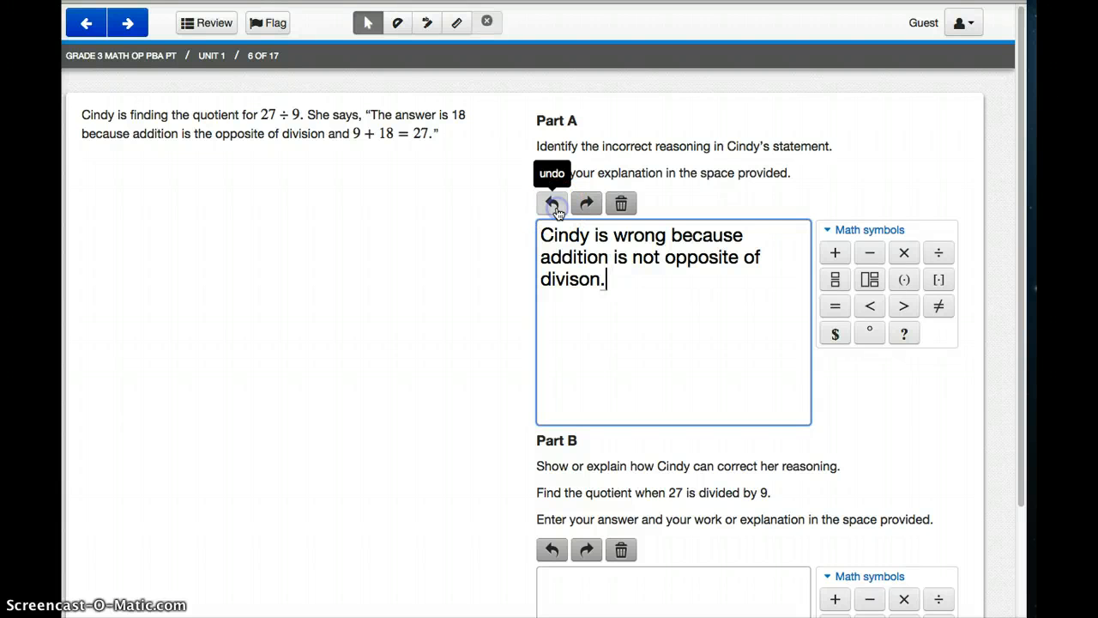
Undo and redo the final period, then Clear All to empty the Part A explanation
{"action": "left_click", "coordinate": [553, 202]}
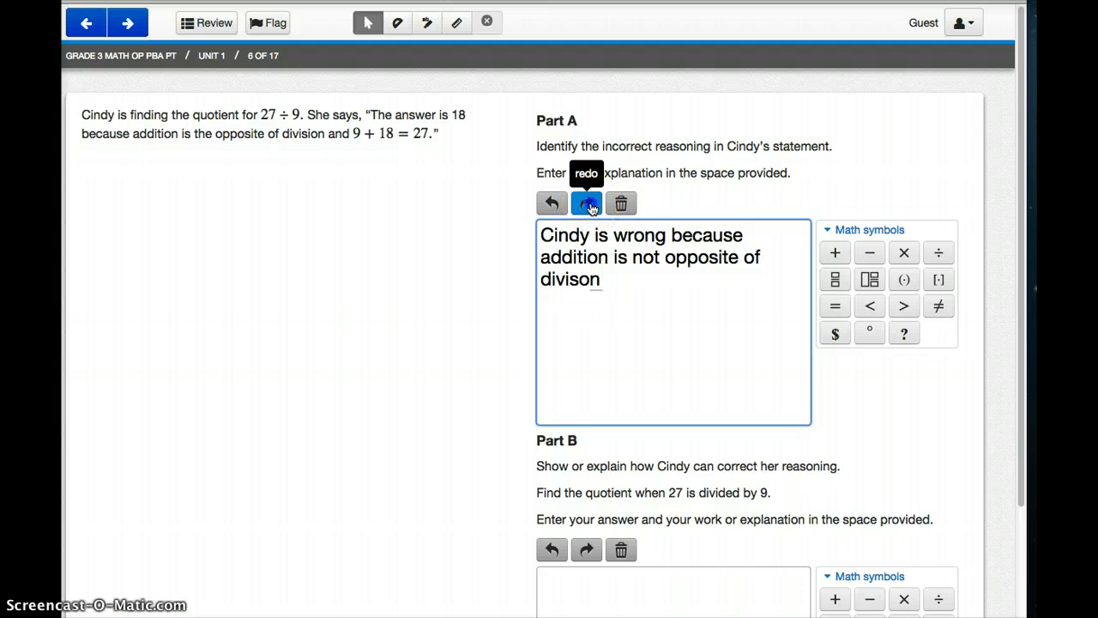
{"action": "left_click", "coordinate": [586, 203]}
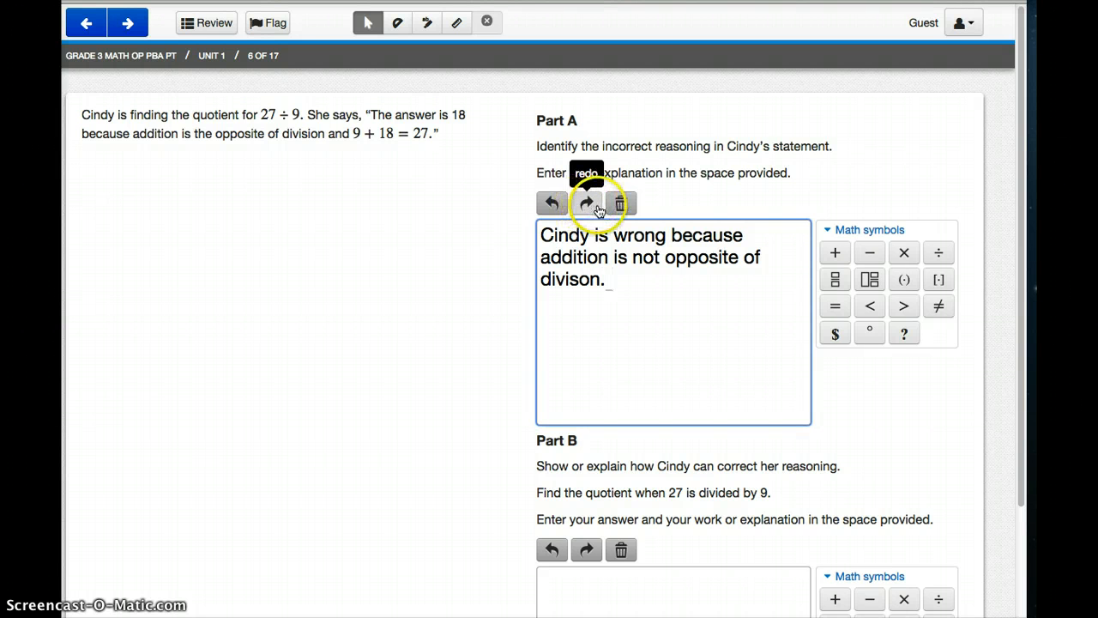
{"action": "mouse_move", "coordinate": [621, 203]}
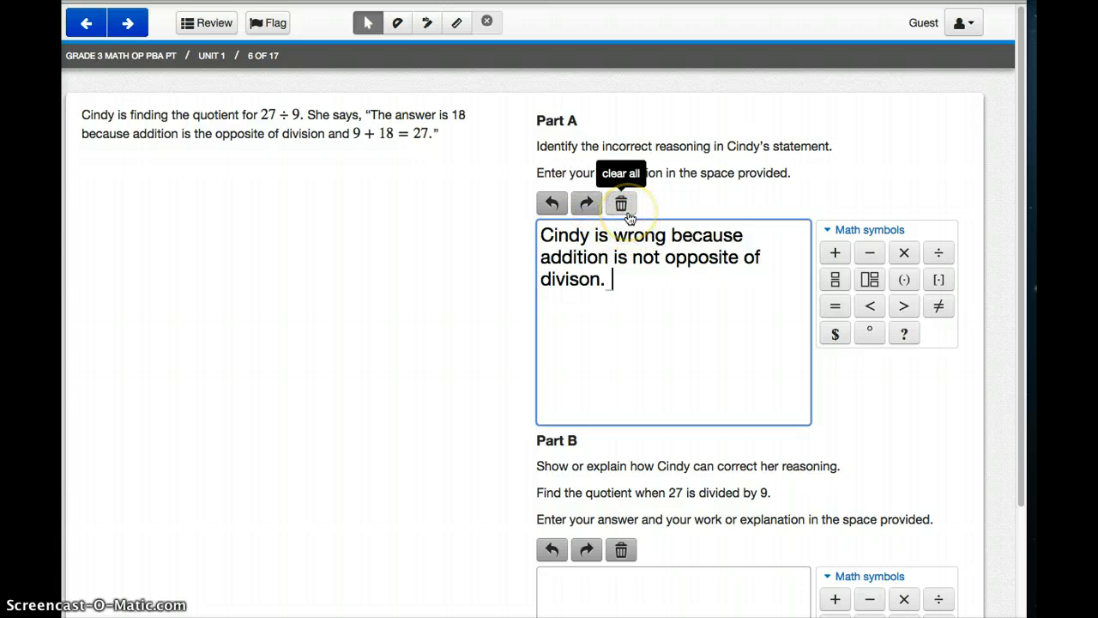
{"action": "left_click", "coordinate": [621, 202]}
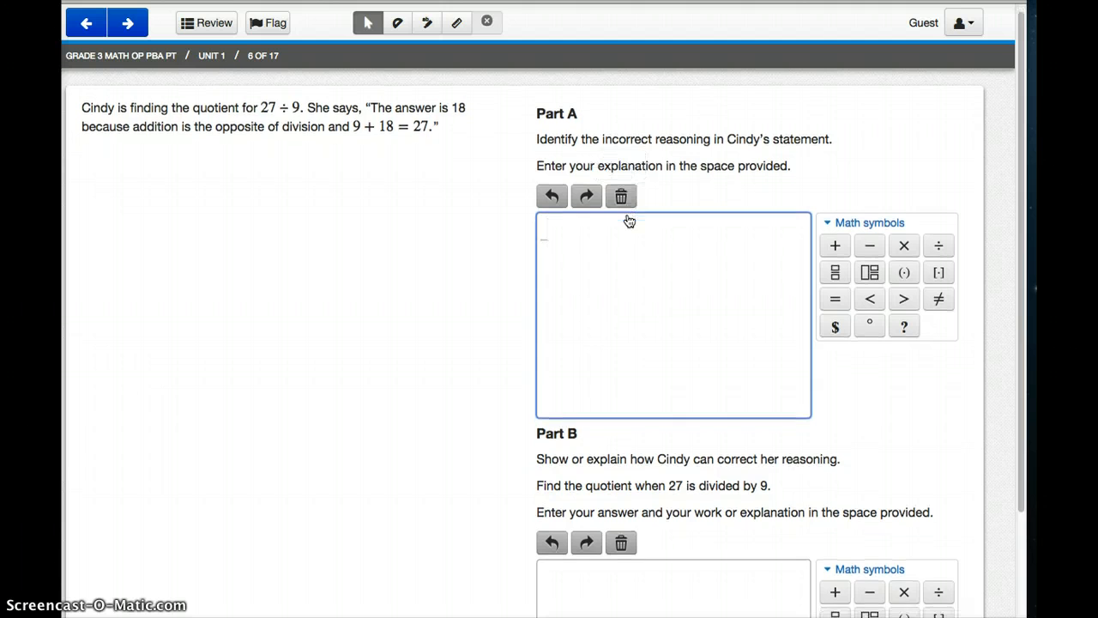
Enter 27 ÷ 9 = 3 and 3 × 9 = 27 in Part B using the Math symbol buttons
{"action": "scroll", "scroll_direction": "down", "scroll_amount": 3}
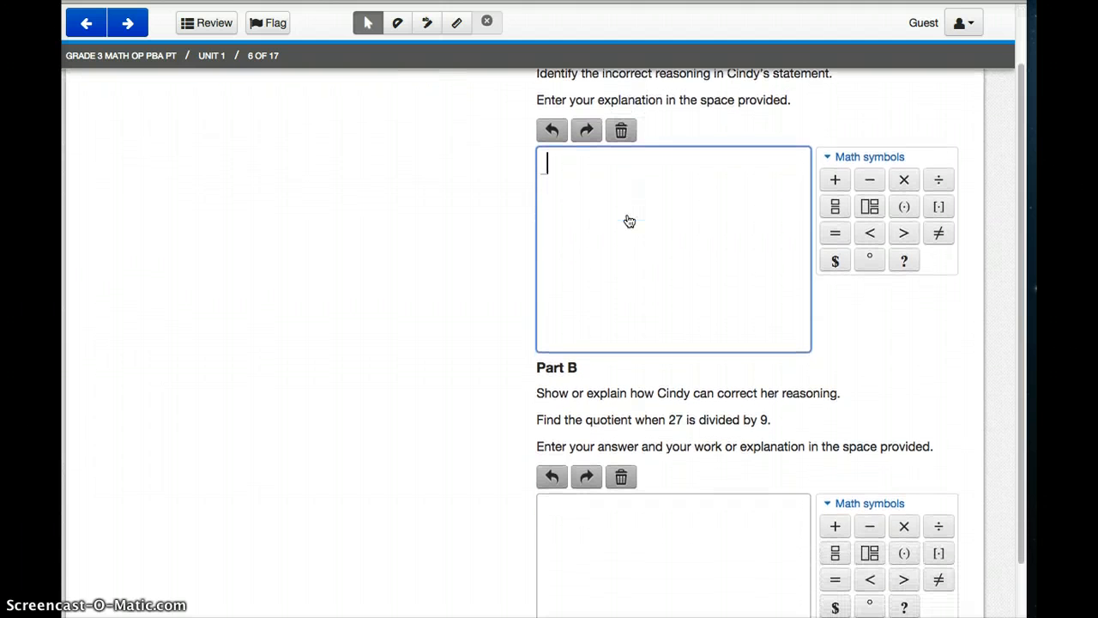
{"action": "scroll", "scroll_direction": "down", "scroll_amount": 3}
{"action": "type", "text": "27"}
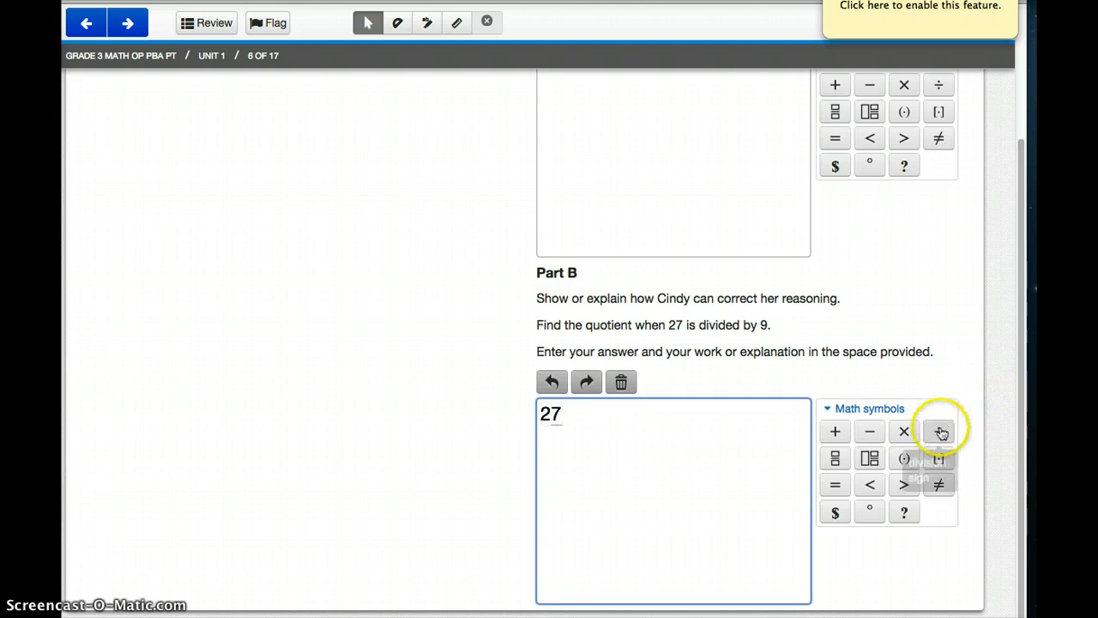
{"action": "left_click", "coordinate": [939, 433]}
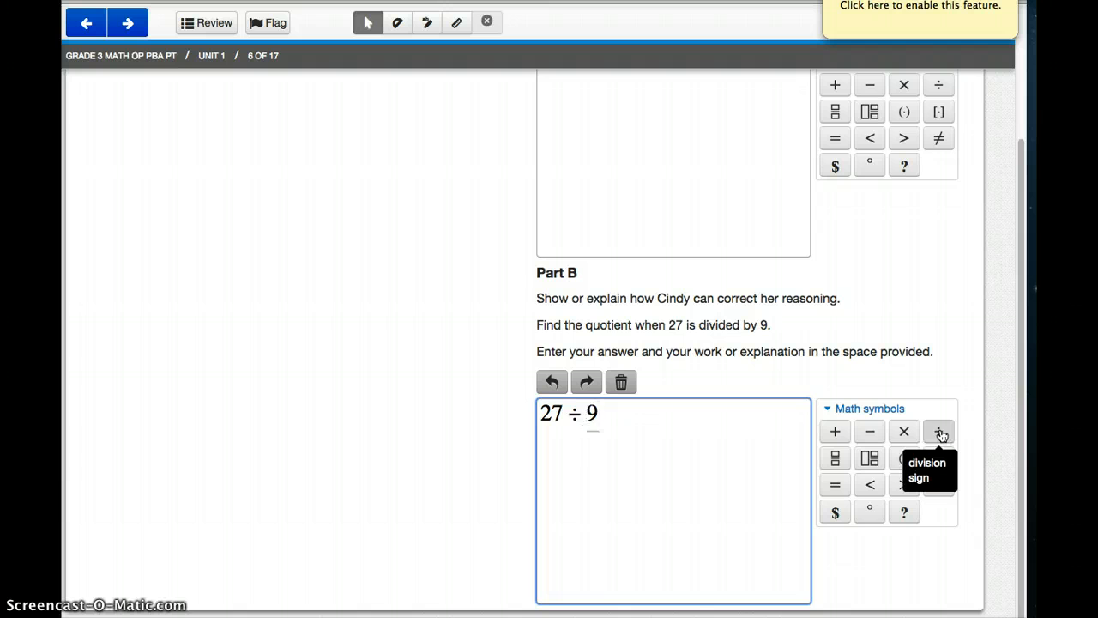
{"action": "left_click", "coordinate": [834, 484]}
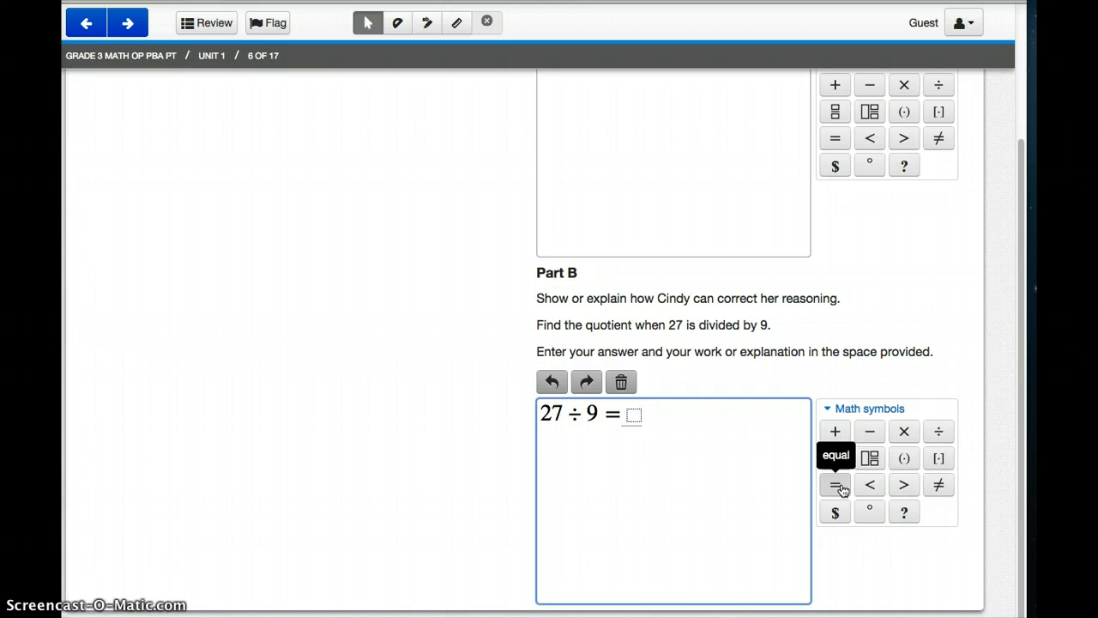
{"action": "type", "text": "3"}
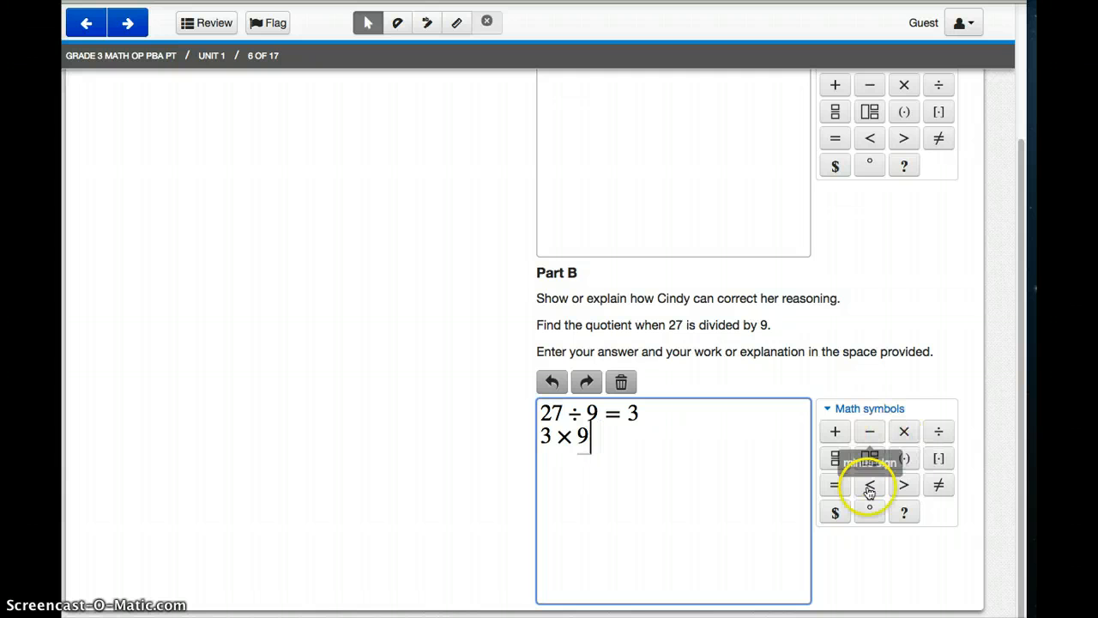
{"action": "left_click", "coordinate": [834, 484]}
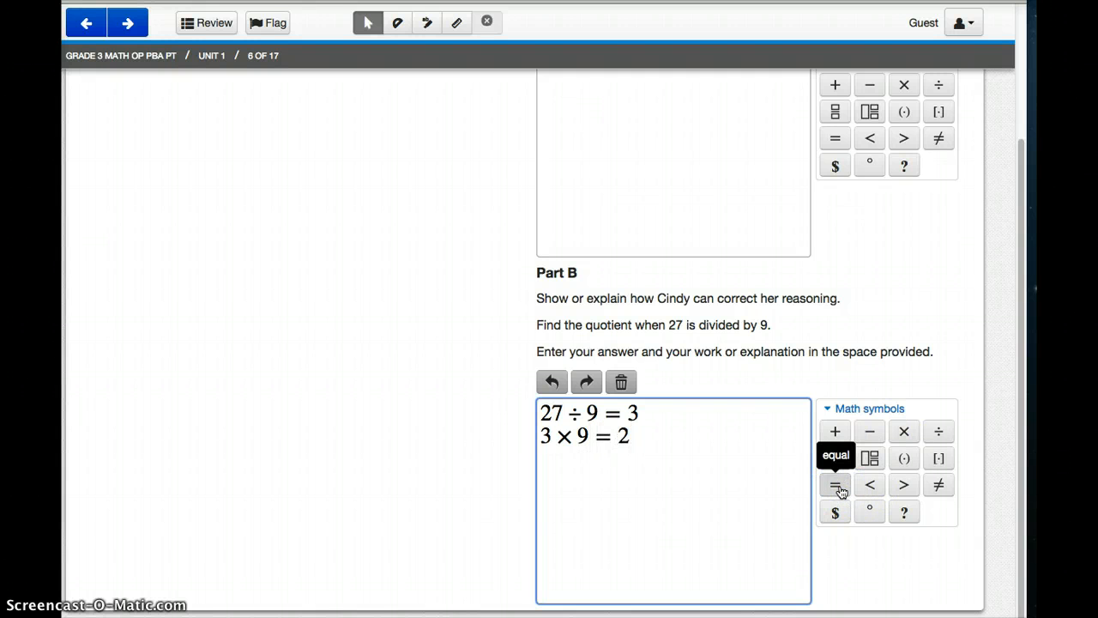
{"action": "type", "text": "7"}
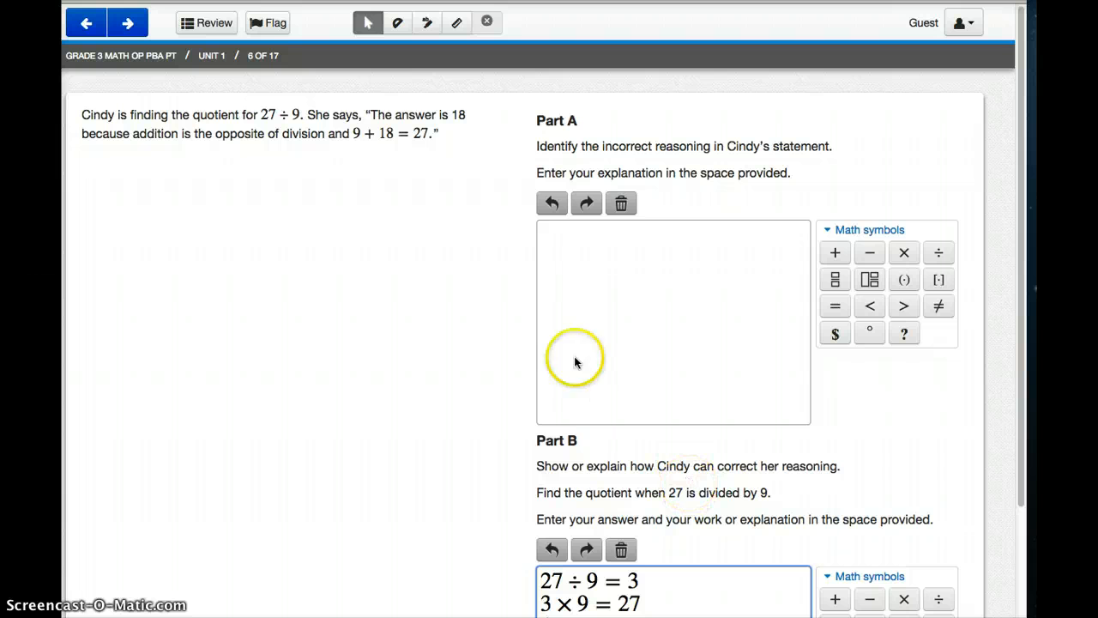
Move to question 7 about point P and enter the fraction 5/6 as its answer
{"action": "left_click", "coordinate": [135, 22]}
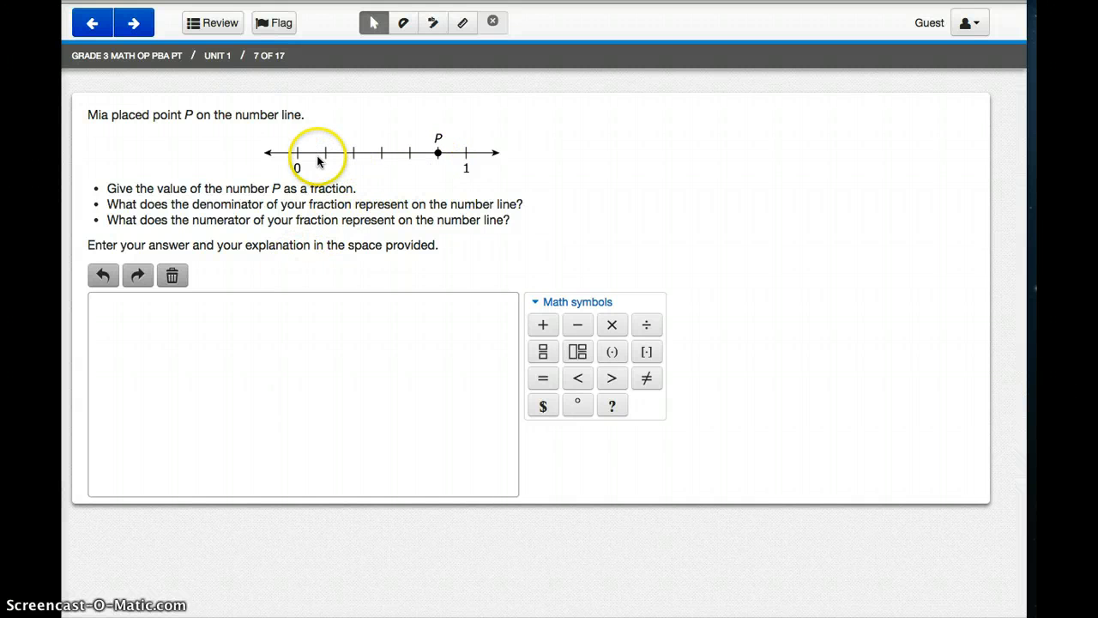
{"action": "mouse_move", "coordinate": [353, 161]}
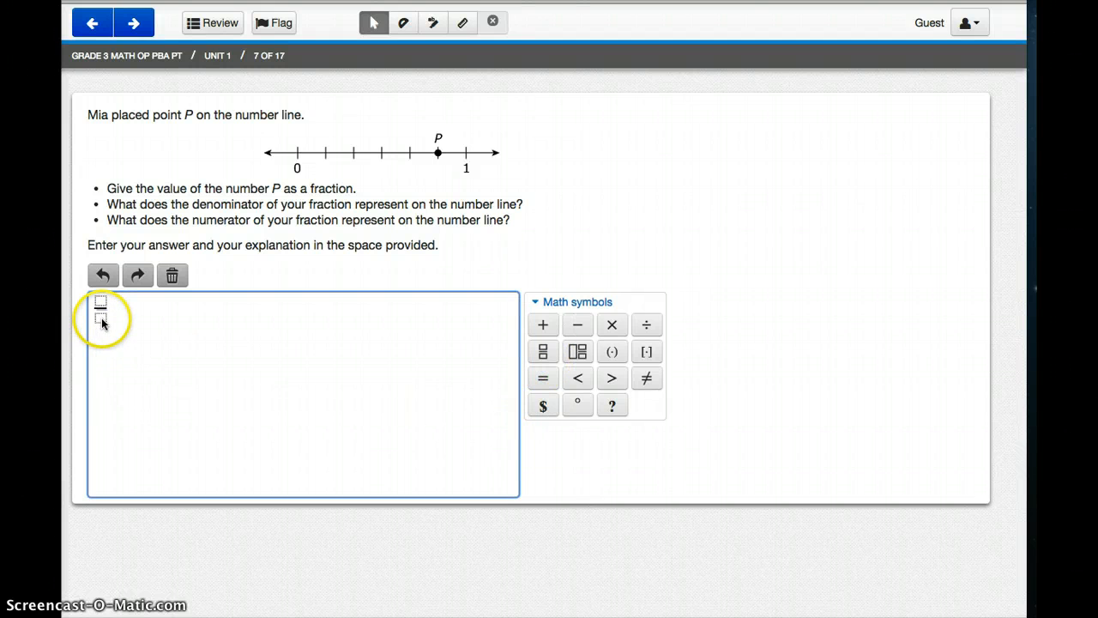
{"action": "left_click", "coordinate": [100, 324]}
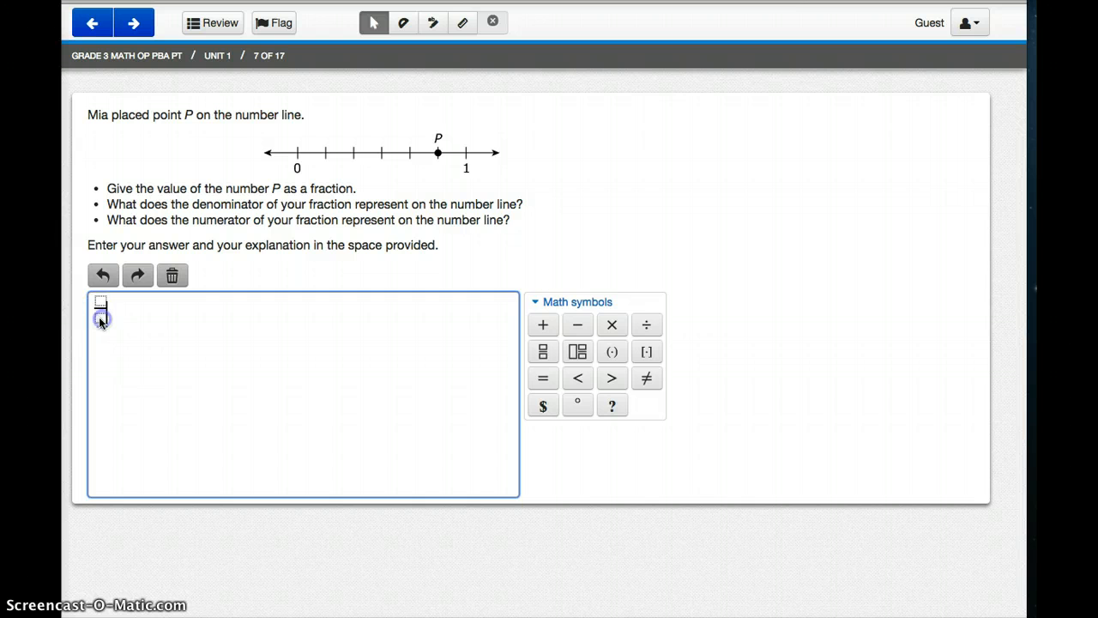
{"action": "type", "text": "6"}
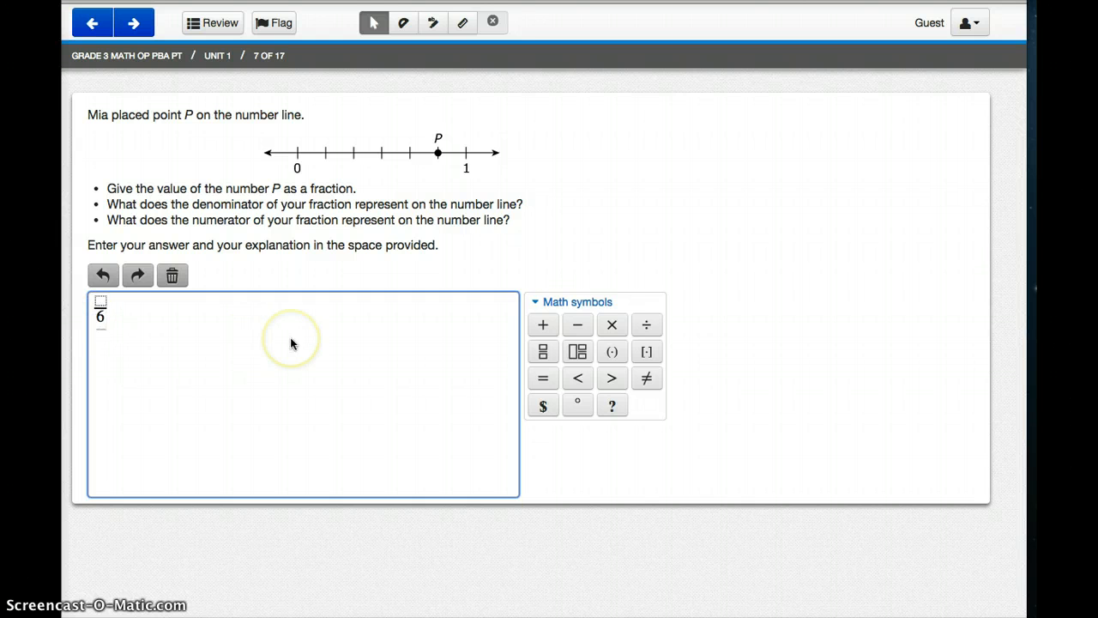
{"action": "mouse_move", "coordinate": [275, 335]}
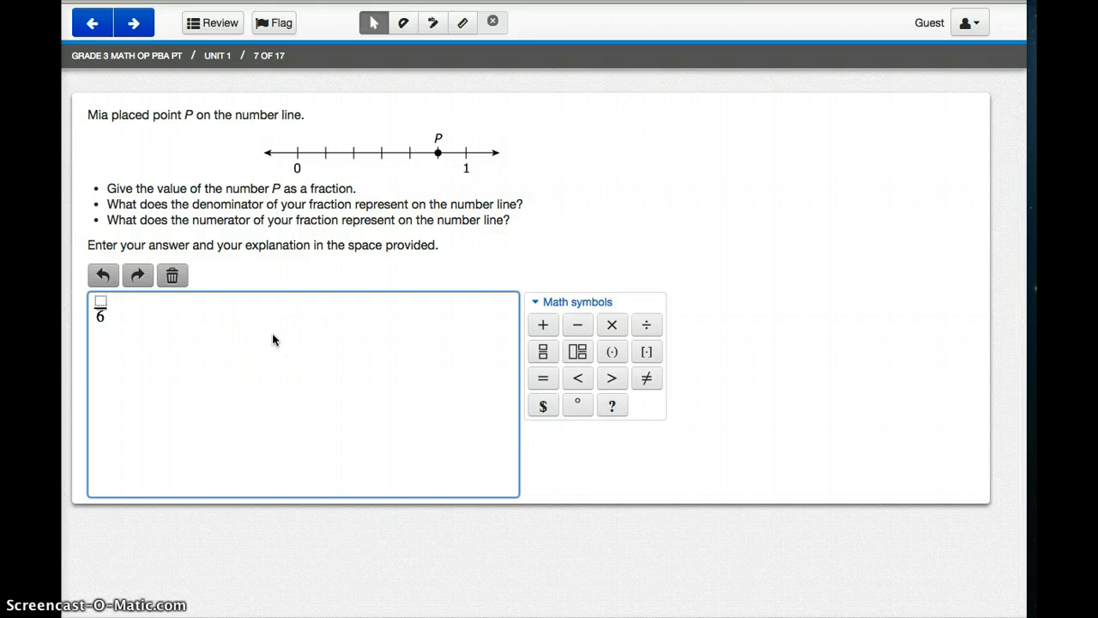
{"action": "type", "text": "5"}
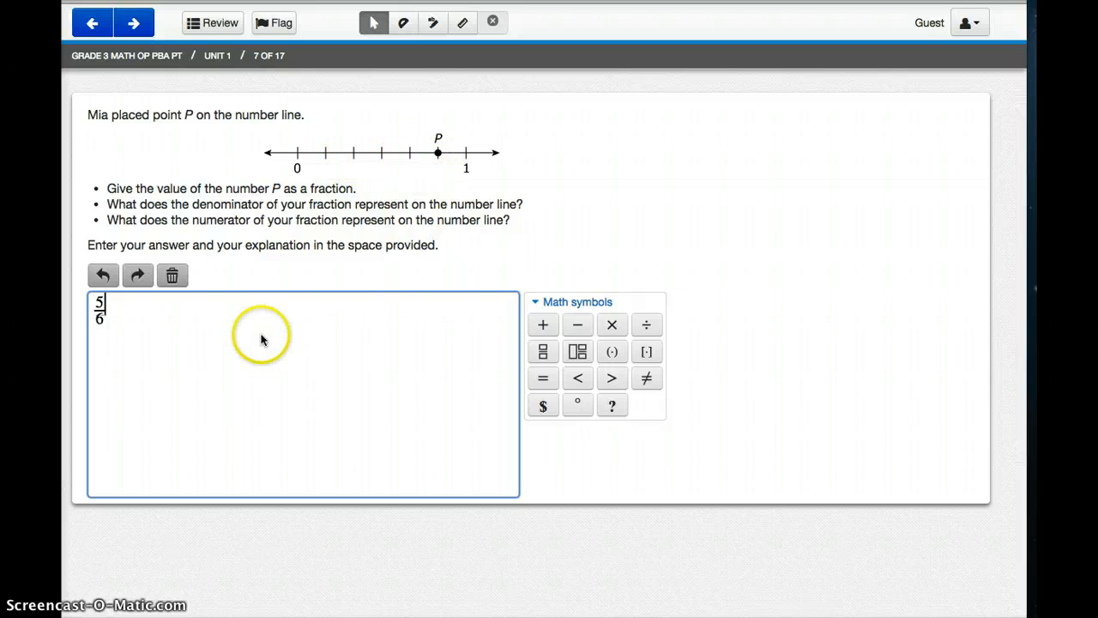
{"action": "mouse_move", "coordinate": [119, 323]}
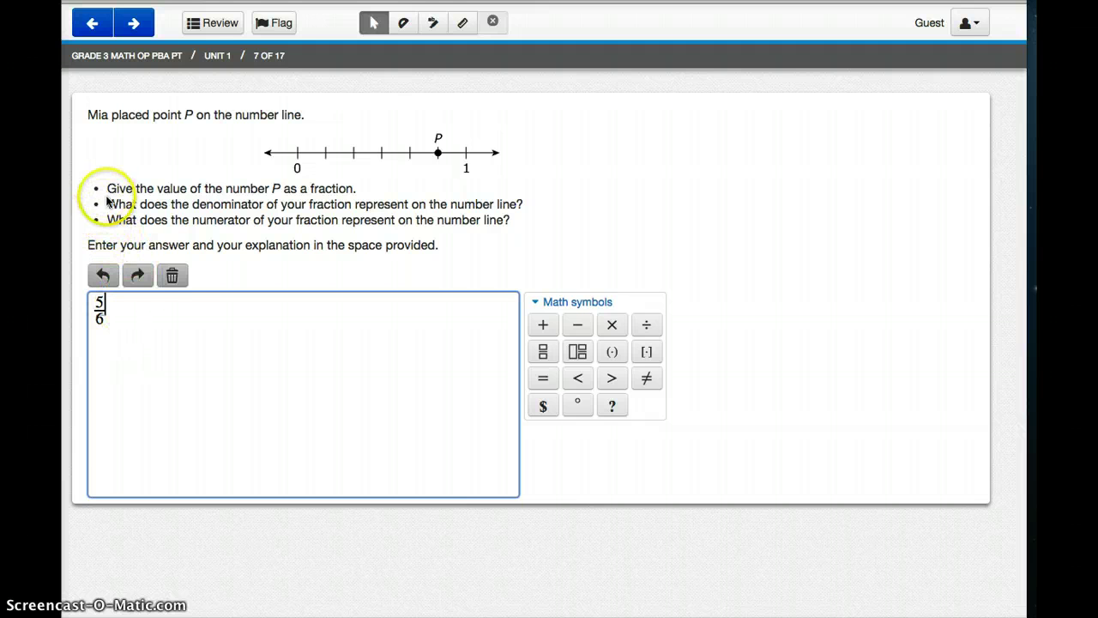
{"action": "mouse_move", "coordinate": [179, 320]}
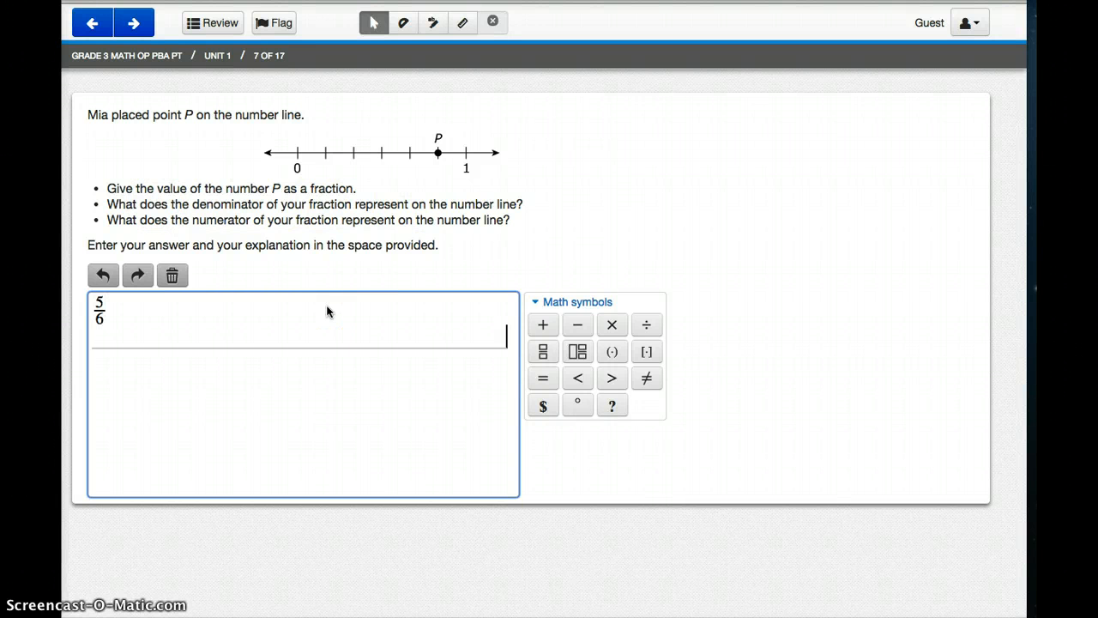
Write the explanation "The denominator is how many parts the whole is broken into." under 5/6
{"action": "type", "text": "The"}
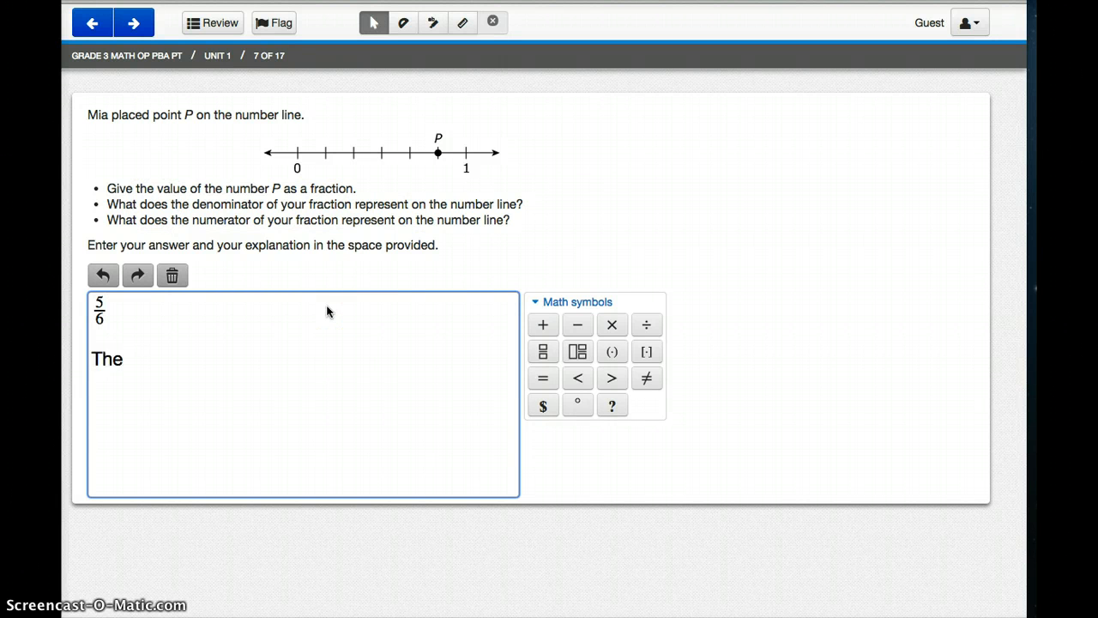
{"action": "type", "text": "denominator is how many parts"}
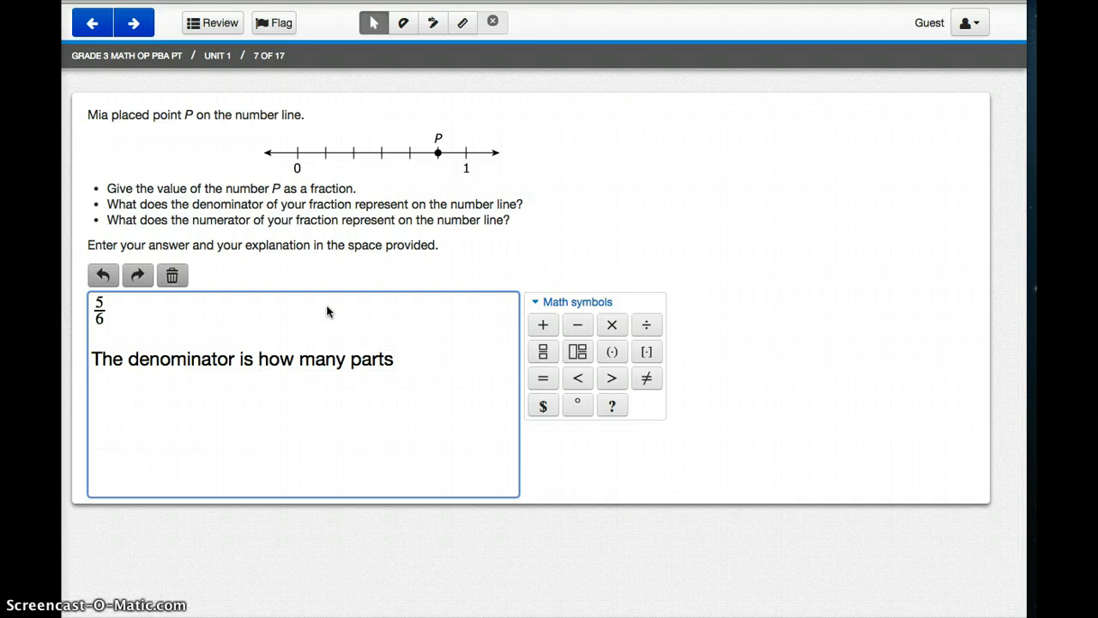
{"action": "type", "text": "the whole"}
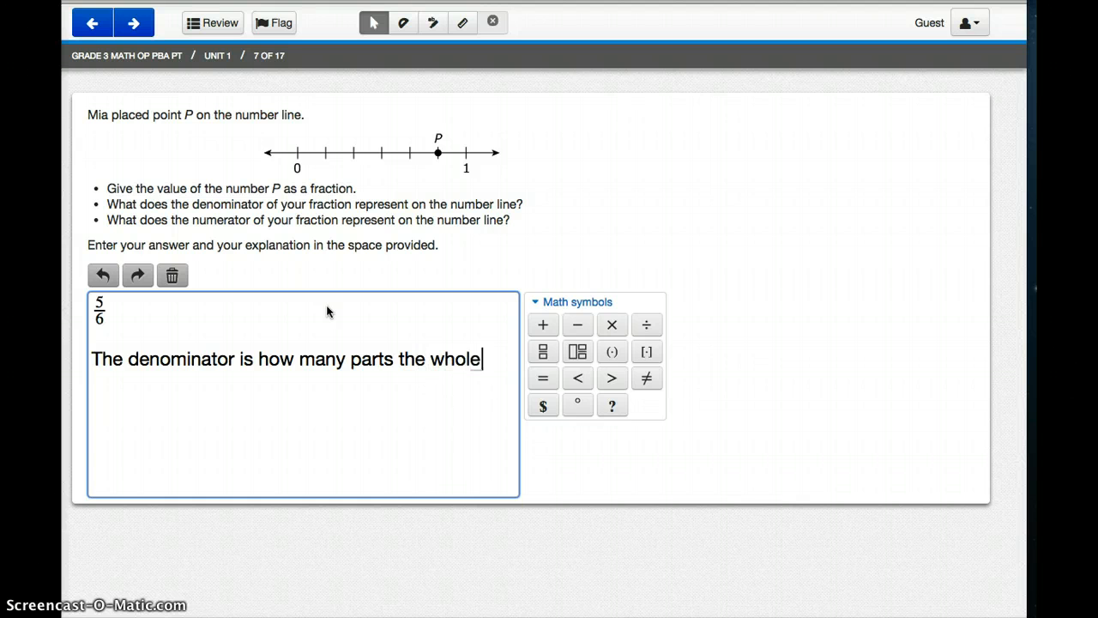
{"action": "type", "text": "is brok"}
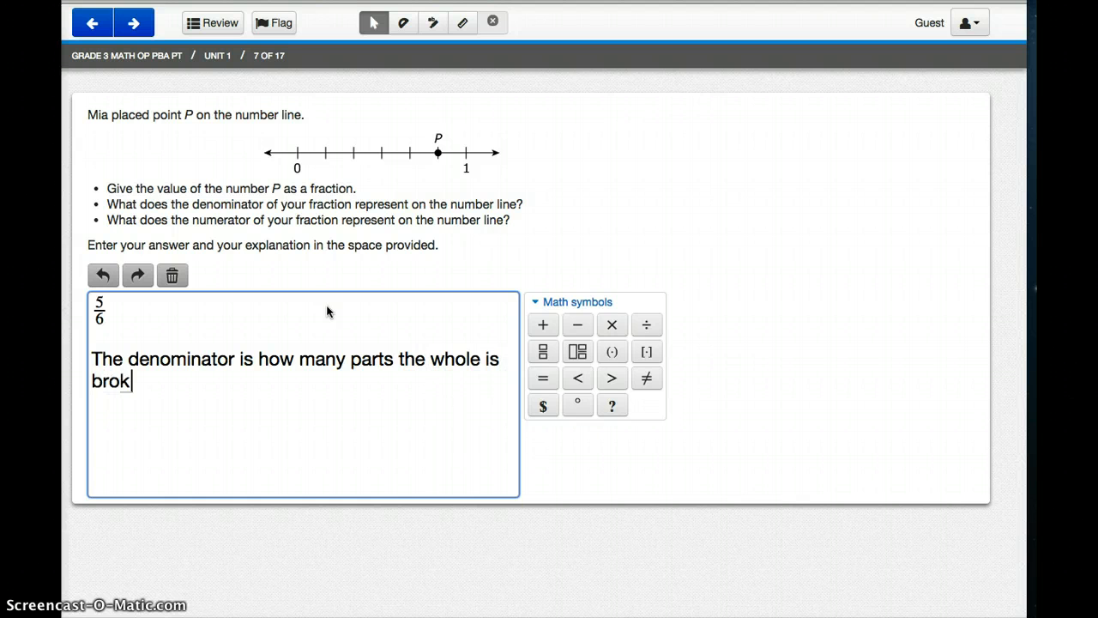
{"action": "type", "text": "en into."}
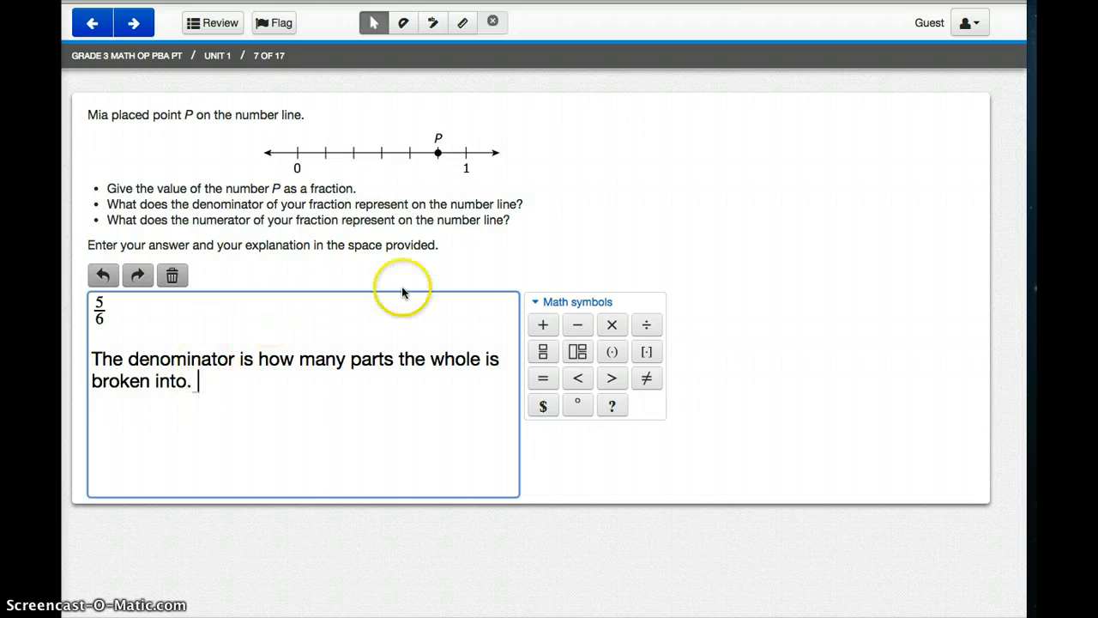
{"action": "mouse_move", "coordinate": [149, 24]}
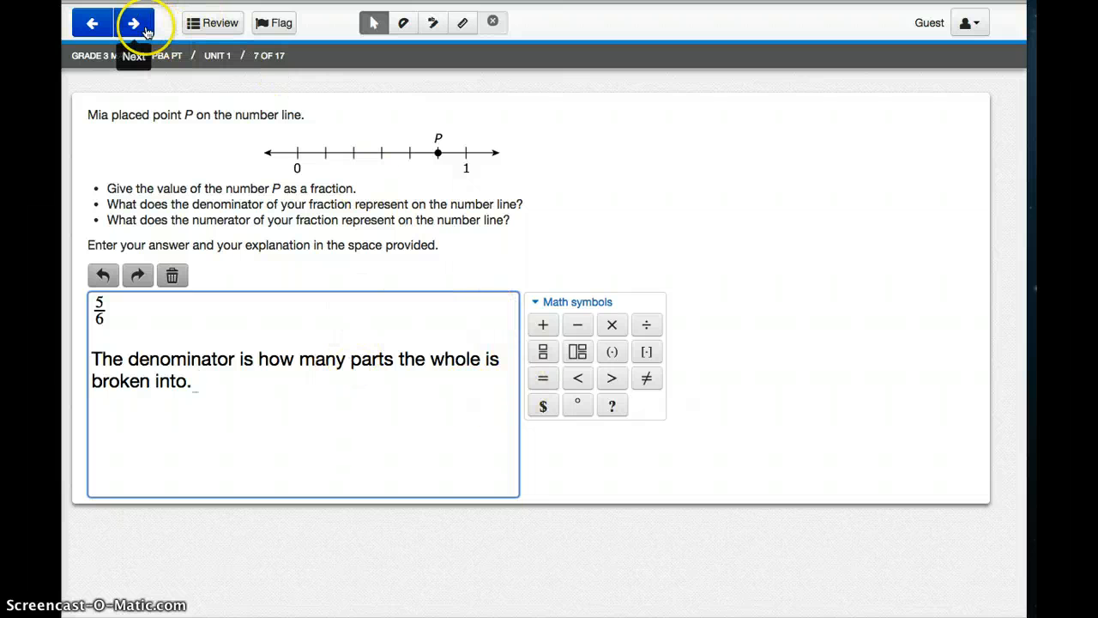
Build question 8's Part A equation (3 + 4) × 2 = 14 with the parenthesis, plus, times and equals symbols
{"action": "left_click", "coordinate": [142, 23]}
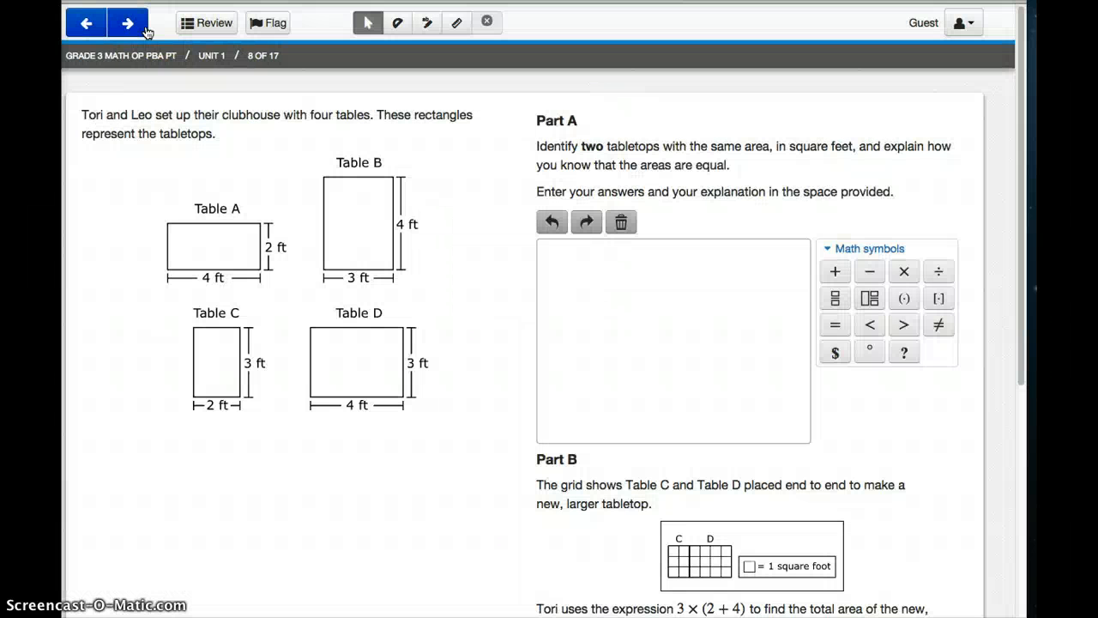
{"action": "scroll", "scroll_direction": "down", "scroll_amount": 3}
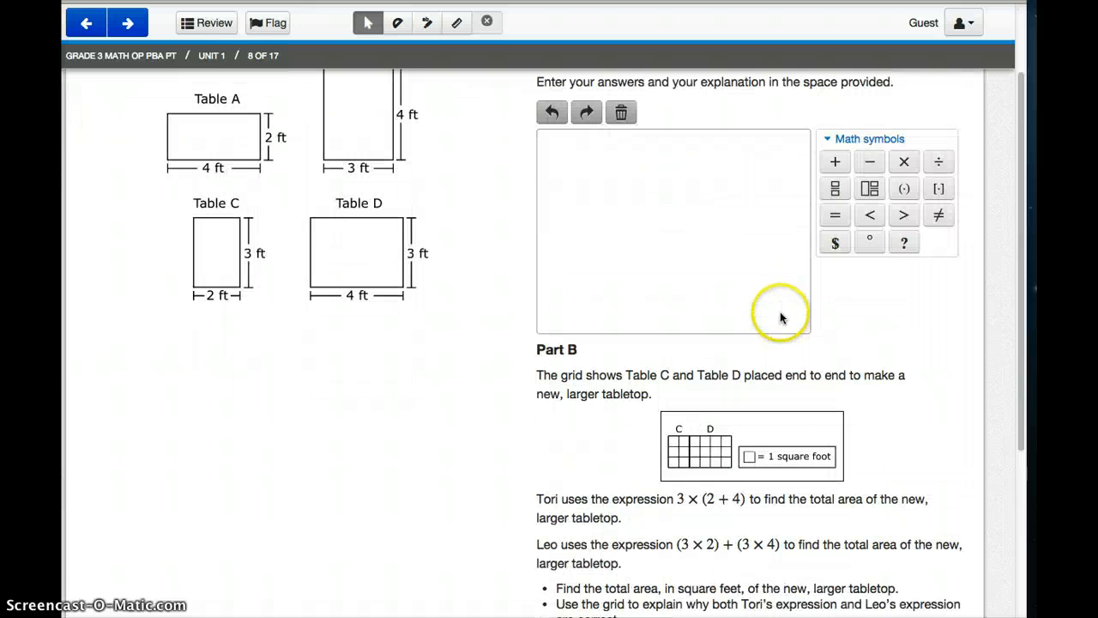
{"action": "mouse_move", "coordinate": [871, 187]}
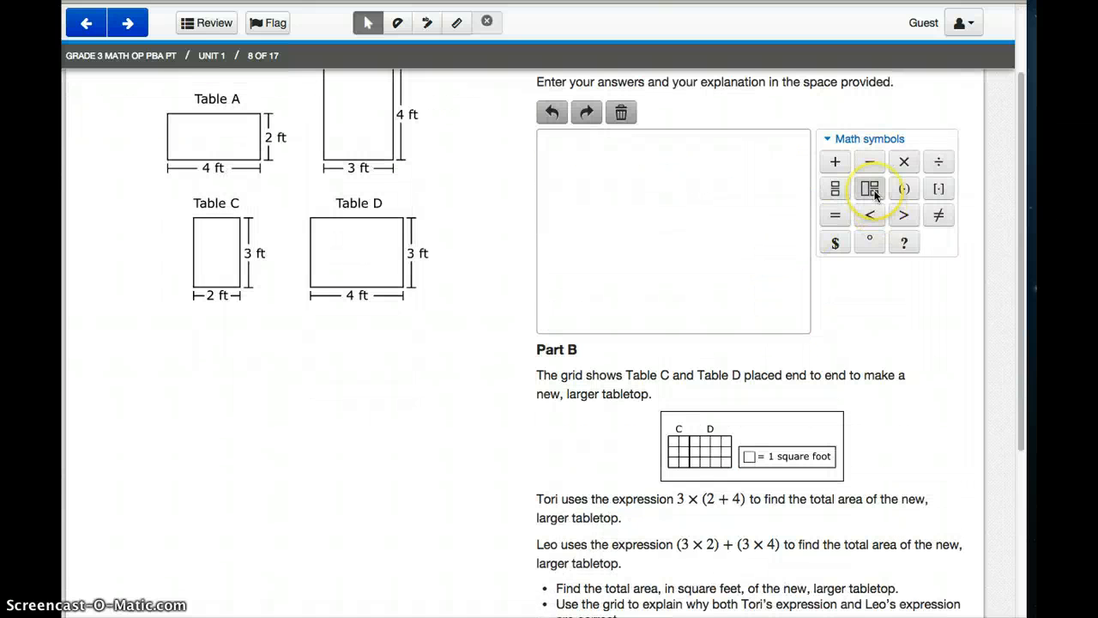
{"action": "mouse_move", "coordinate": [905, 189]}
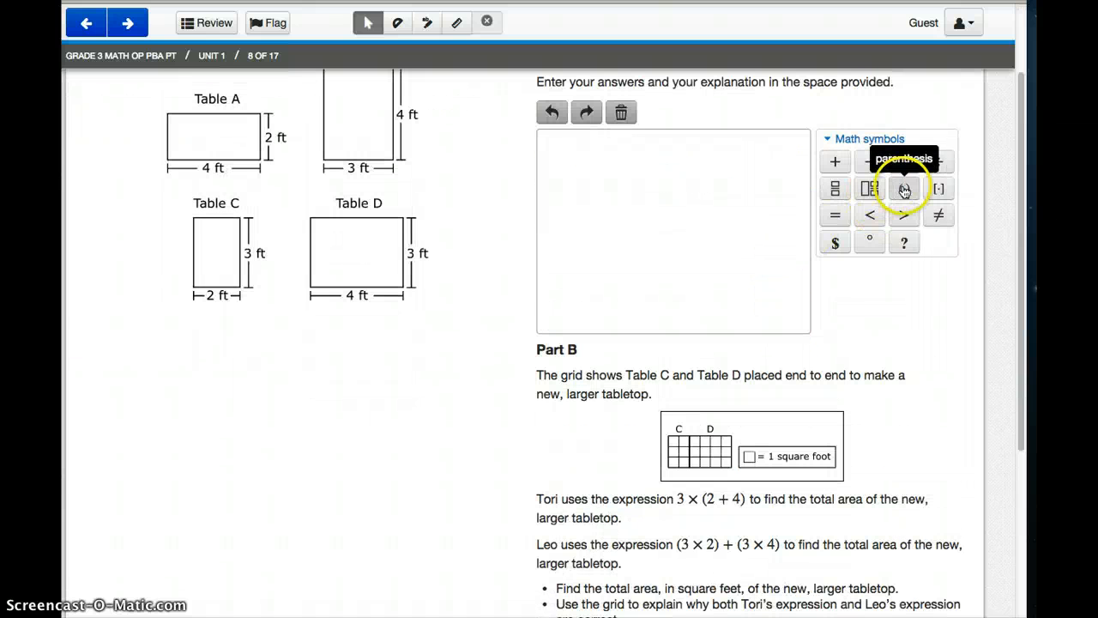
{"action": "left_click", "coordinate": [902, 187]}
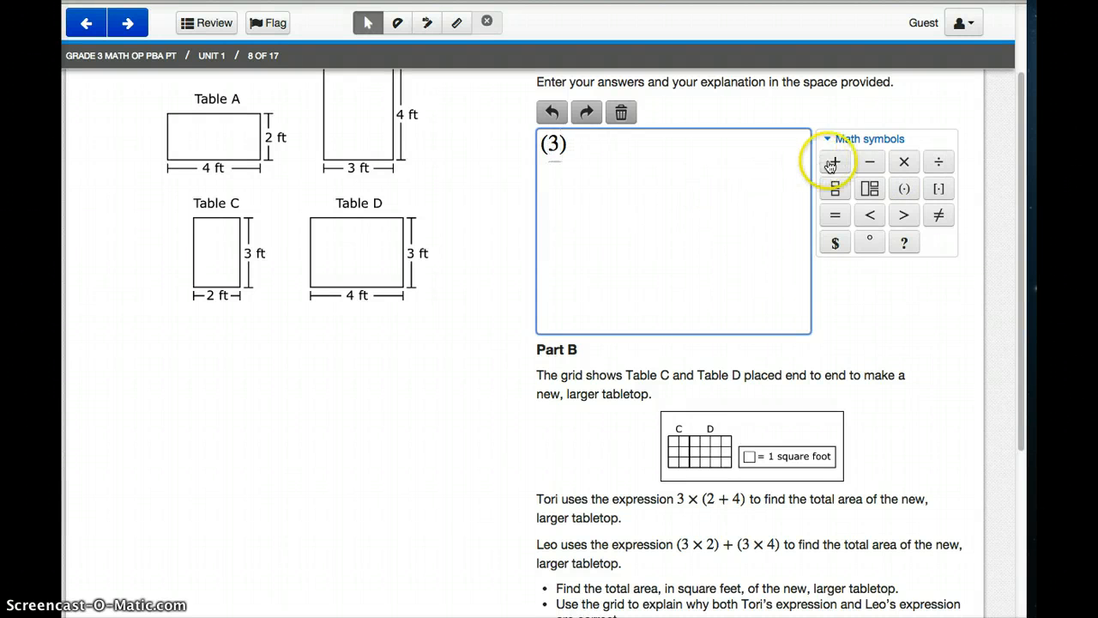
{"action": "left_click", "coordinate": [834, 161]}
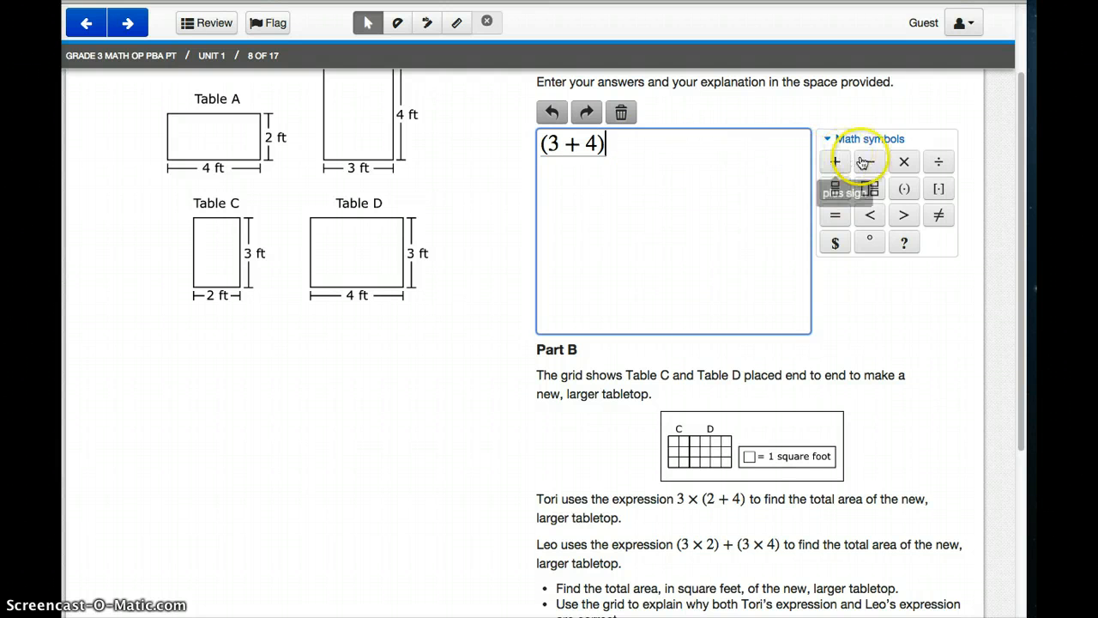
{"action": "left_click", "coordinate": [904, 161]}
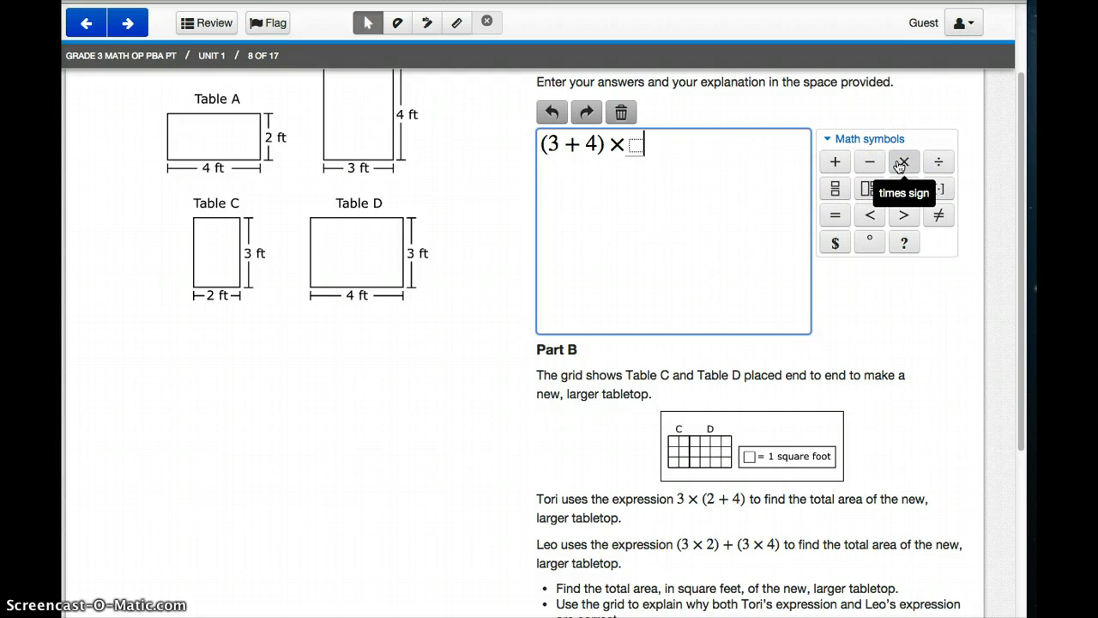
{"action": "type", "text": "2"}
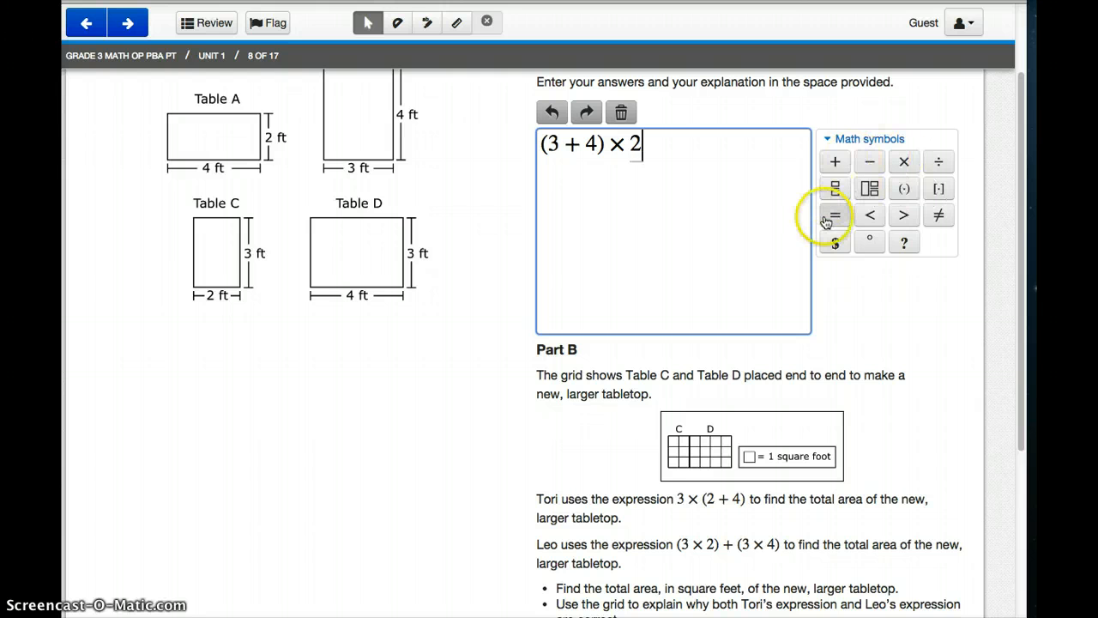
{"action": "left_click", "coordinate": [834, 215]}
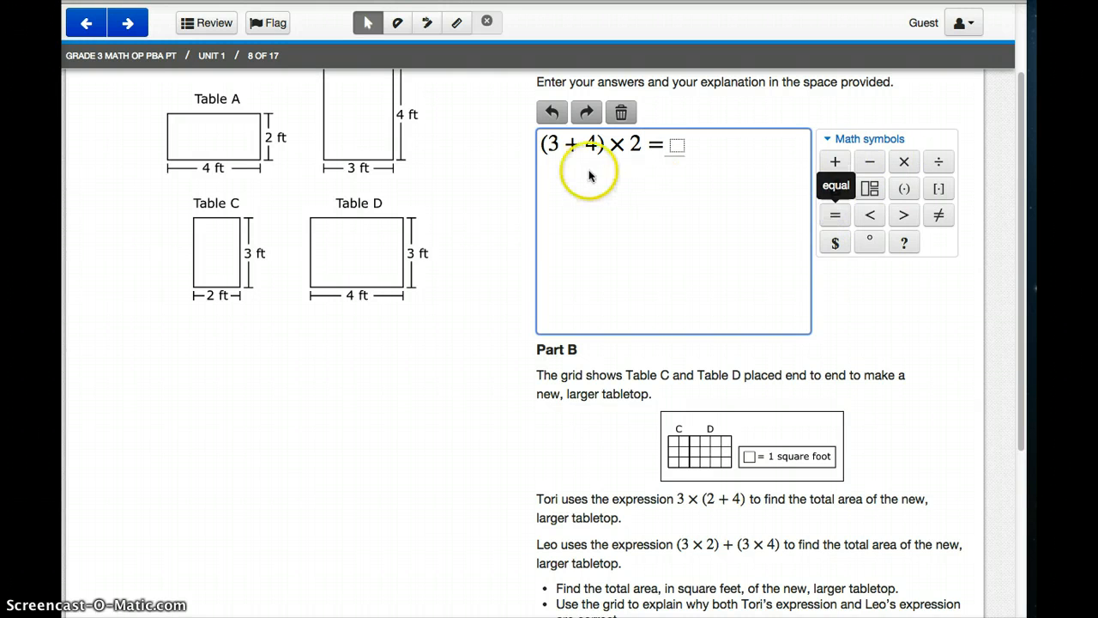
{"action": "mouse_move", "coordinate": [576, 199]}
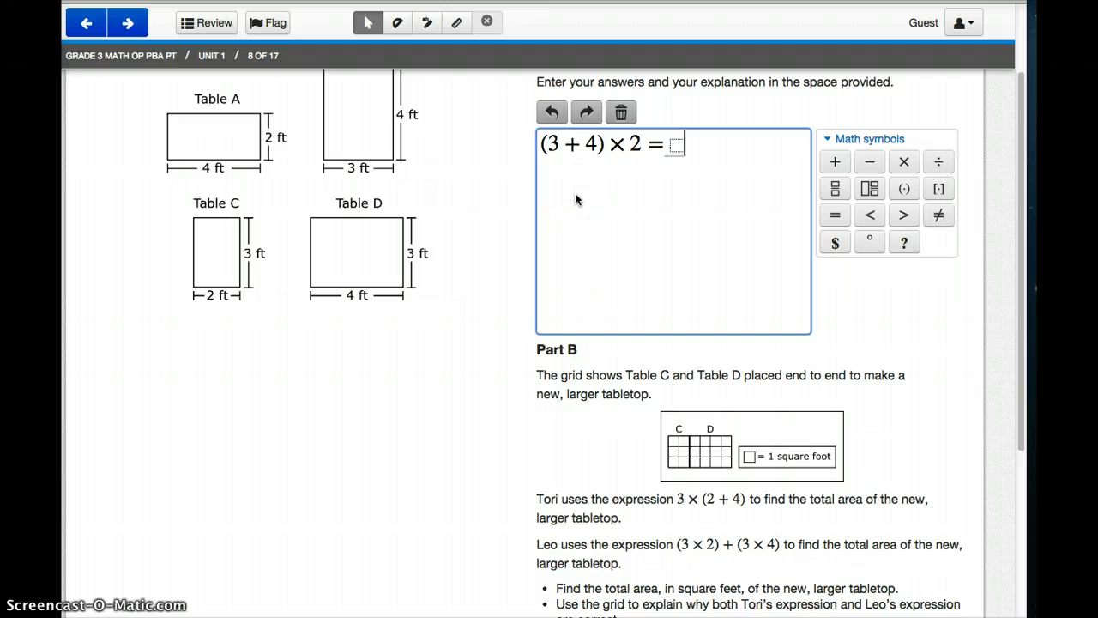
Advance from question 8 to question 9's picture-array problem
{"action": "scroll", "scroll_direction": "down", "scroll_amount": 3}
{"action": "type", "text": " 14"}
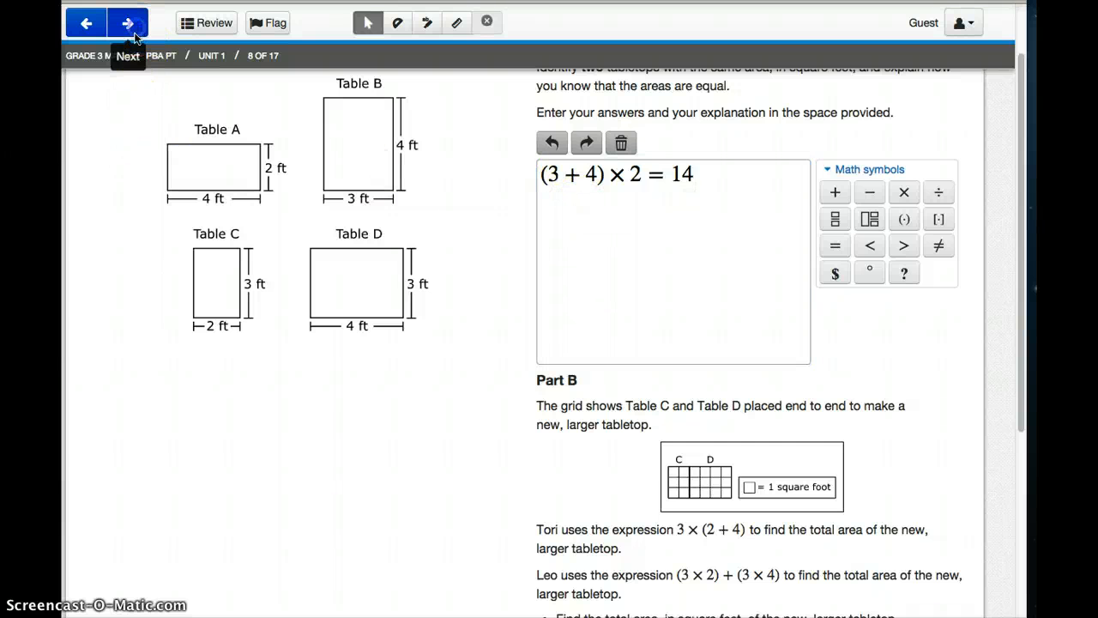
{"action": "left_click", "coordinate": [127, 22]}
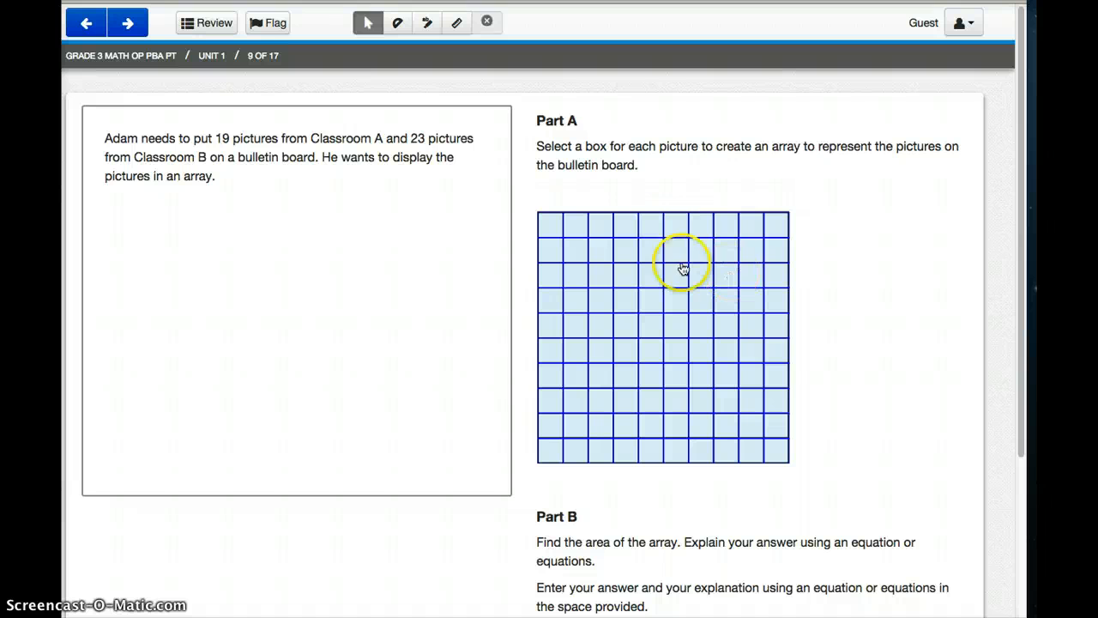
Shade a rectangular block of grid squares for question 9's array and move on to question 10
{"action": "left_click", "coordinate": [628, 278]}
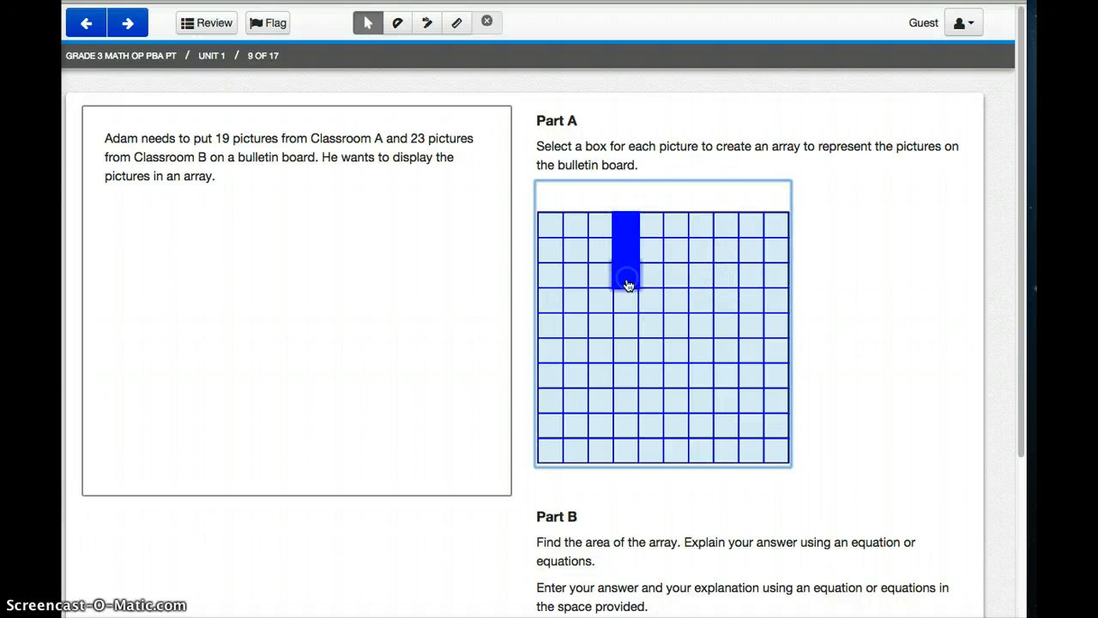
{"action": "left_click", "coordinate": [628, 330]}
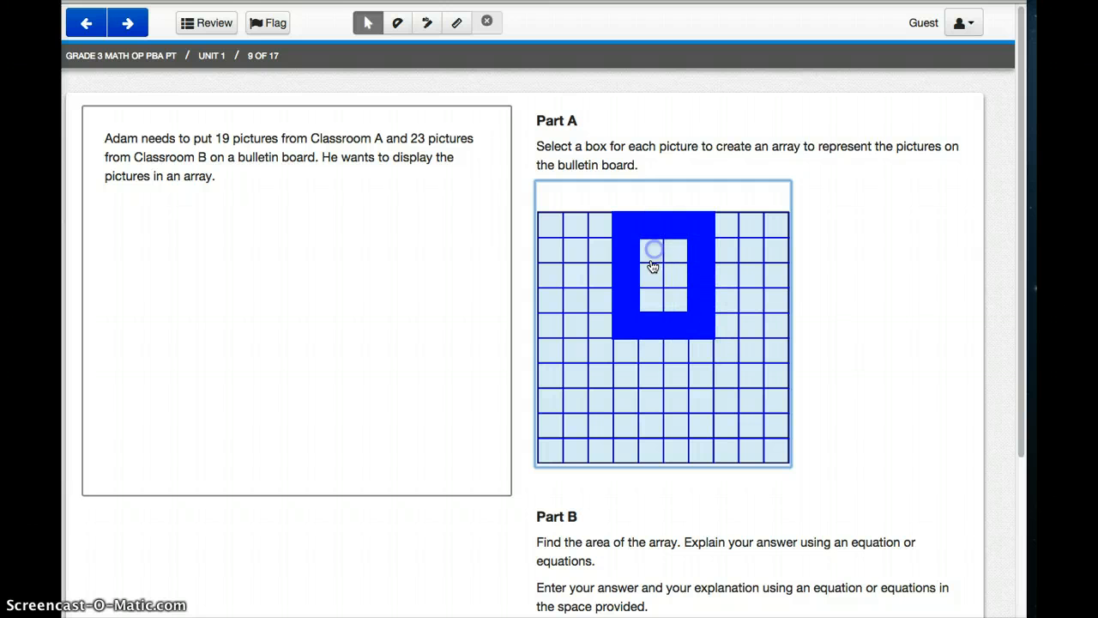
{"action": "left_click", "coordinate": [652, 267]}
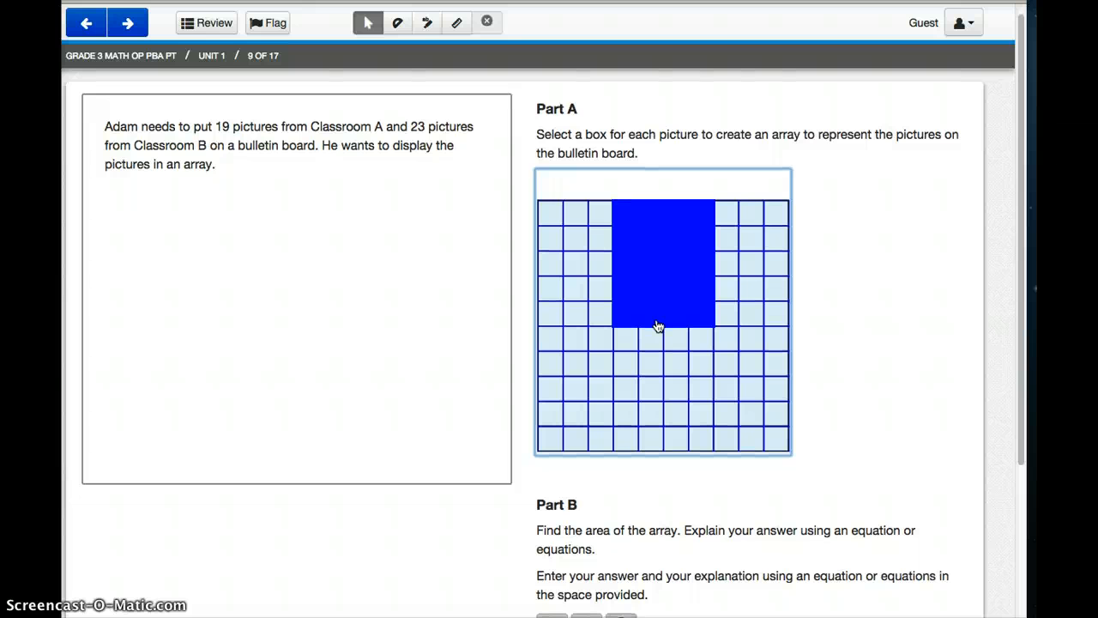
{"action": "scroll", "scroll_direction": "down", "scroll_amount": 3}
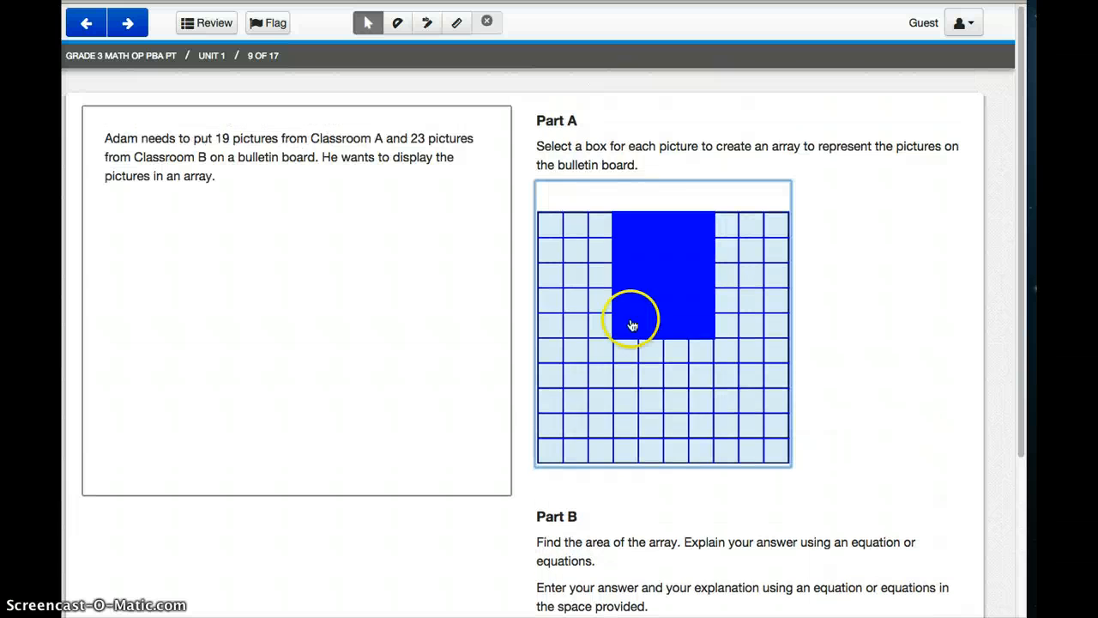
{"action": "left_click", "coordinate": [127, 20]}
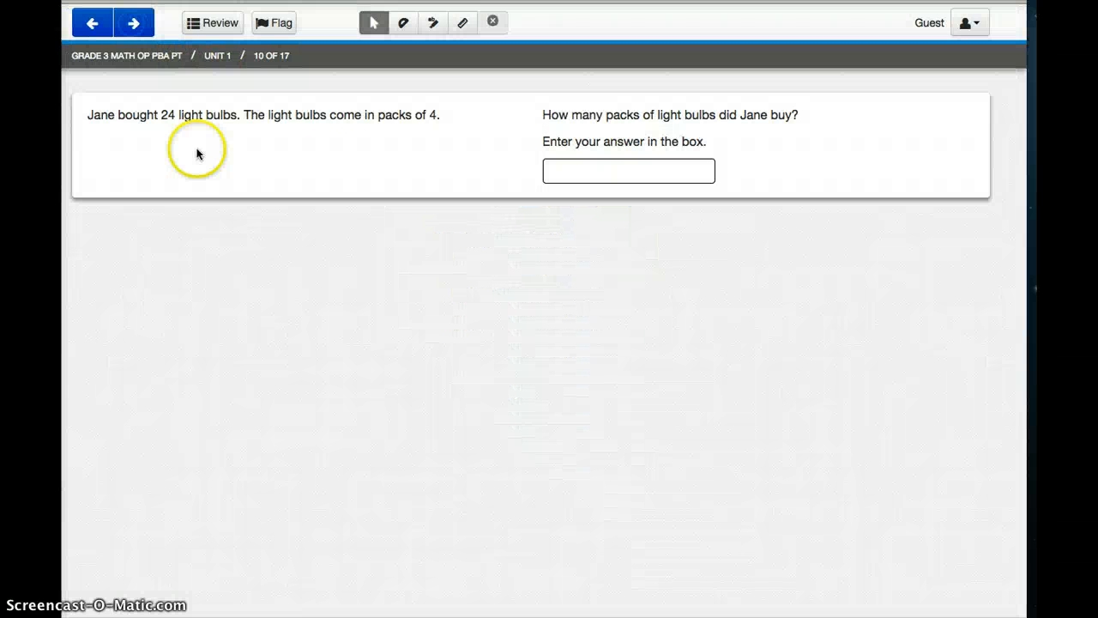
{"action": "mouse_move", "coordinate": [463, 165]}
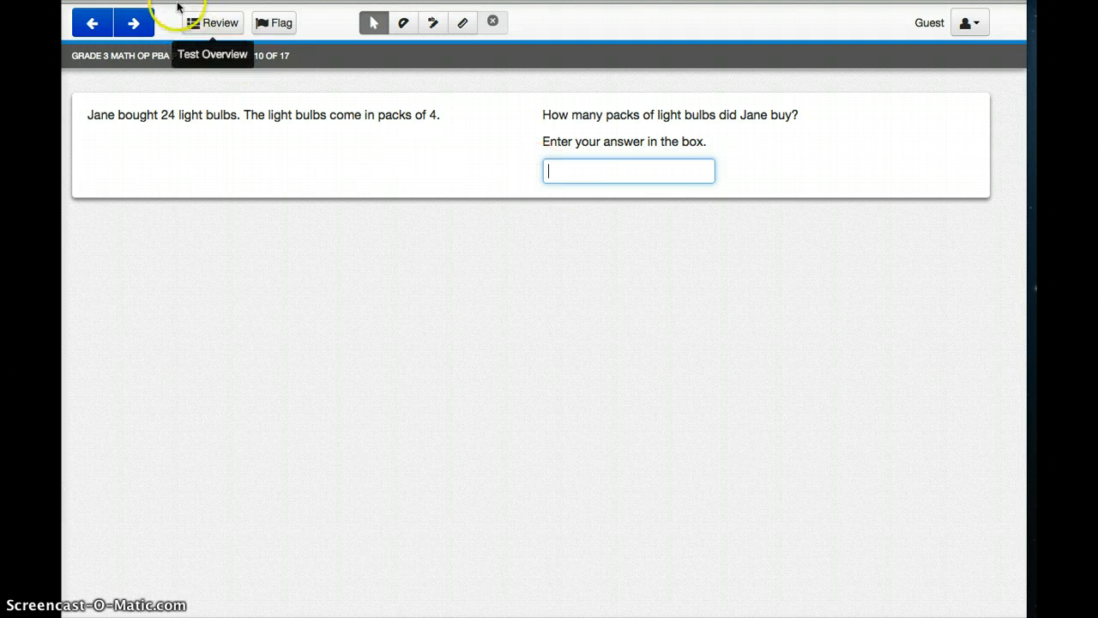
On question 11, set the cupcake equation drop-downs to 6 and × so it reads 6 × ? = 48
{"action": "left_click", "coordinate": [134, 22]}
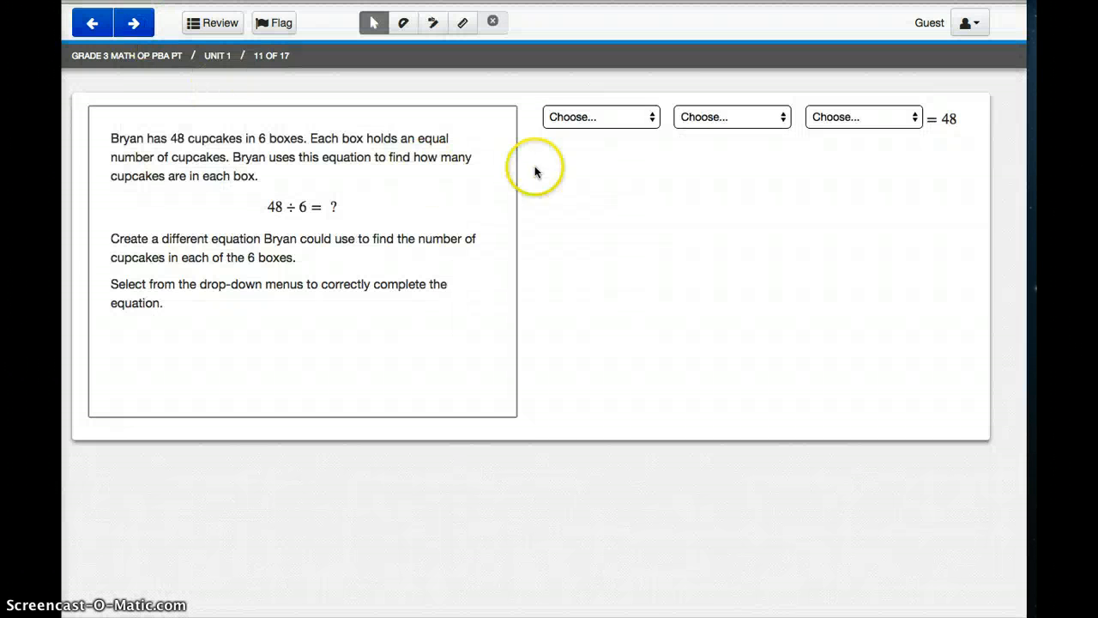
{"action": "mouse_move", "coordinate": [831, 138]}
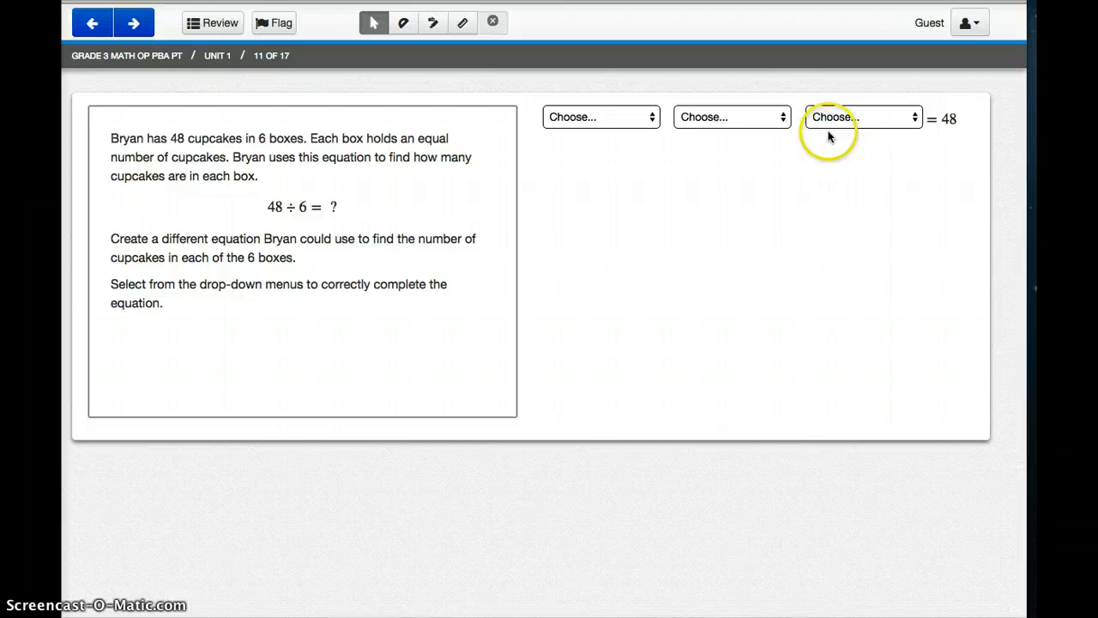
{"action": "left_click", "coordinate": [594, 117]}
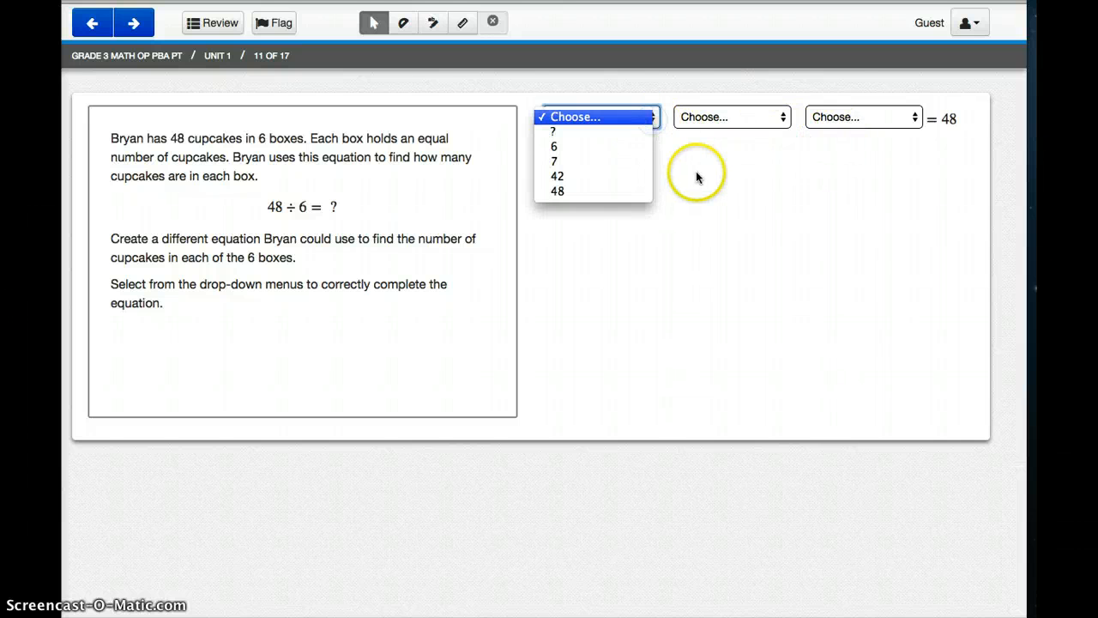
{"action": "mouse_move", "coordinate": [638, 148]}
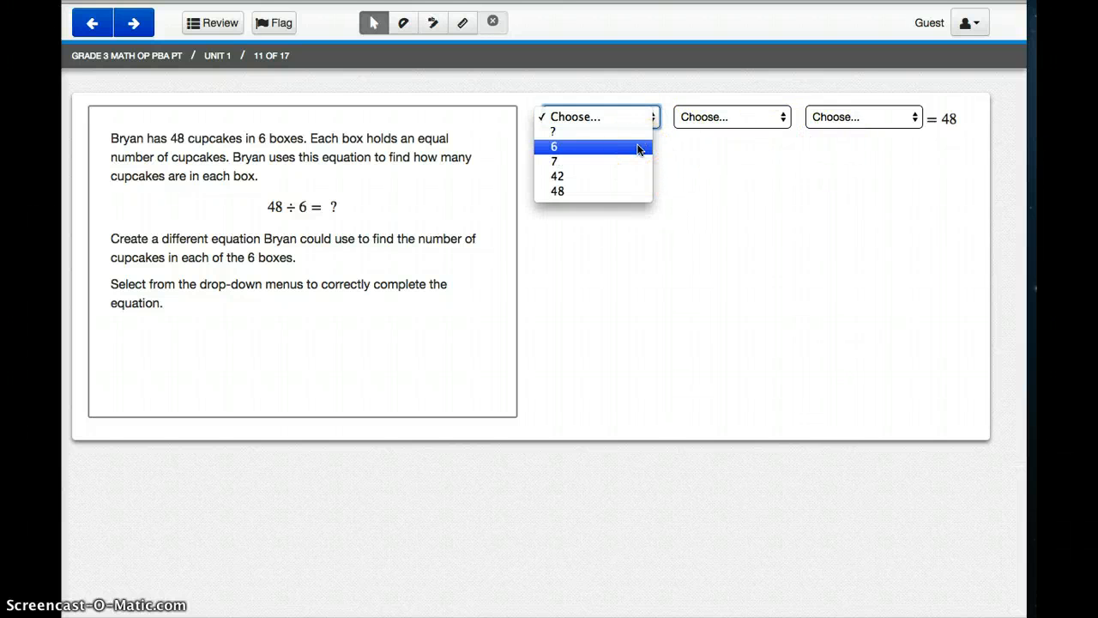
{"action": "left_click", "coordinate": [554, 145]}
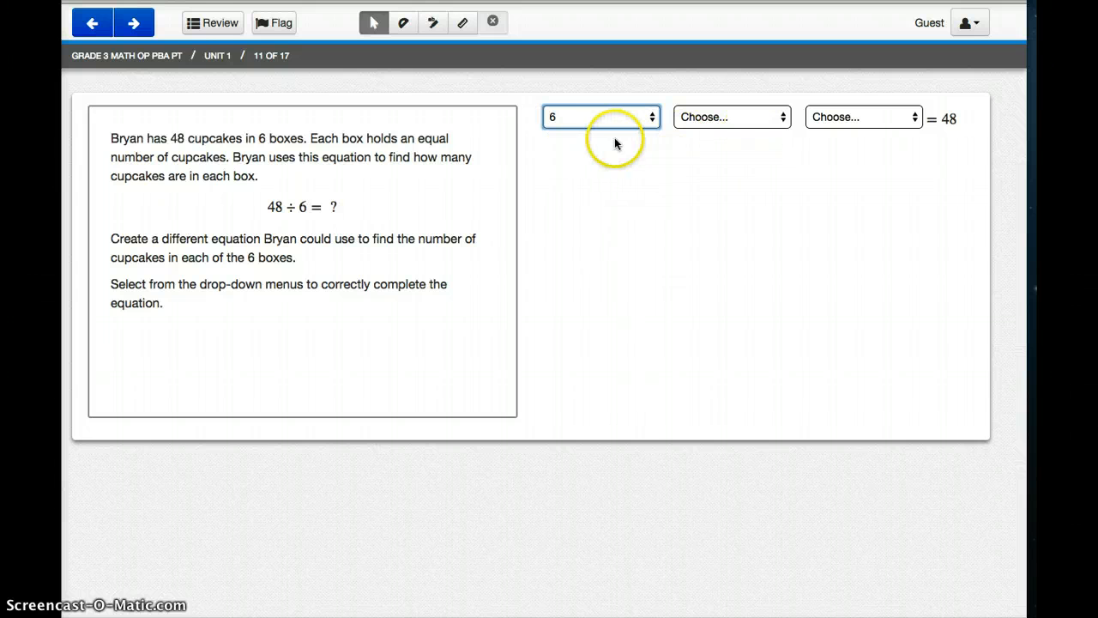
{"action": "left_click", "coordinate": [731, 117]}
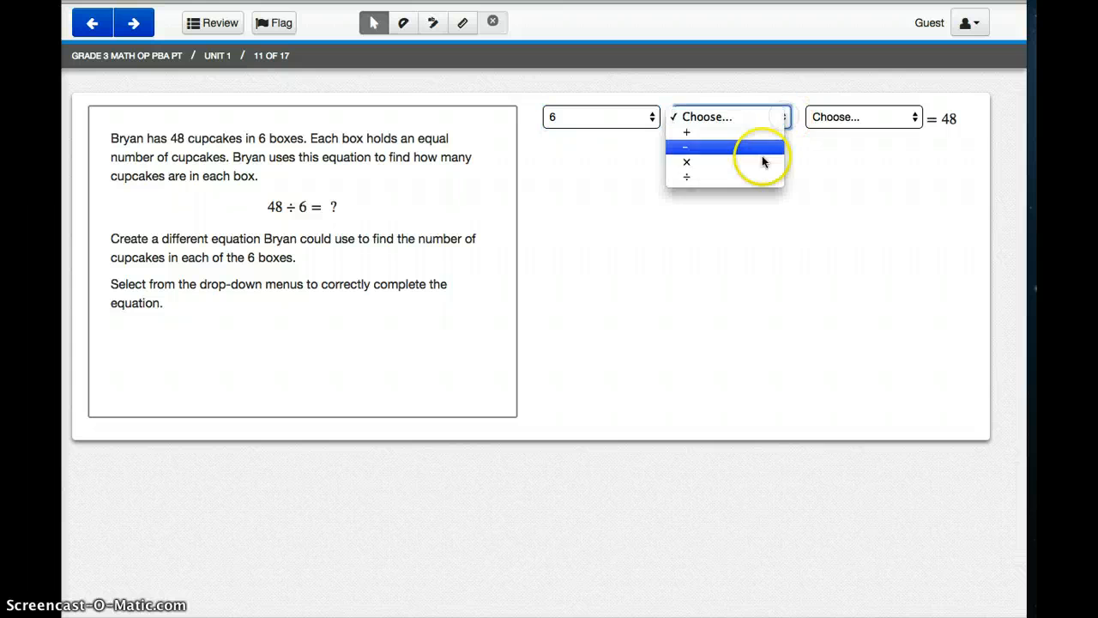
{"action": "left_click", "coordinate": [686, 161]}
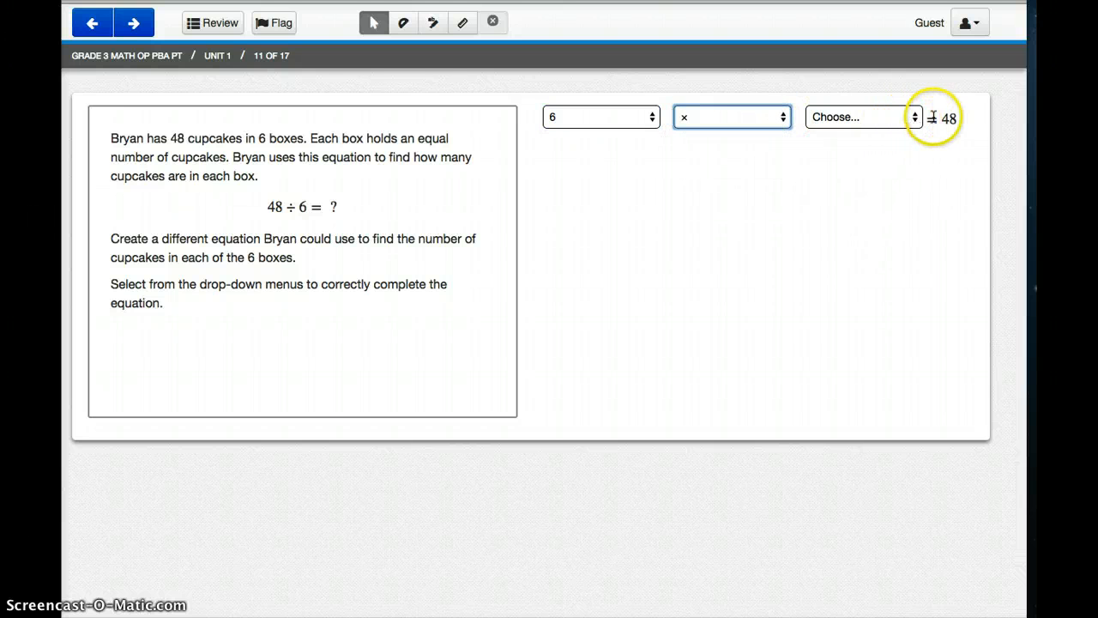
{"action": "left_click", "coordinate": [858, 117]}
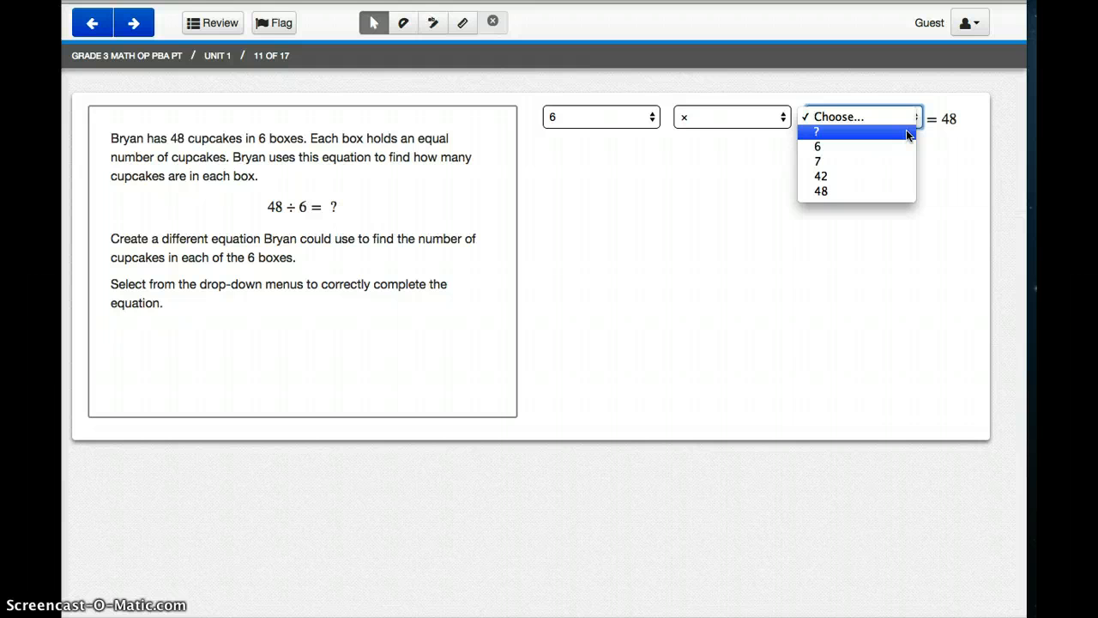
{"action": "left_click", "coordinate": [816, 130]}
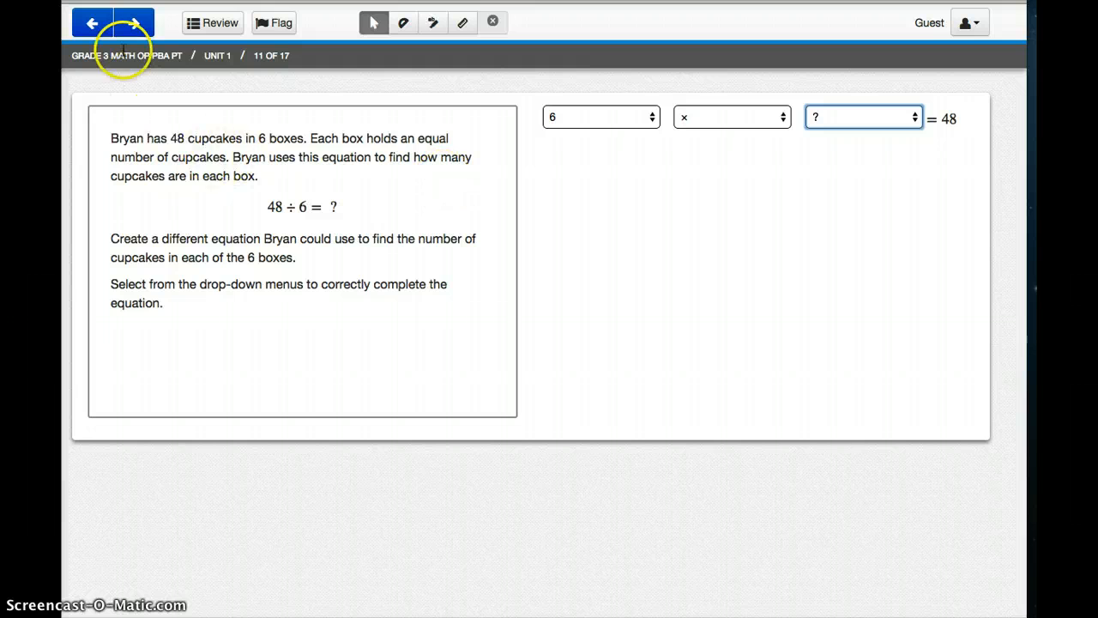
Move through questions 12 to 15, striking out options A, C and D on the red balloons question
{"action": "left_click", "coordinate": [134, 20]}
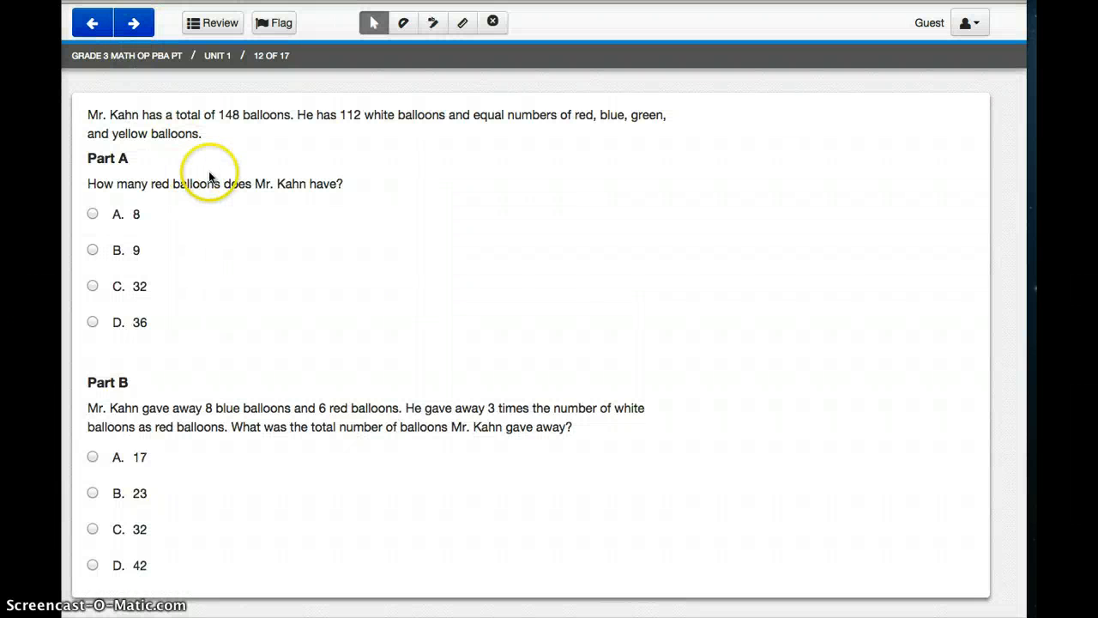
{"action": "mouse_move", "coordinate": [492, 22]}
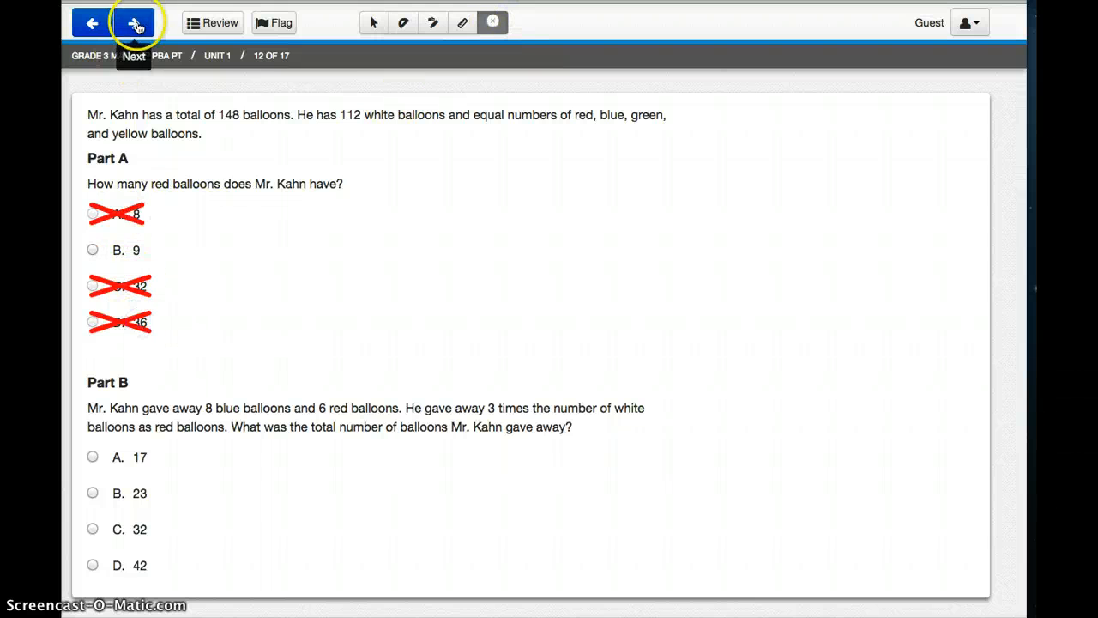
{"action": "left_click", "coordinate": [134, 21]}
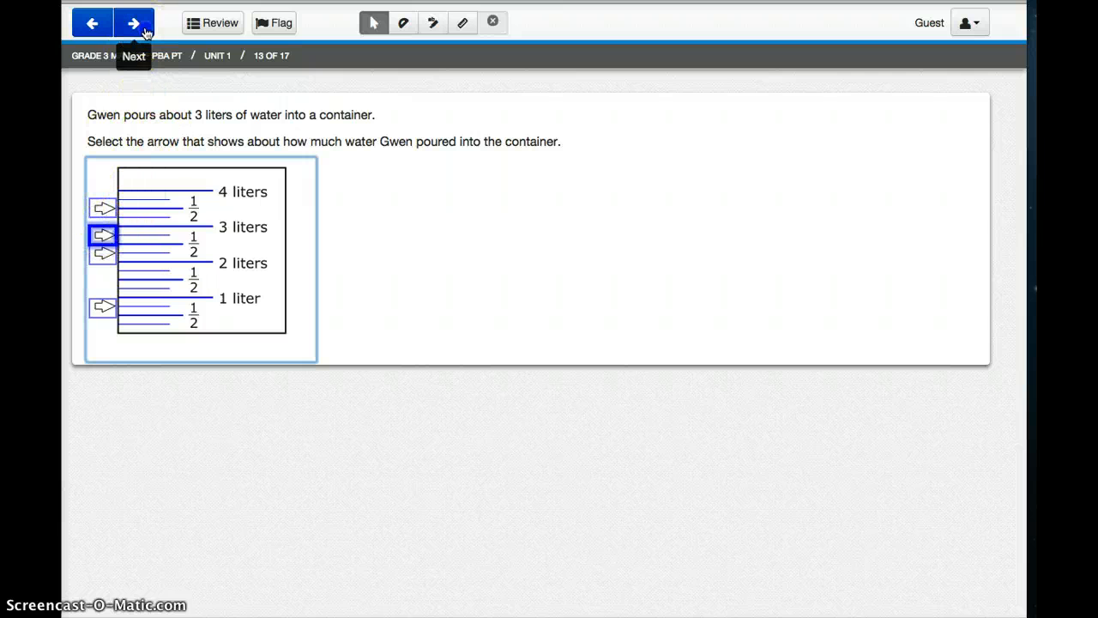
{"action": "left_click", "coordinate": [130, 22]}
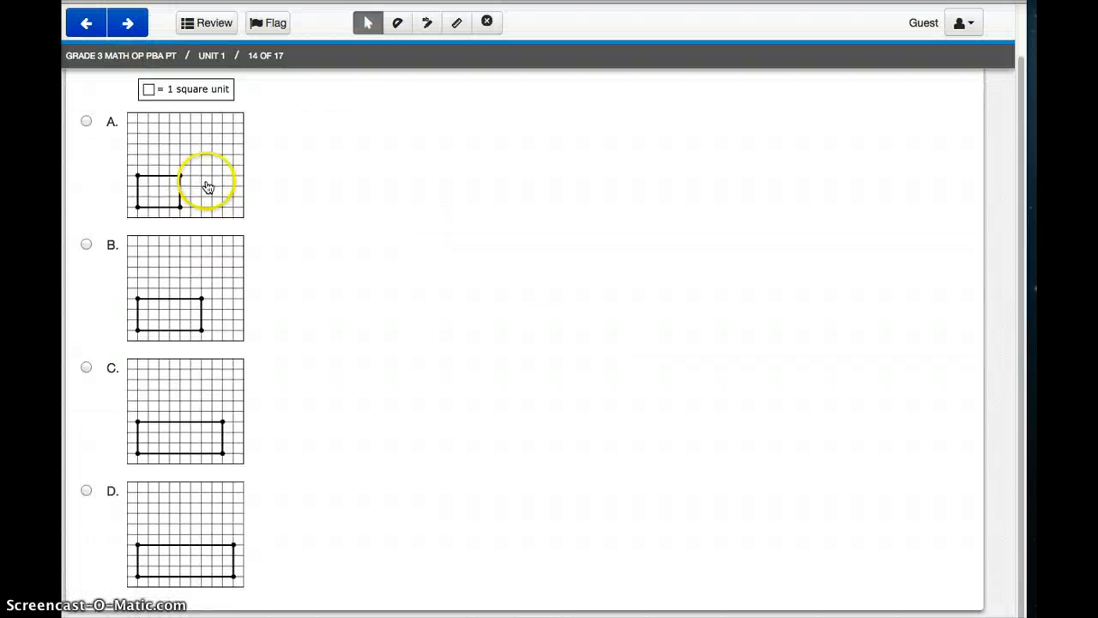
{"action": "left_click", "coordinate": [127, 20]}
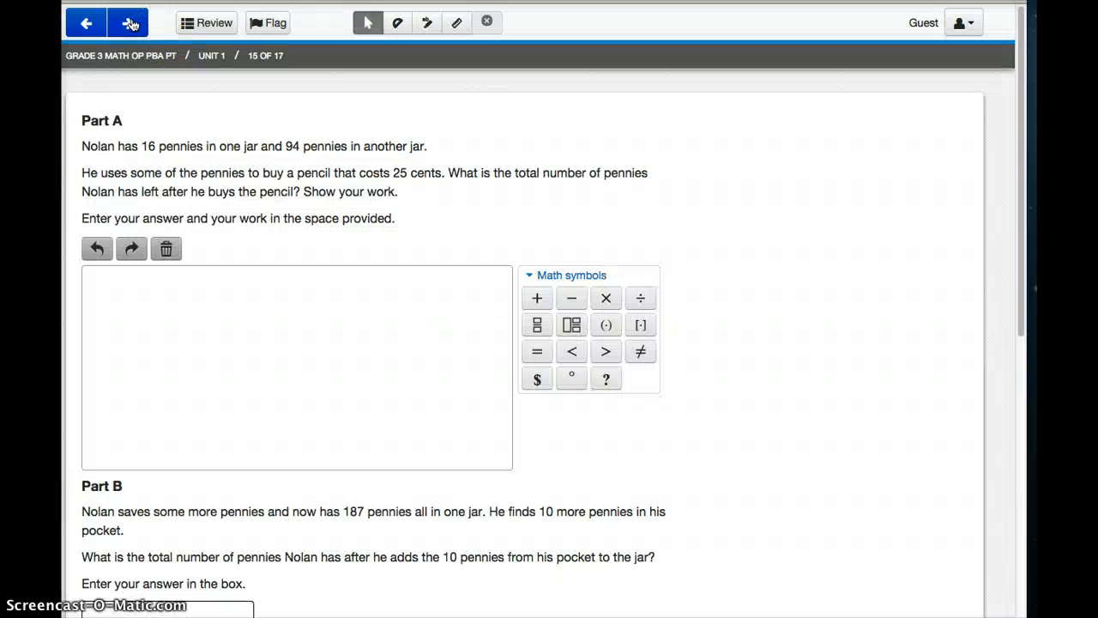
Continue past questions 15 and 16 to reach the final question 17 of 17
{"action": "scroll", "scroll_direction": "down", "scroll_amount": 3}
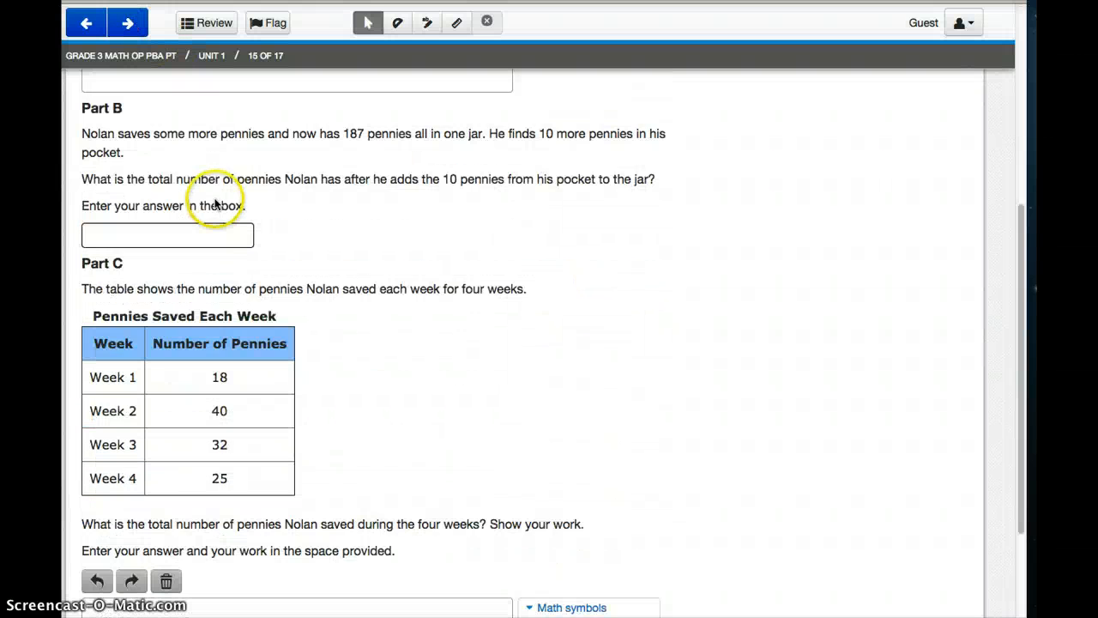
{"action": "scroll", "scroll_direction": "up", "scroll_amount": 3}
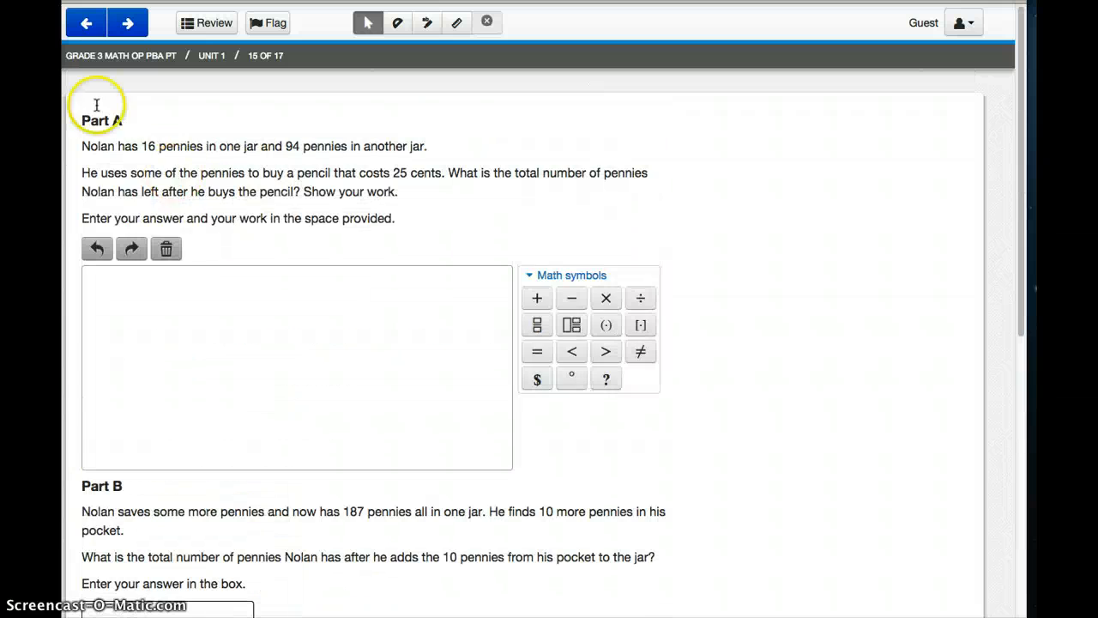
{"action": "left_click", "coordinate": [127, 24]}
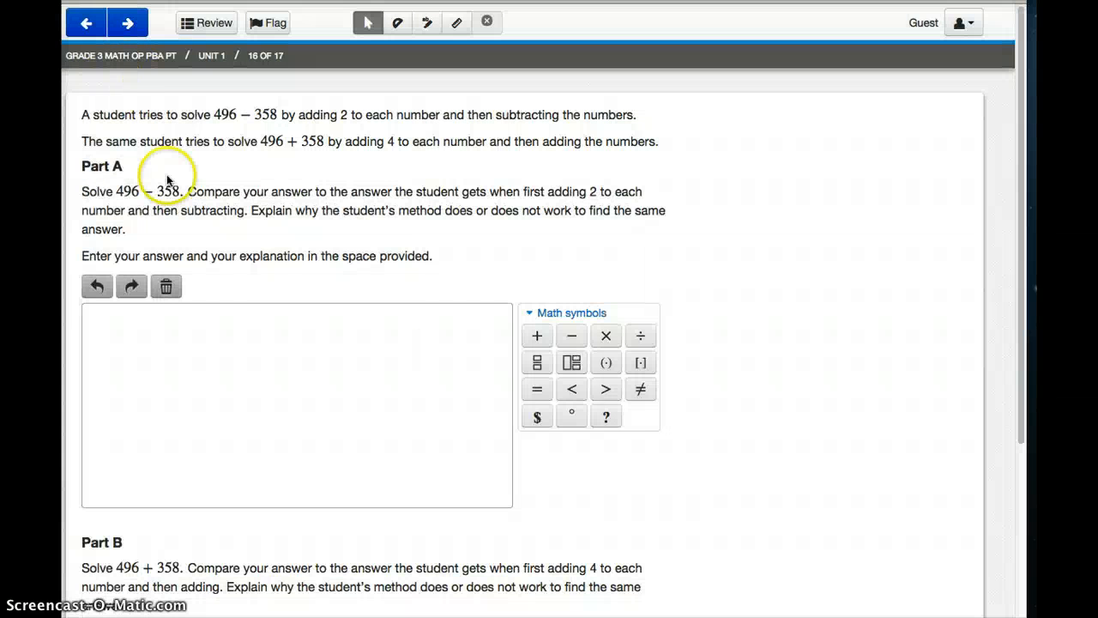
{"action": "scroll", "scroll_direction": "down", "scroll_amount": 3}
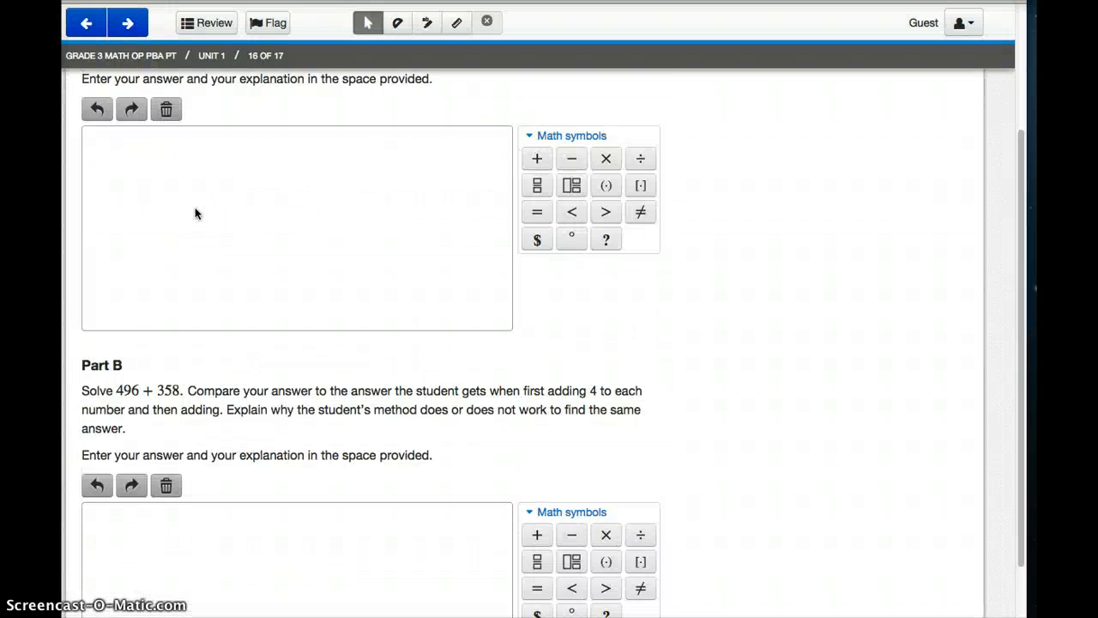
{"action": "left_click", "coordinate": [127, 24]}
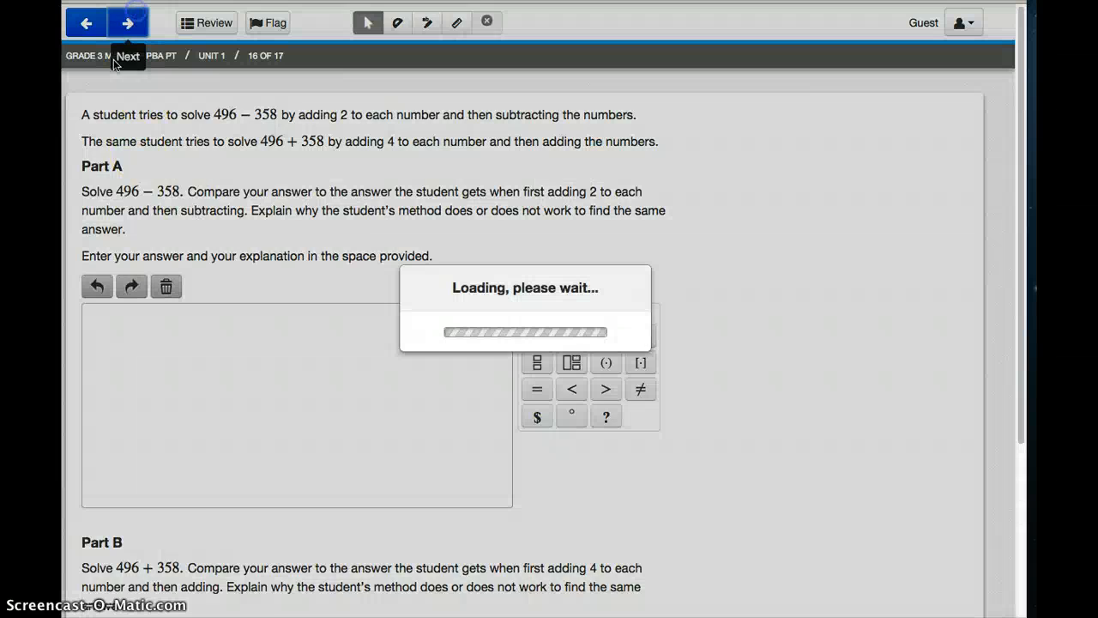
{"action": "left_click", "coordinate": [127, 22]}
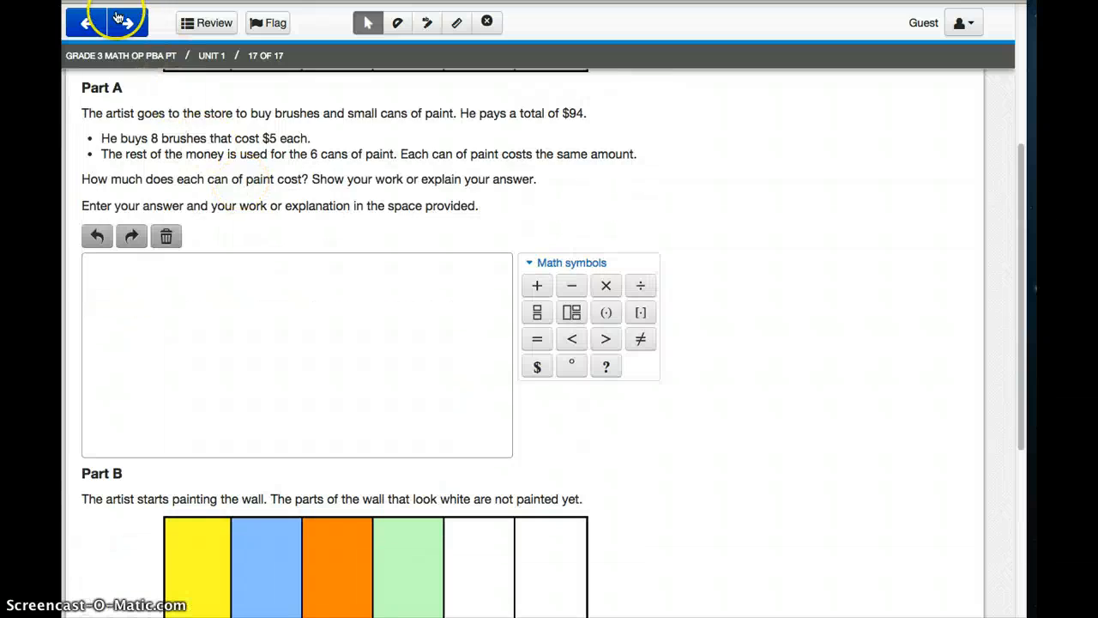
Finish the section, check question 2 from Review Answers, and return to the overview showing 11 not answered, 0 flagged
{"action": "left_click", "coordinate": [123, 21]}
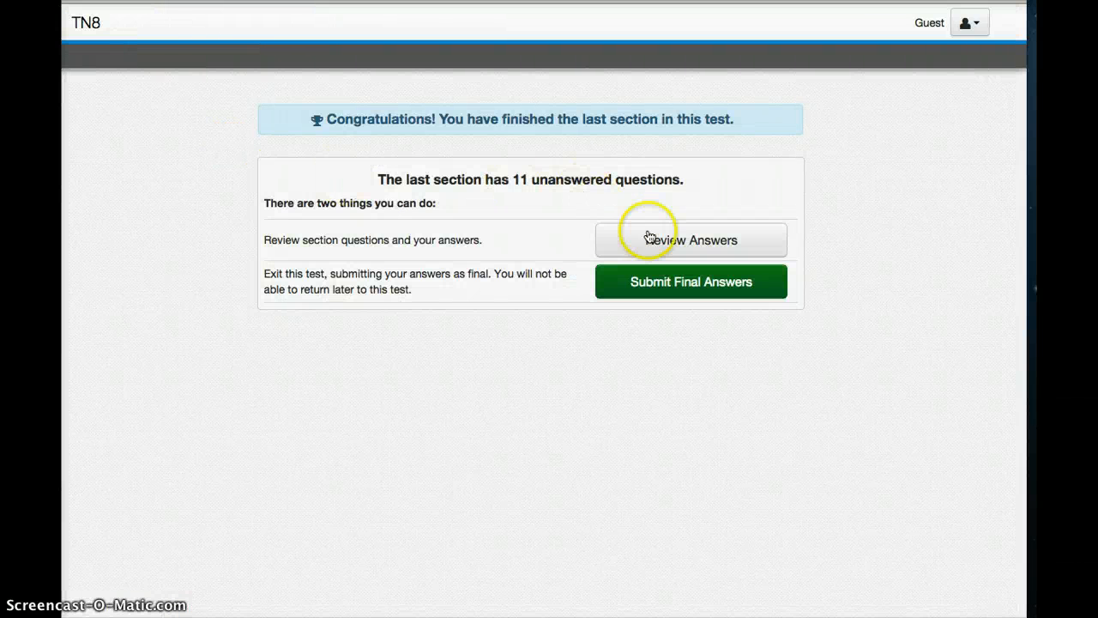
{"action": "left_click", "coordinate": [690, 241]}
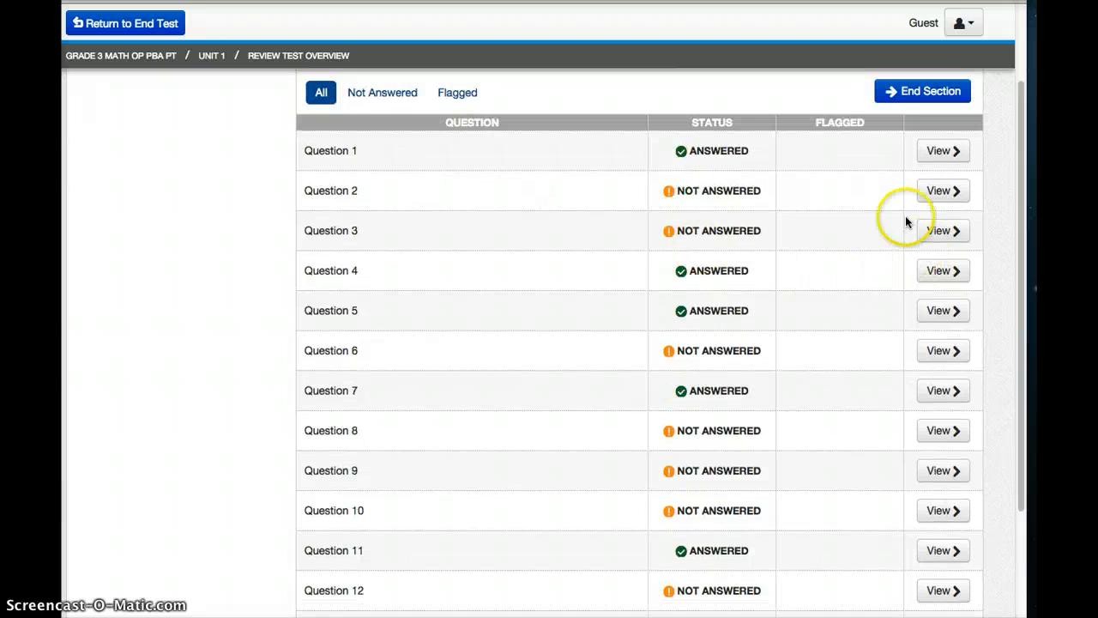
{"action": "left_click", "coordinate": [942, 191]}
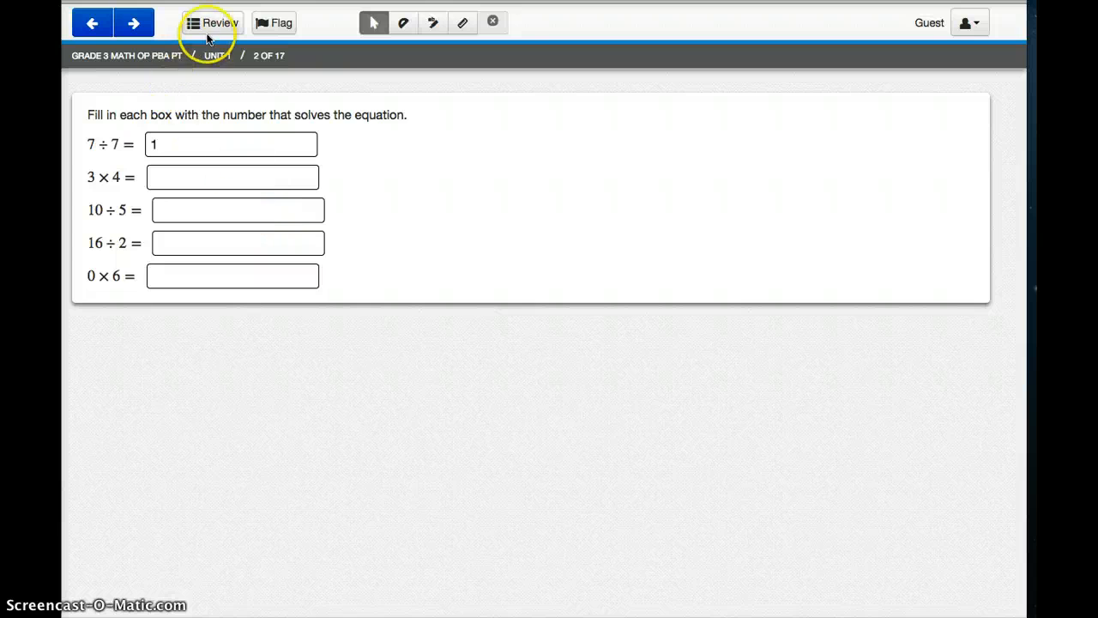
{"action": "left_click", "coordinate": [216, 22]}
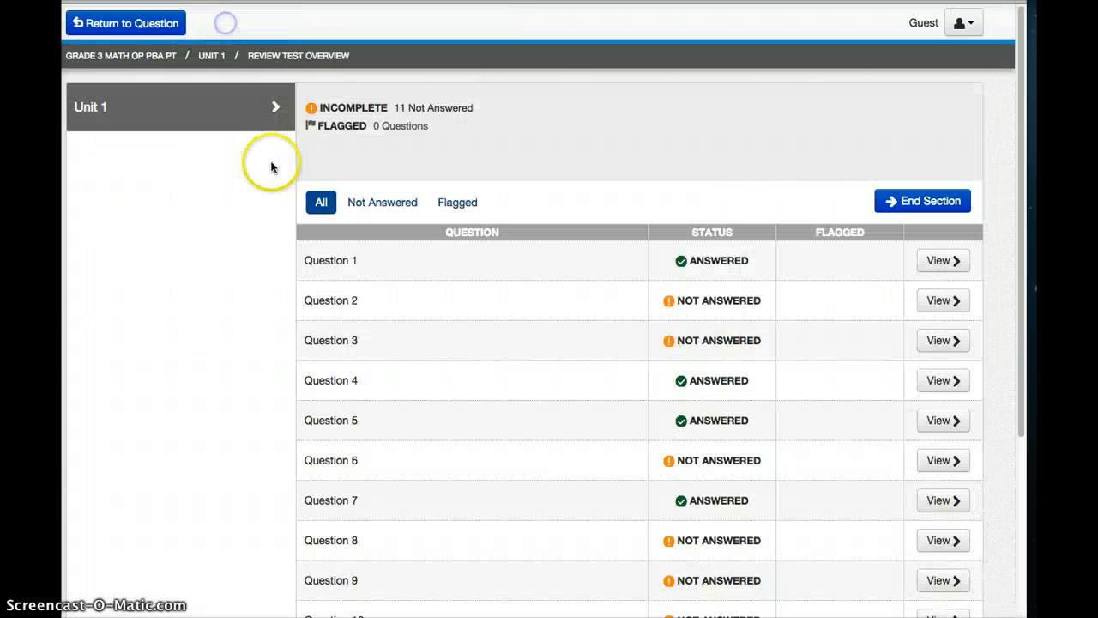
{"action": "scroll", "scroll_direction": "down", "scroll_amount": 3}
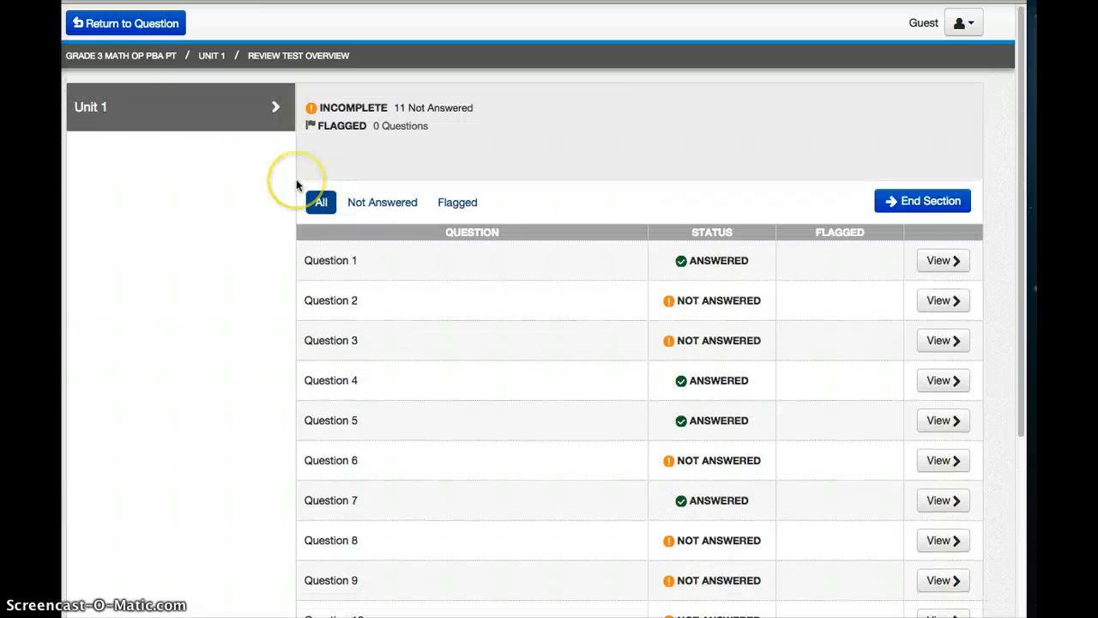
{"action": "mouse_move", "coordinate": [933, 213]}
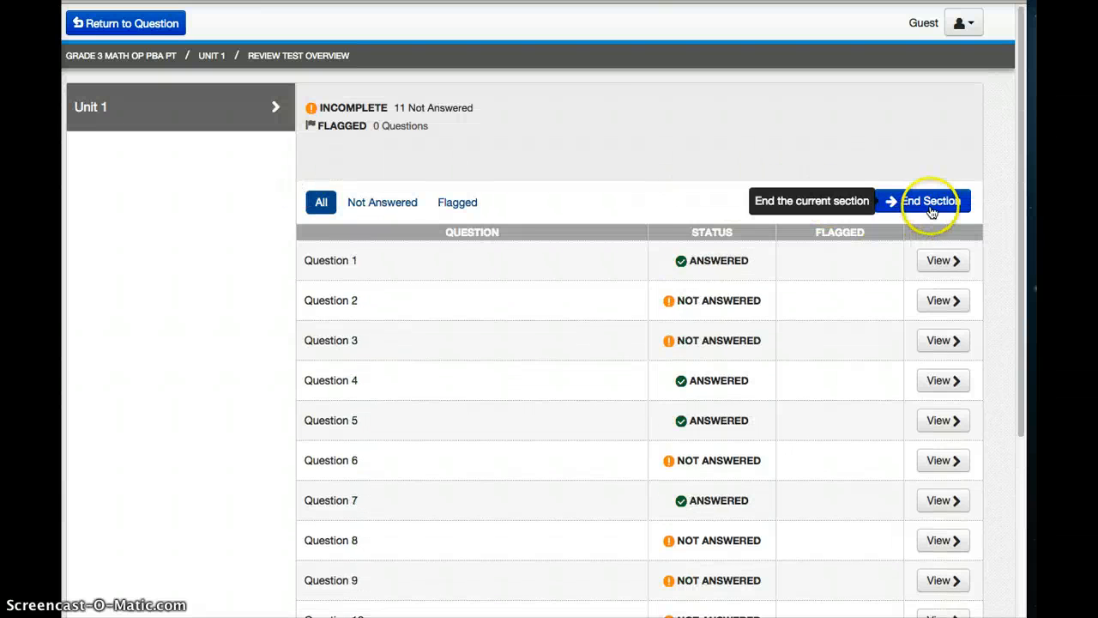
End the section and confirm submitting the final answers, reaching the logout complete page
{"action": "left_click", "coordinate": [940, 201]}
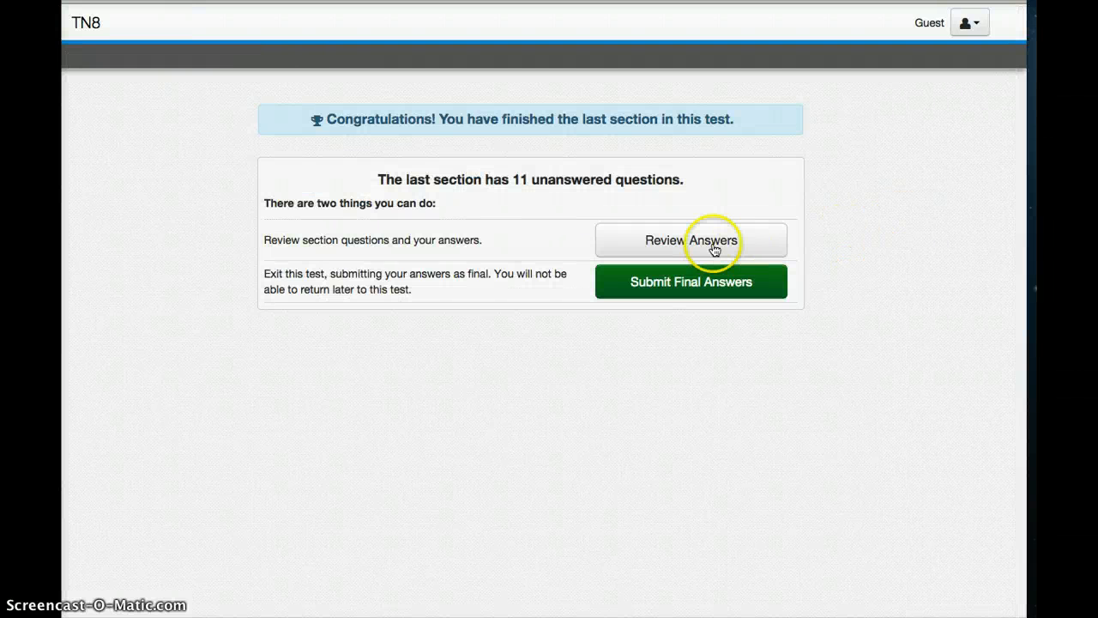
{"action": "left_click", "coordinate": [691, 281]}
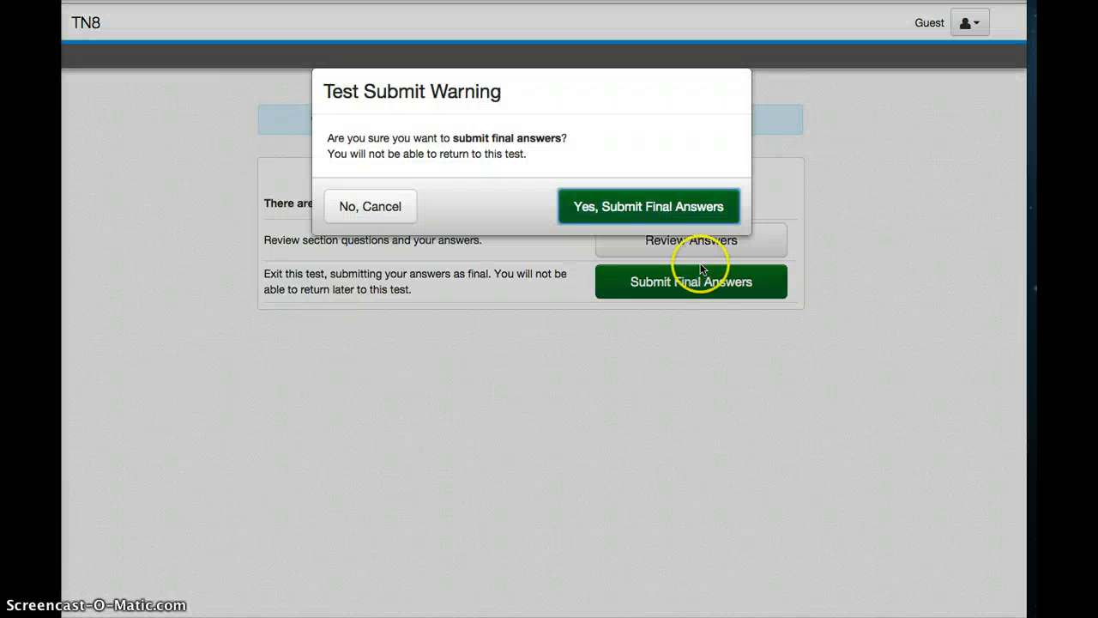
{"action": "left_click", "coordinate": [649, 206]}
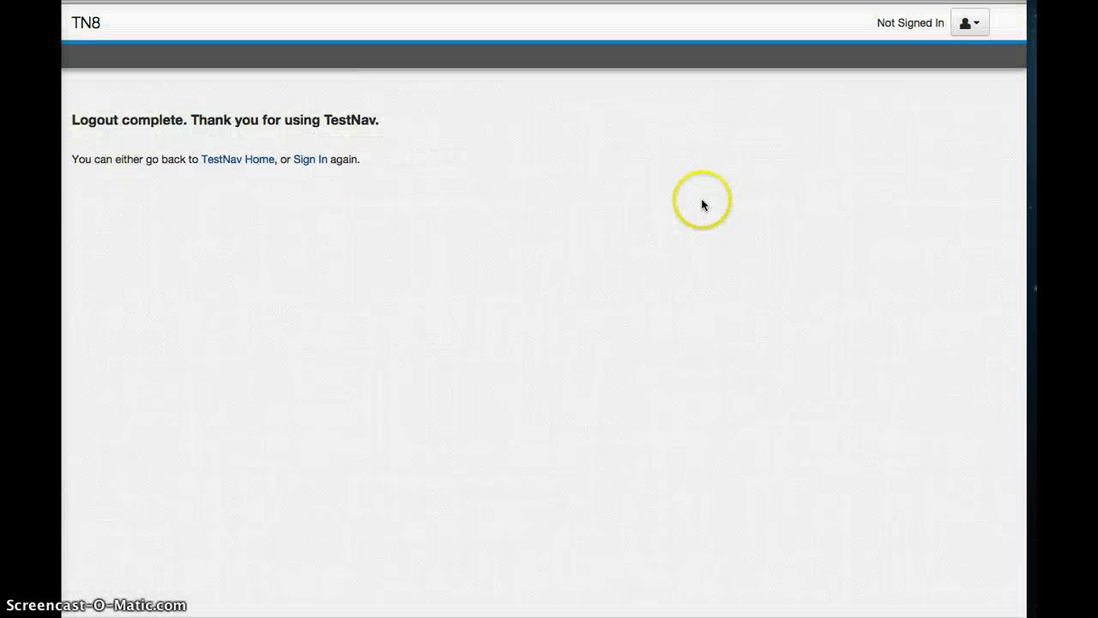
{"action": "mouse_move", "coordinate": [697, 210]}
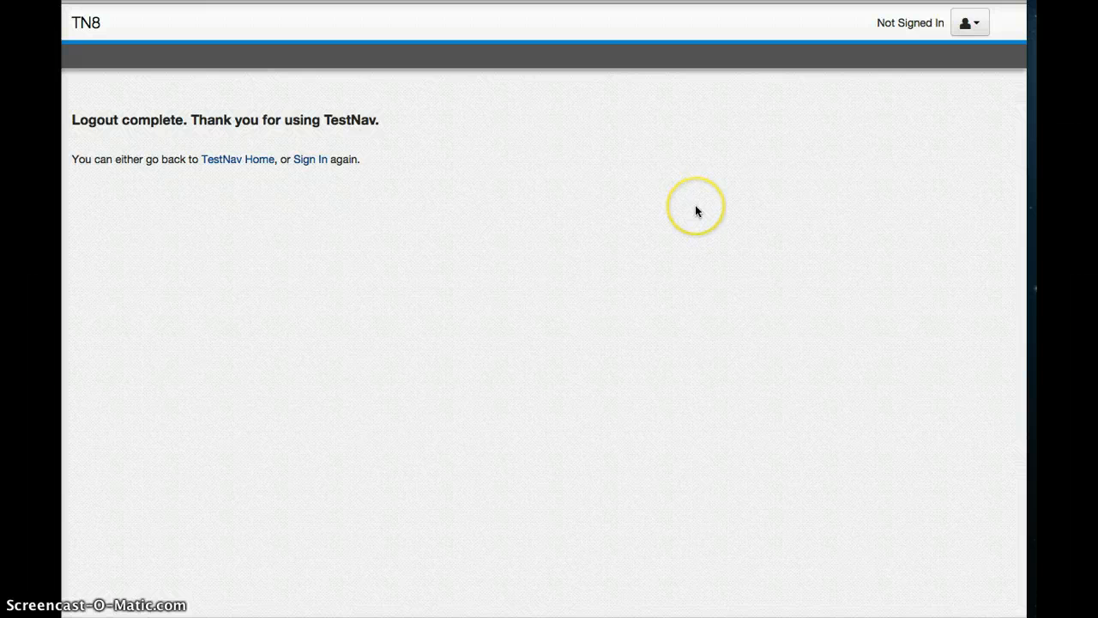
{"action": "mouse_move", "coordinate": [685, 216]}
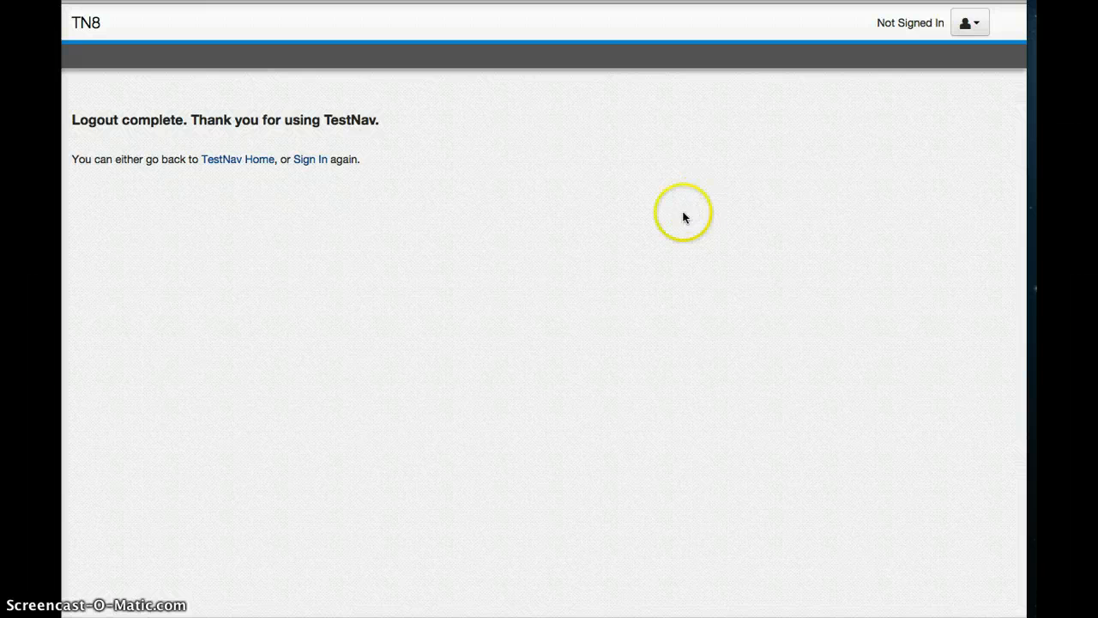